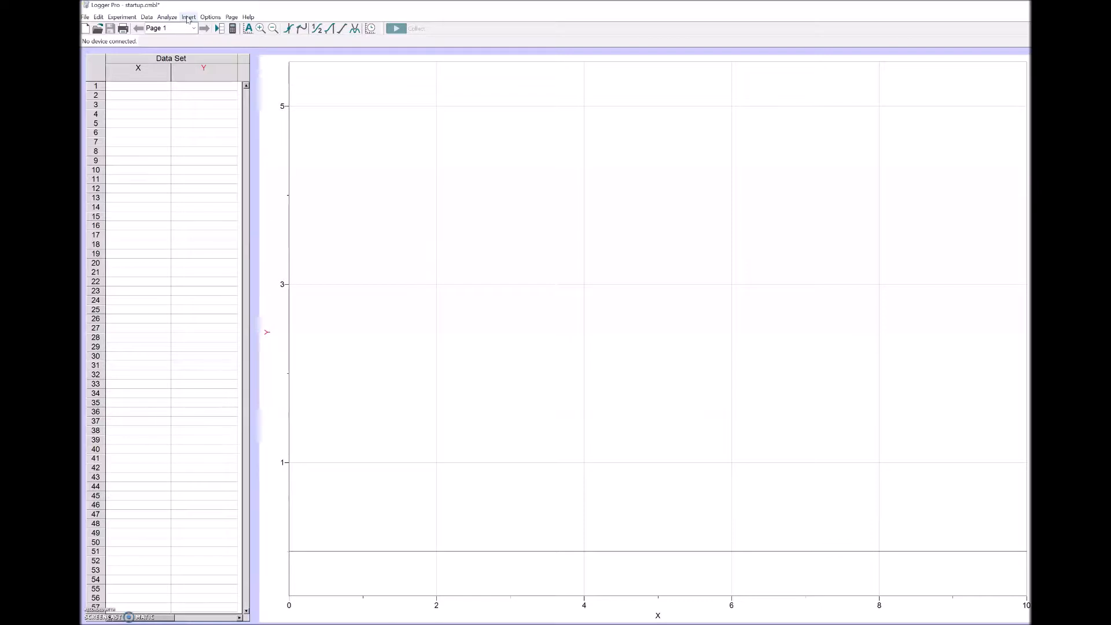
Step: Insert the ball-drop MOV movie file onto the Logger Pro page
{"action": "left_click", "coordinate": [189, 16]}
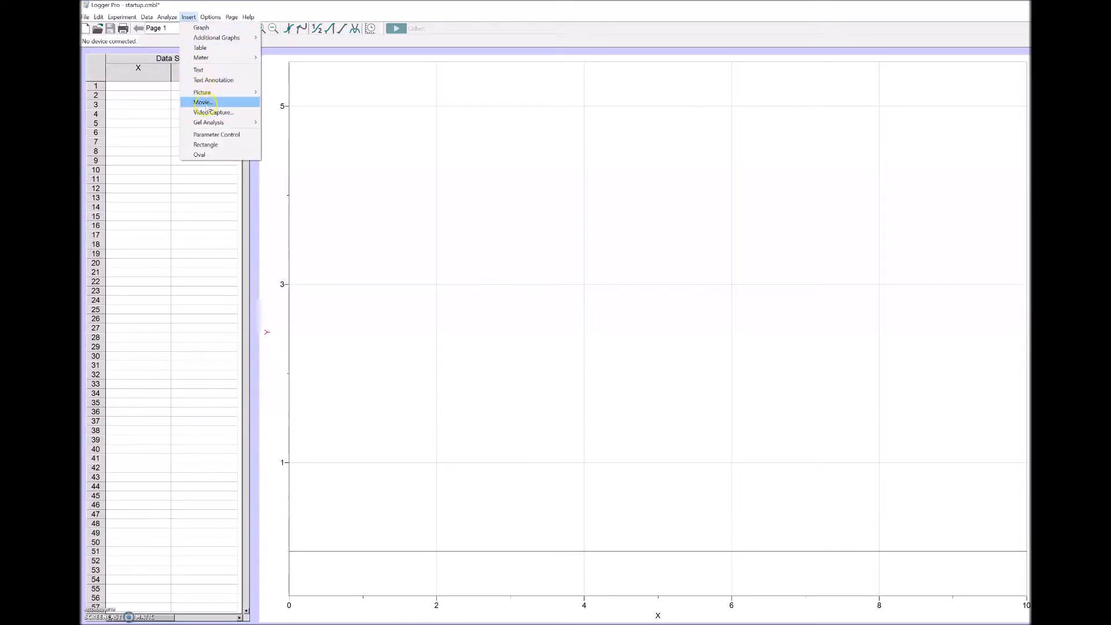
{"action": "left_click", "coordinate": [202, 101]}
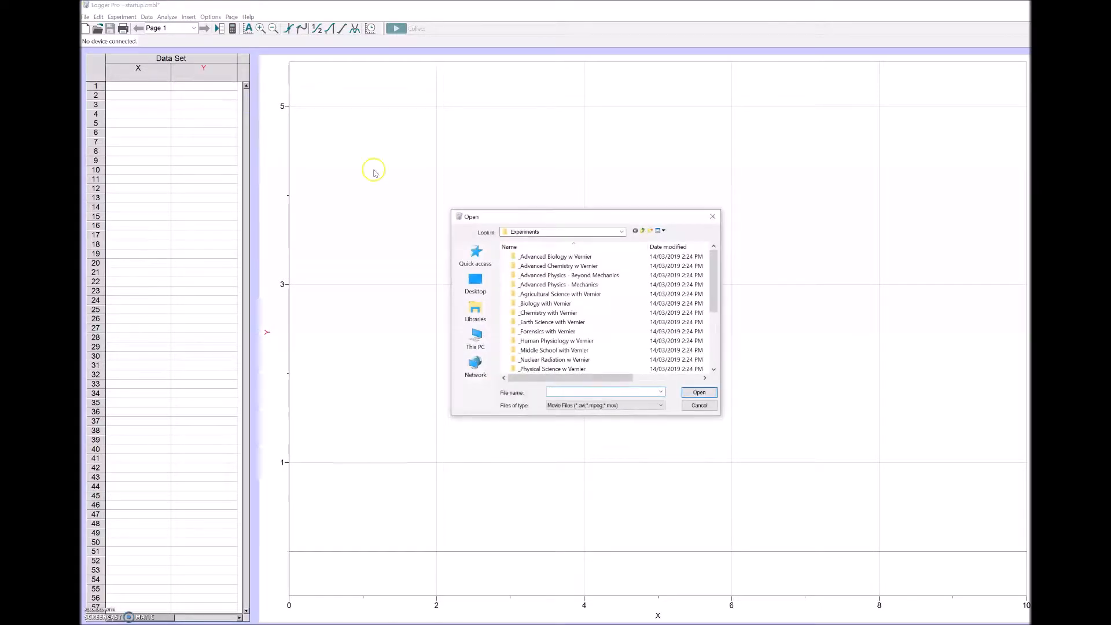
{"action": "scroll", "scroll_direction": "down", "scroll_amount": 3}
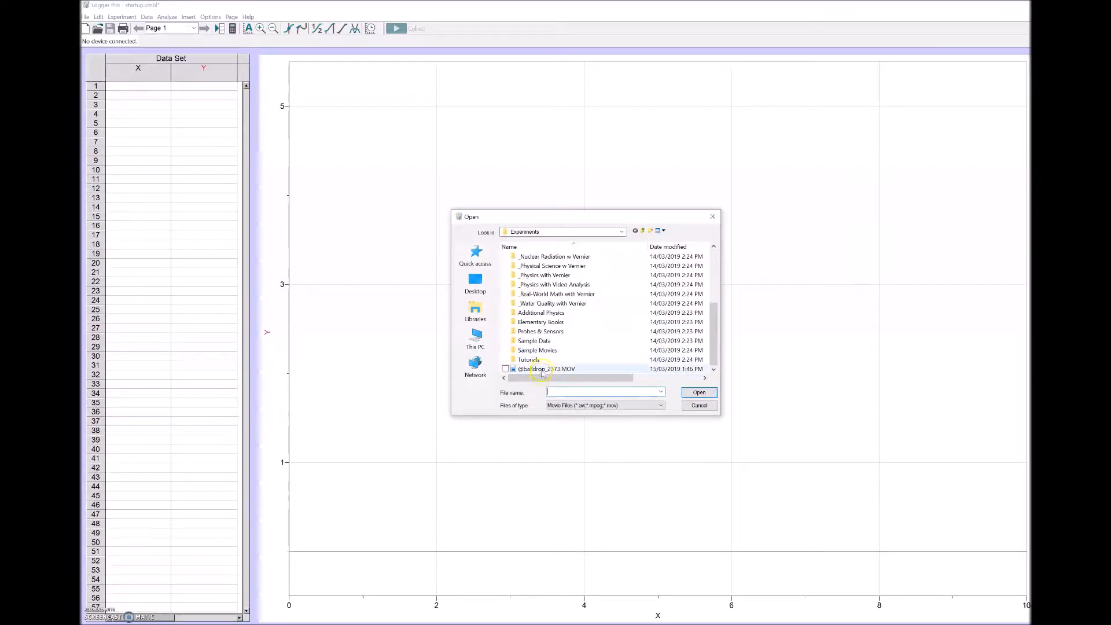
{"action": "left_click", "coordinate": [545, 368]}
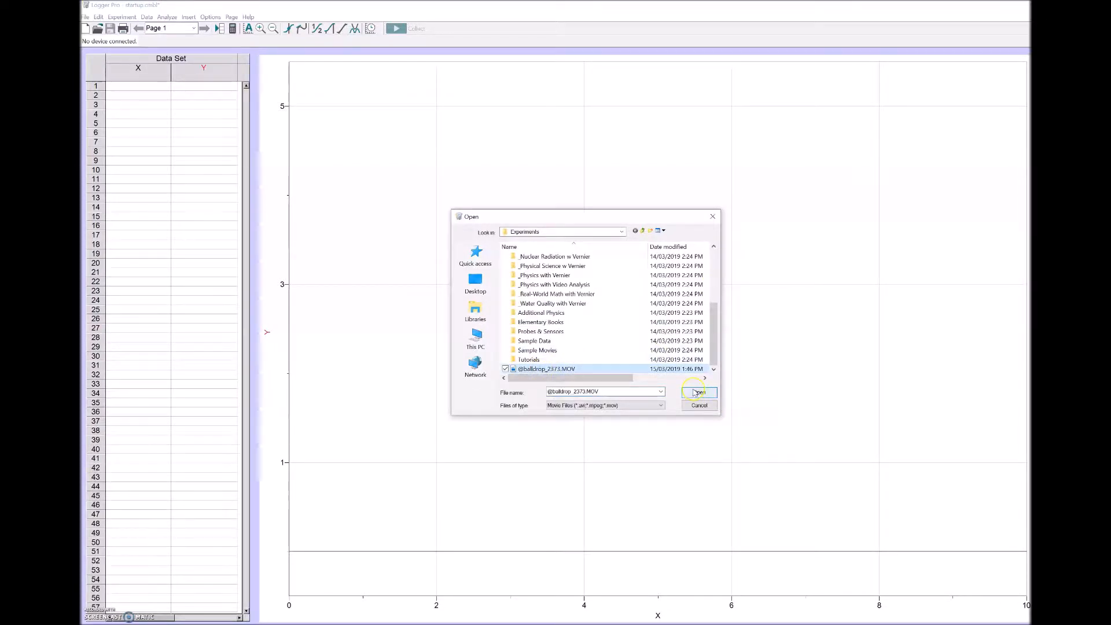
{"action": "left_click", "coordinate": [698, 391]}
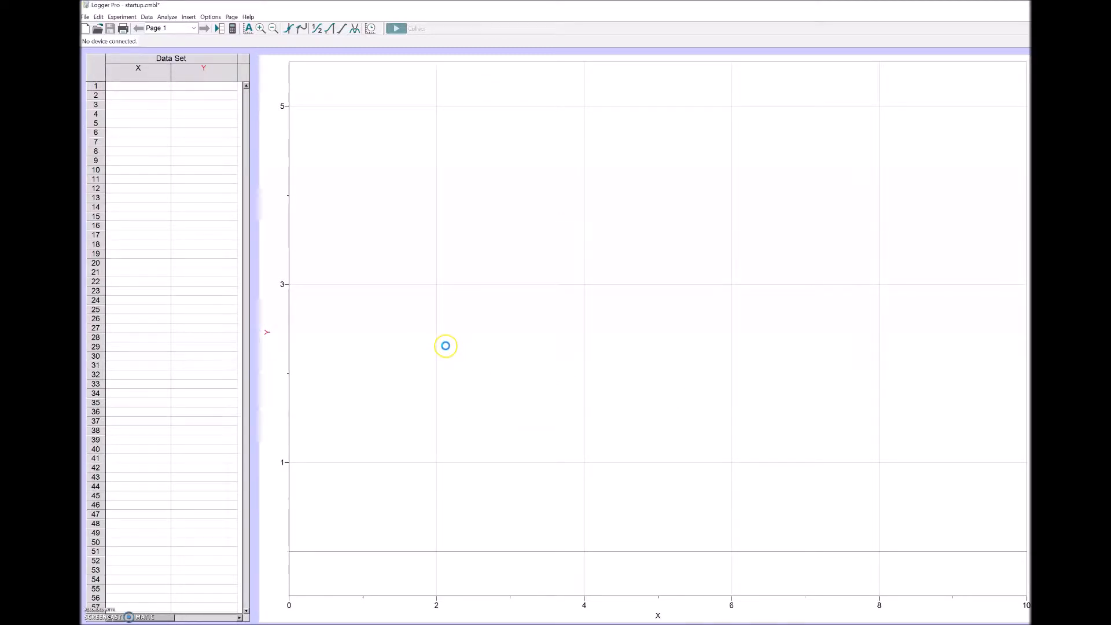
Step: Scrub the ball-drop movie through the fall and settle around frame 53 of 118
{"action": "left_click_drag", "start_coordinate": [444, 346], "coordinate": [437, 348]}
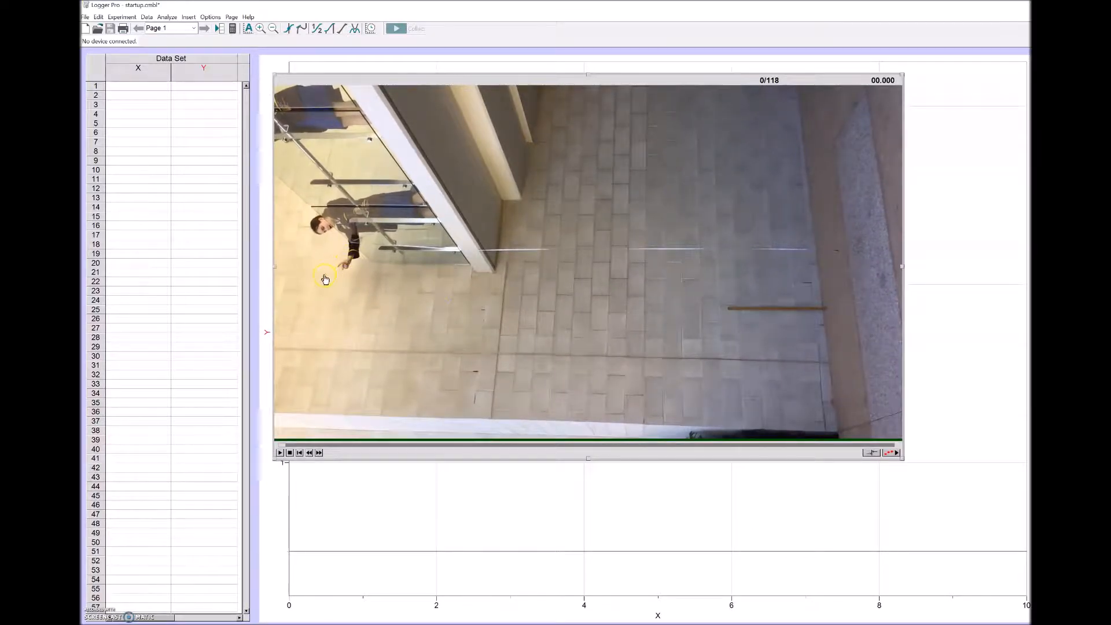
{"action": "mouse_move", "coordinate": [324, 467]}
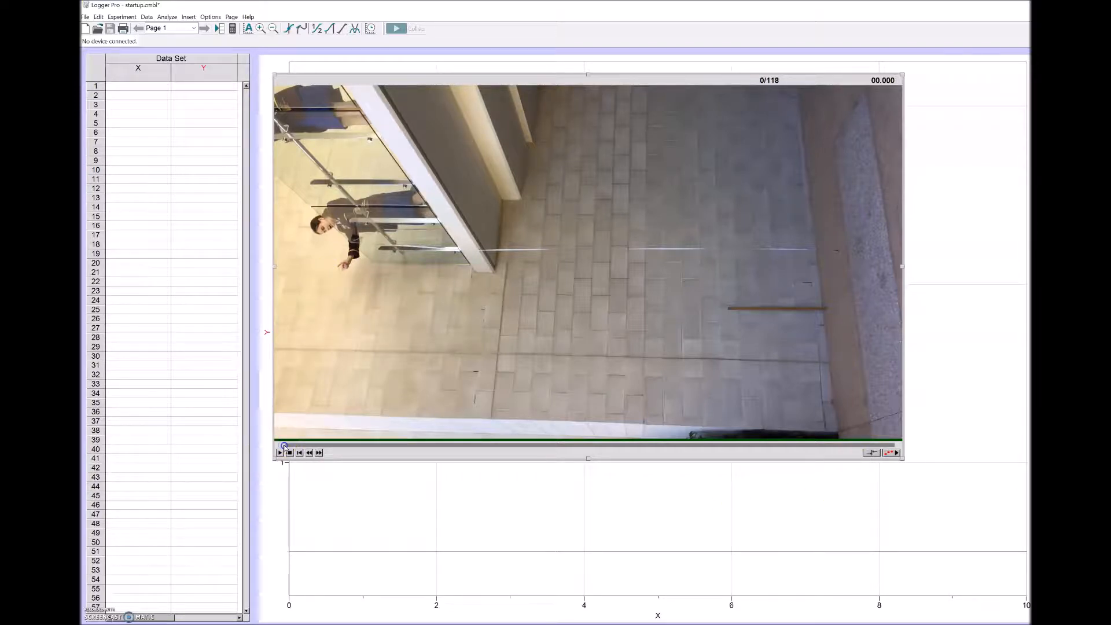
{"action": "left_click_drag", "start_coordinate": [283, 446], "coordinate": [361, 445]}
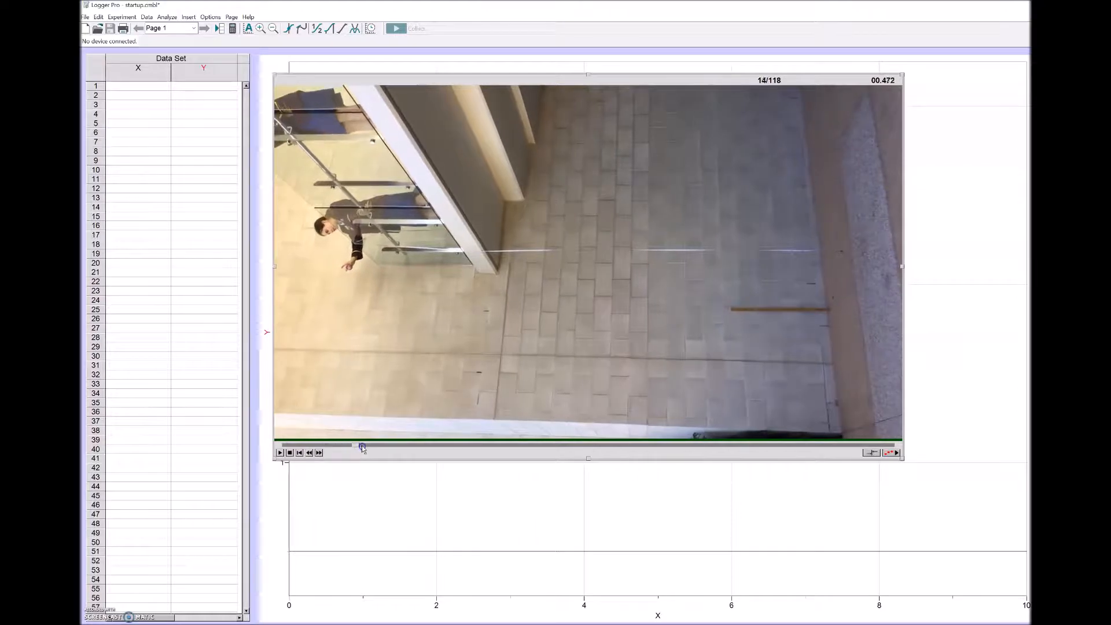
{"action": "left_click_drag", "start_coordinate": [361, 445], "coordinate": [439, 445]}
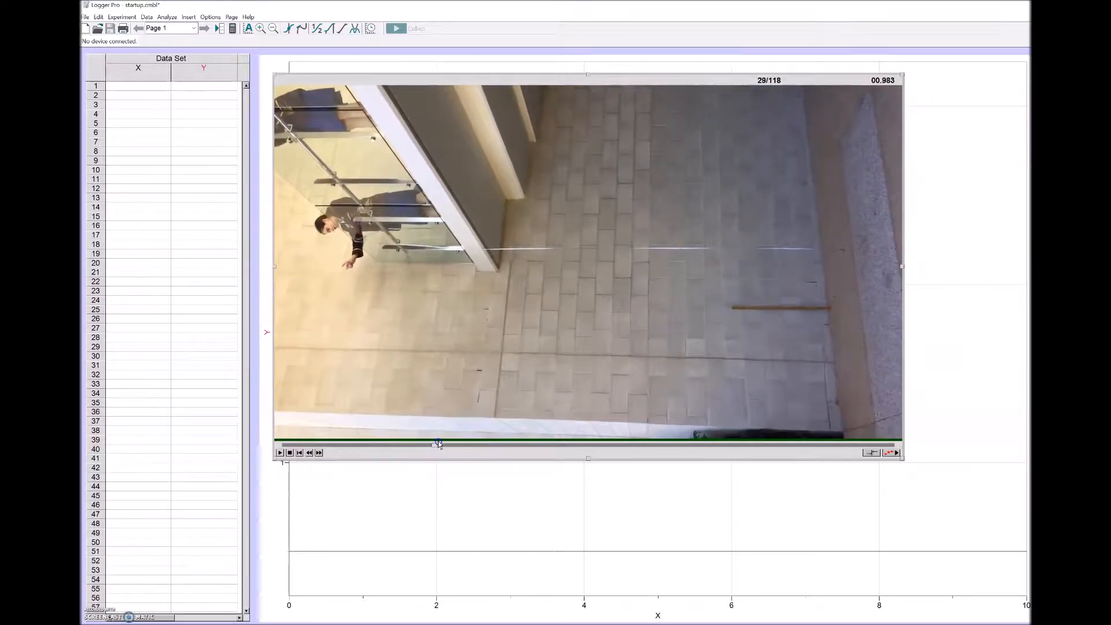
{"action": "left_click_drag", "start_coordinate": [437, 444], "coordinate": [505, 448]}
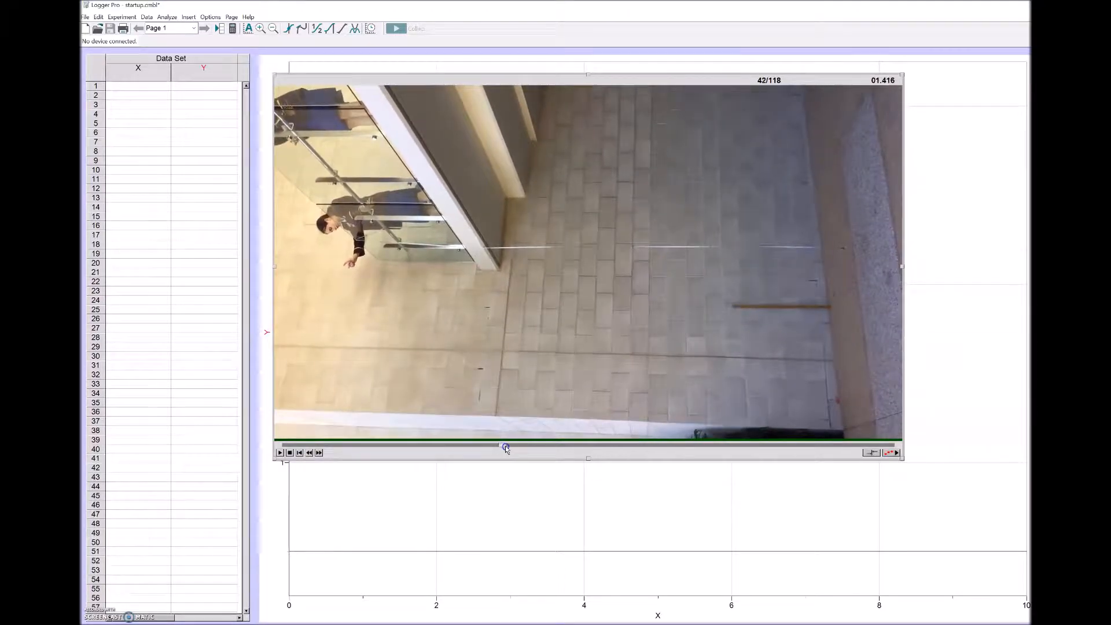
{"action": "left_click_drag", "start_coordinate": [505, 448], "coordinate": [596, 444]}
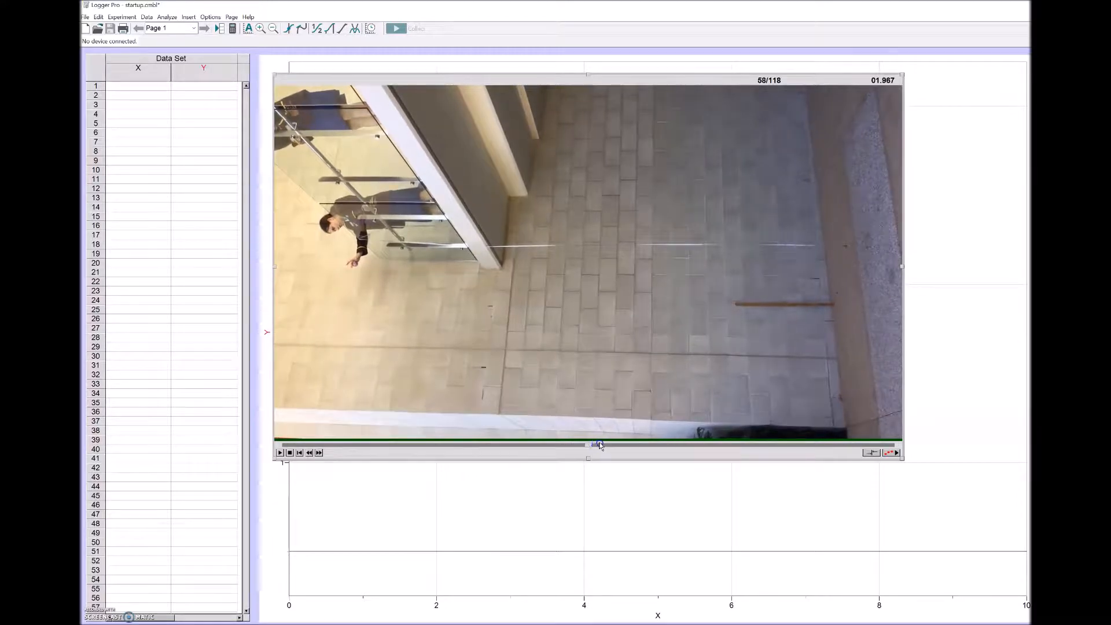
{"action": "left_click_drag", "start_coordinate": [591, 445], "coordinate": [666, 445]}
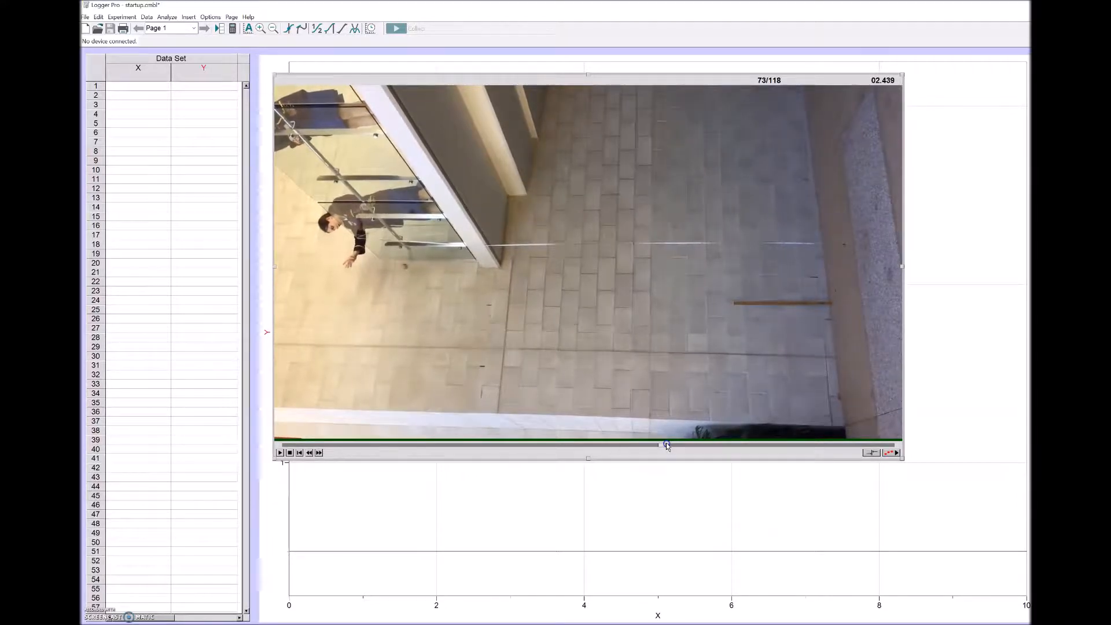
{"action": "left_click_drag", "start_coordinate": [666, 444], "coordinate": [602, 454]}
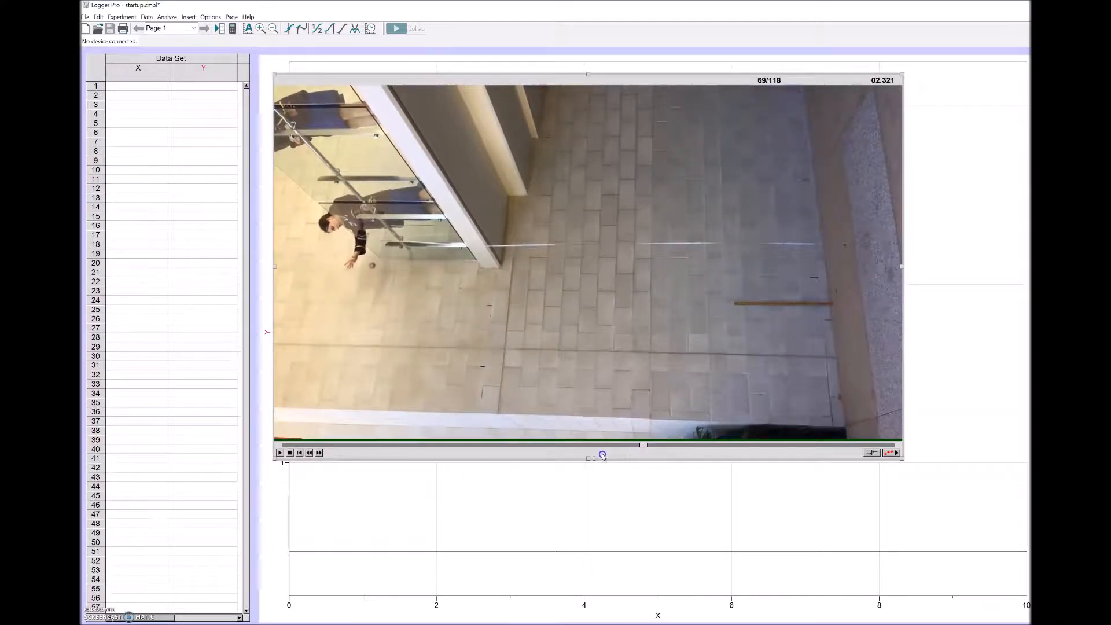
{"action": "left_click_drag", "start_coordinate": [602, 455], "coordinate": [576, 446]}
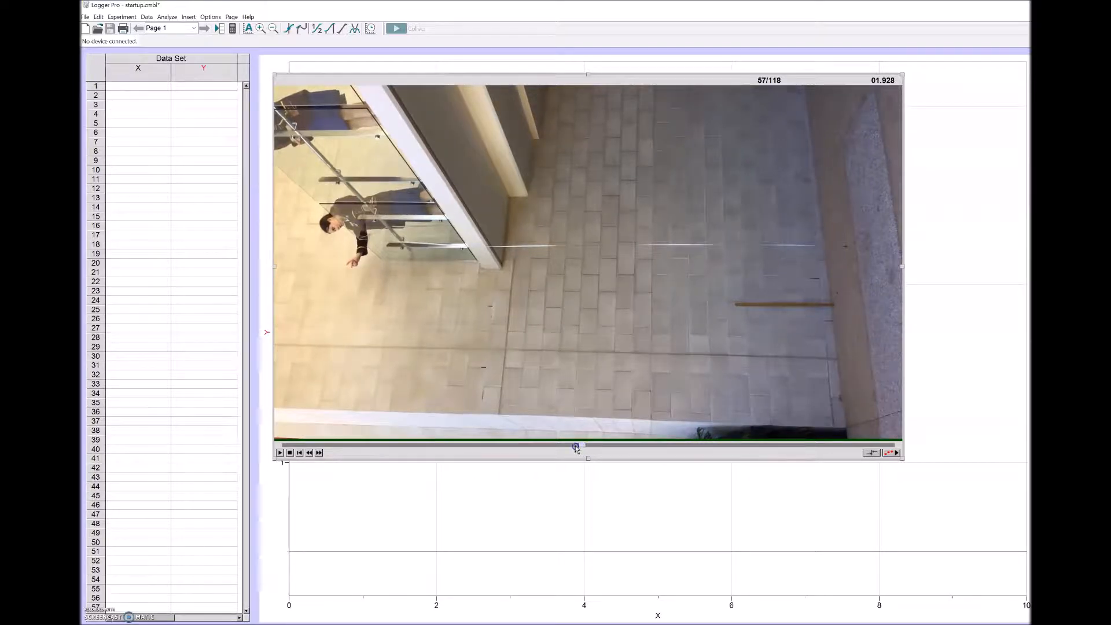
{"action": "left_click_drag", "start_coordinate": [575, 446], "coordinate": [558, 445]}
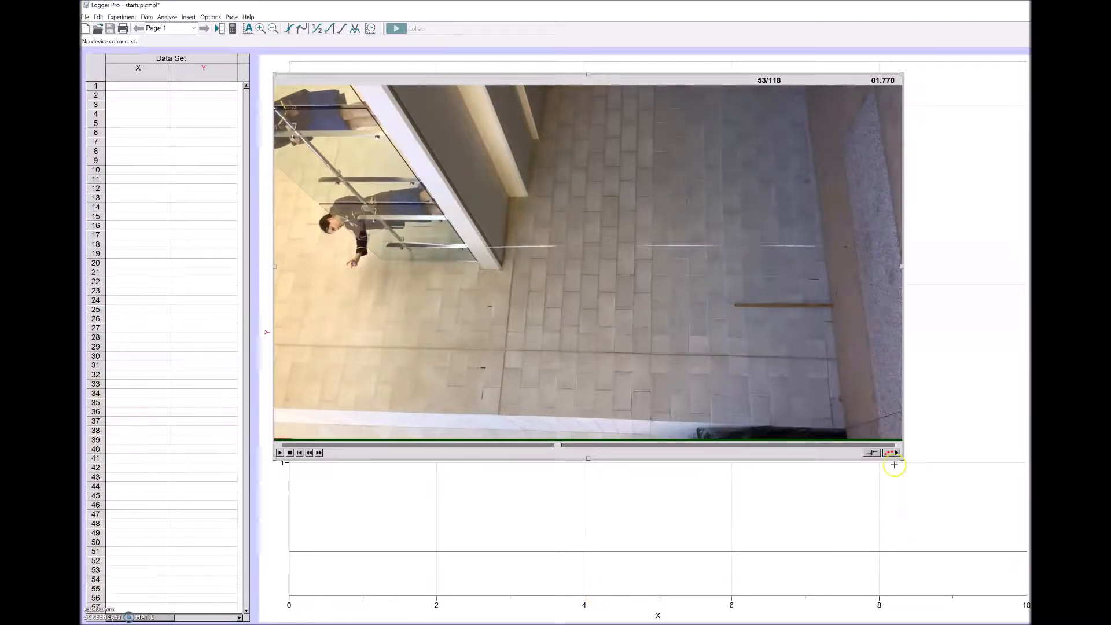
{"action": "mouse_move", "coordinate": [890, 452]}
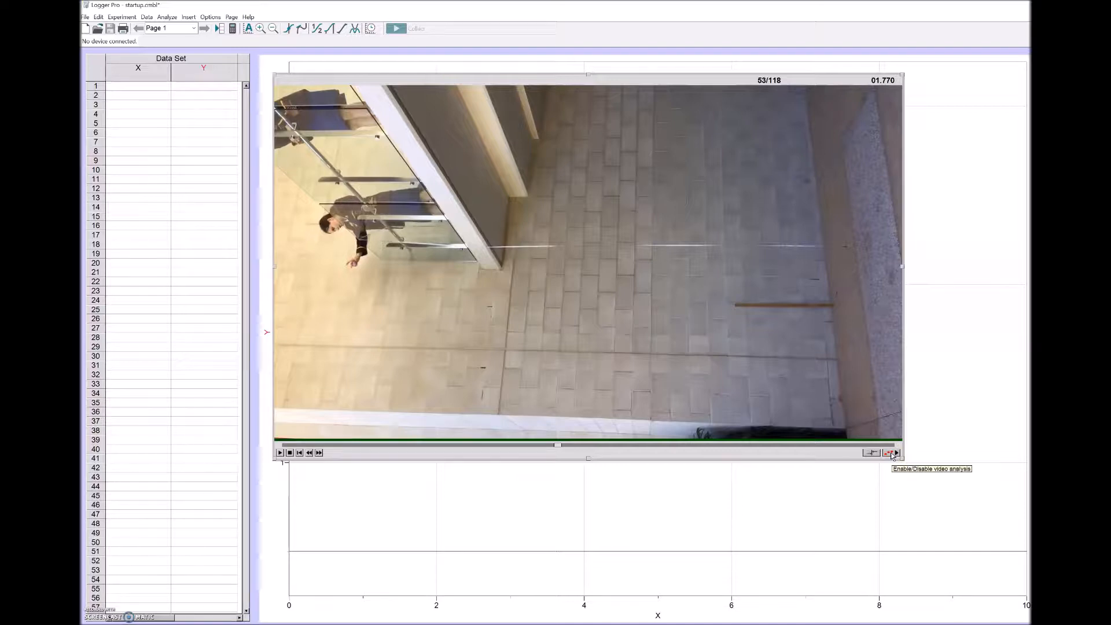
Step: Enable video analysis and confirm the metre-stick scale distance in metres
{"action": "left_click", "coordinate": [893, 453]}
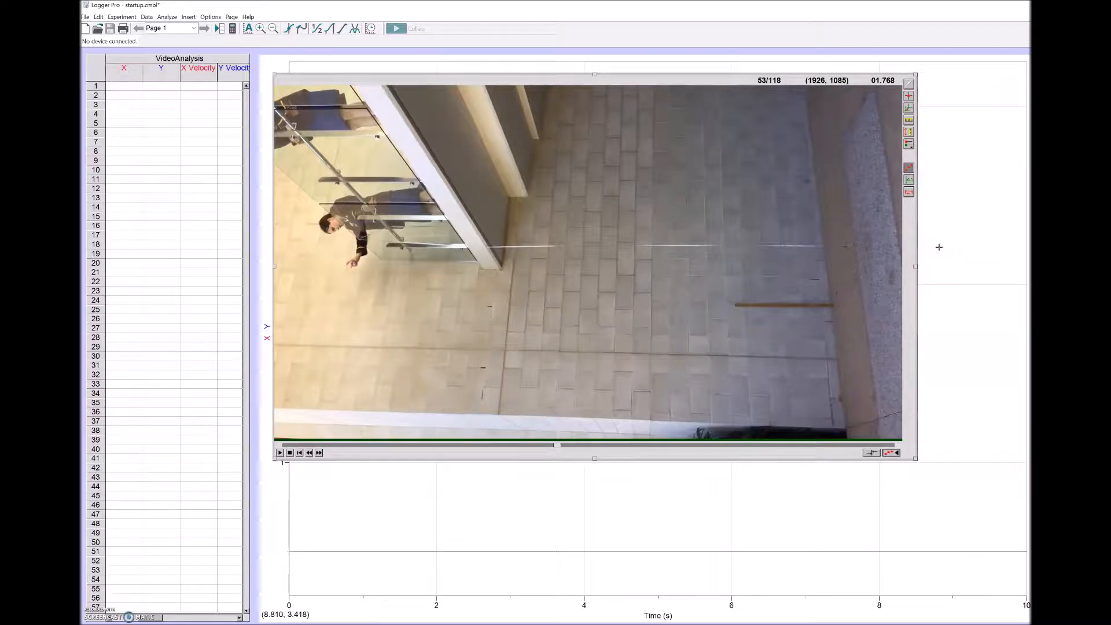
{"action": "mouse_move", "coordinate": [932, 168]}
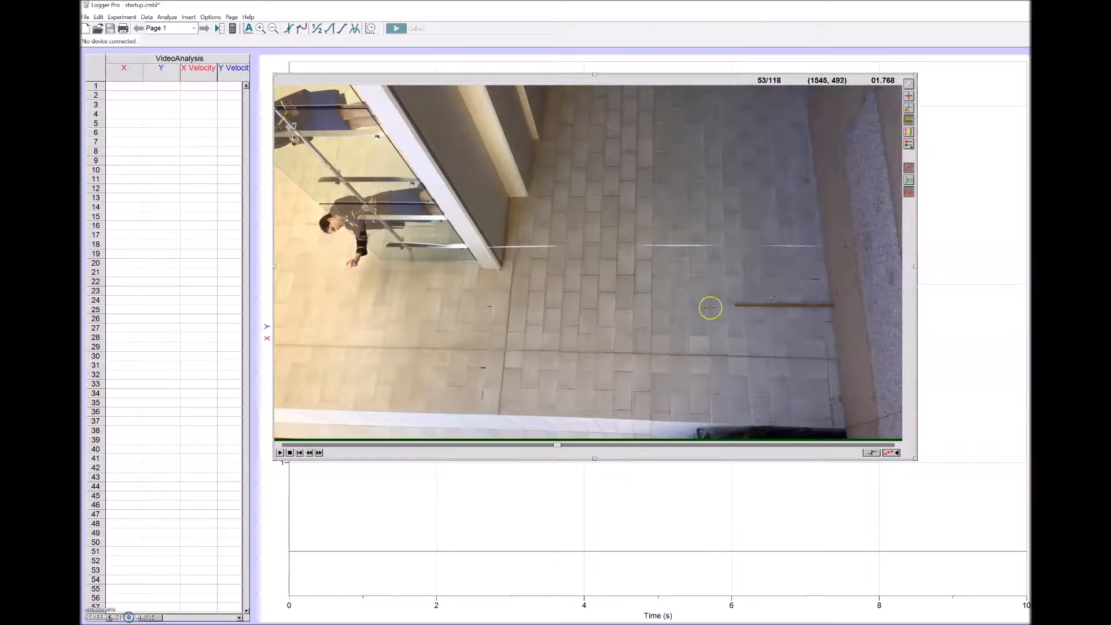
{"action": "mouse_move", "coordinate": [730, 317]}
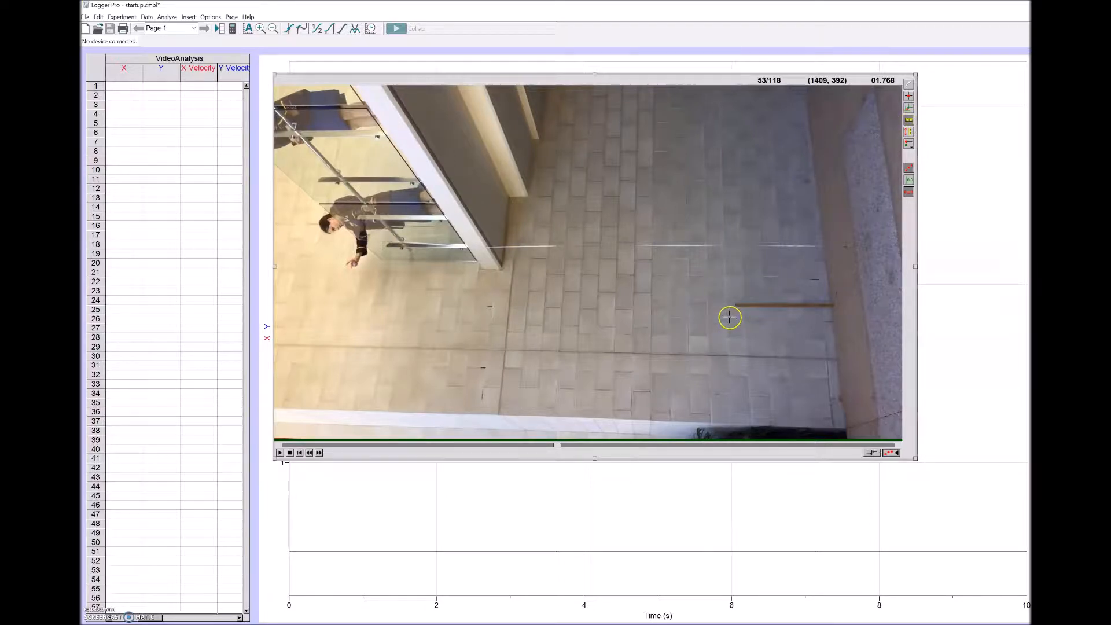
{"action": "mouse_move", "coordinate": [757, 315]}
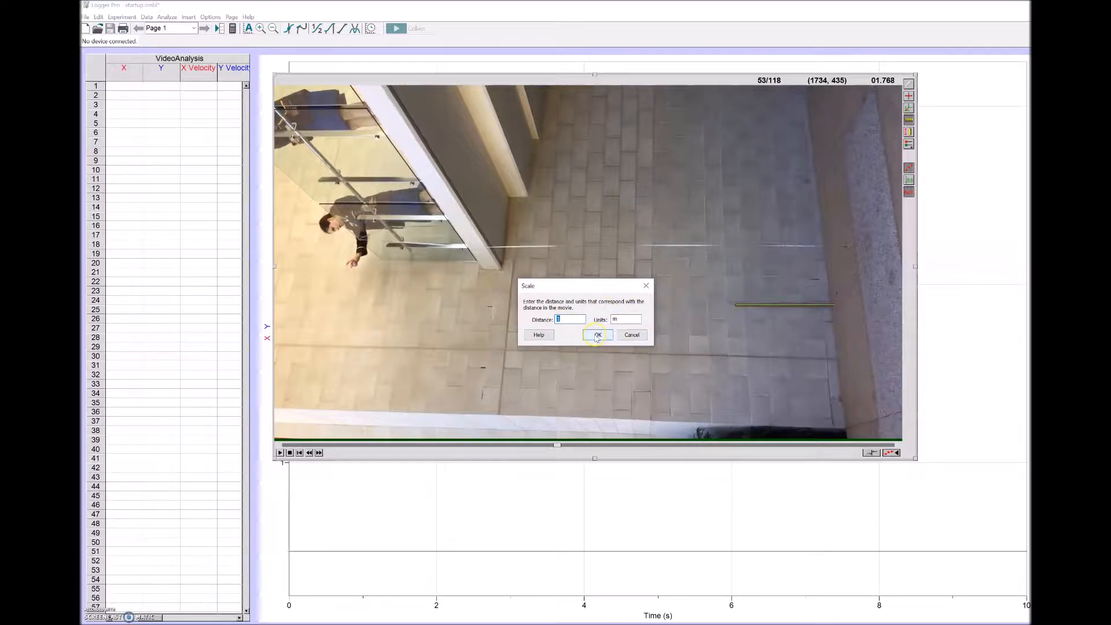
{"action": "left_click", "coordinate": [597, 334]}
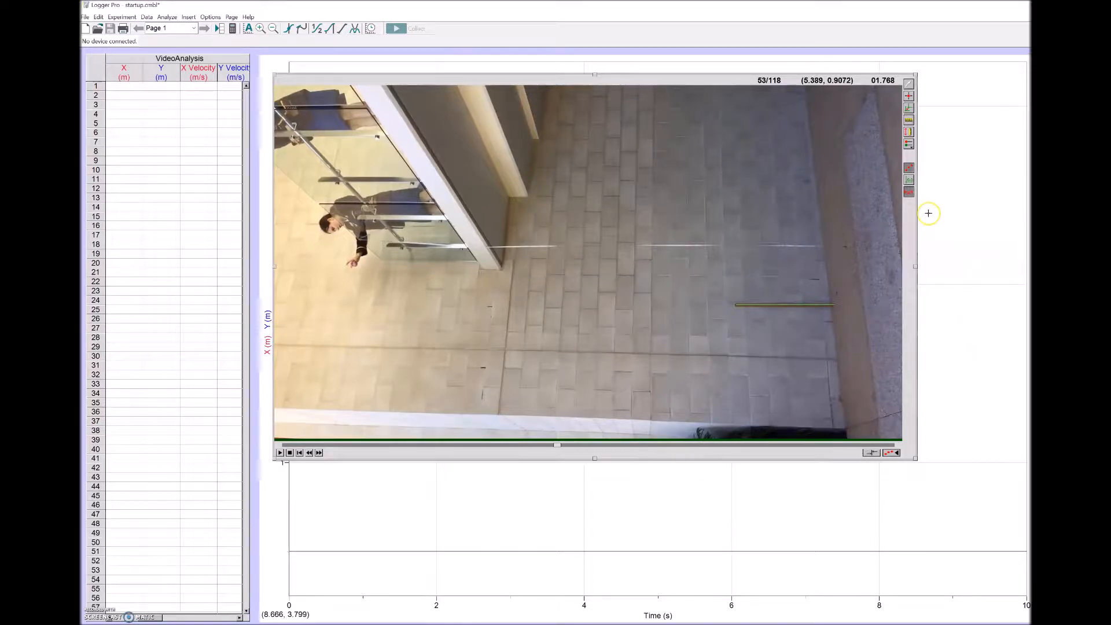
{"action": "mouse_move", "coordinate": [928, 184]}
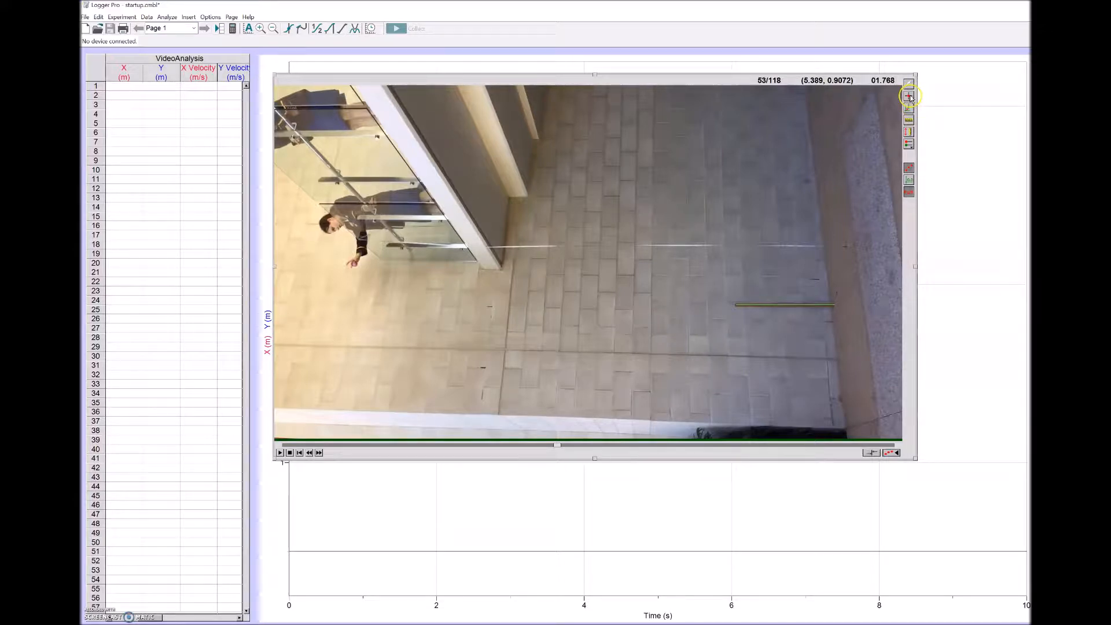
{"action": "mouse_move", "coordinate": [909, 97]}
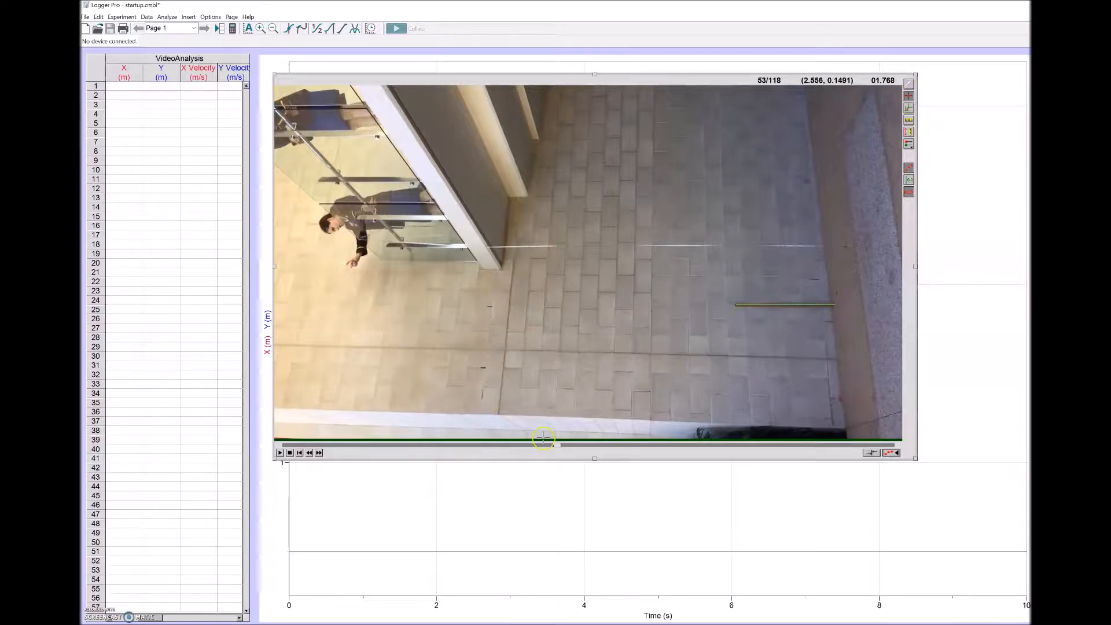
{"action": "mouse_move", "coordinate": [325, 394]}
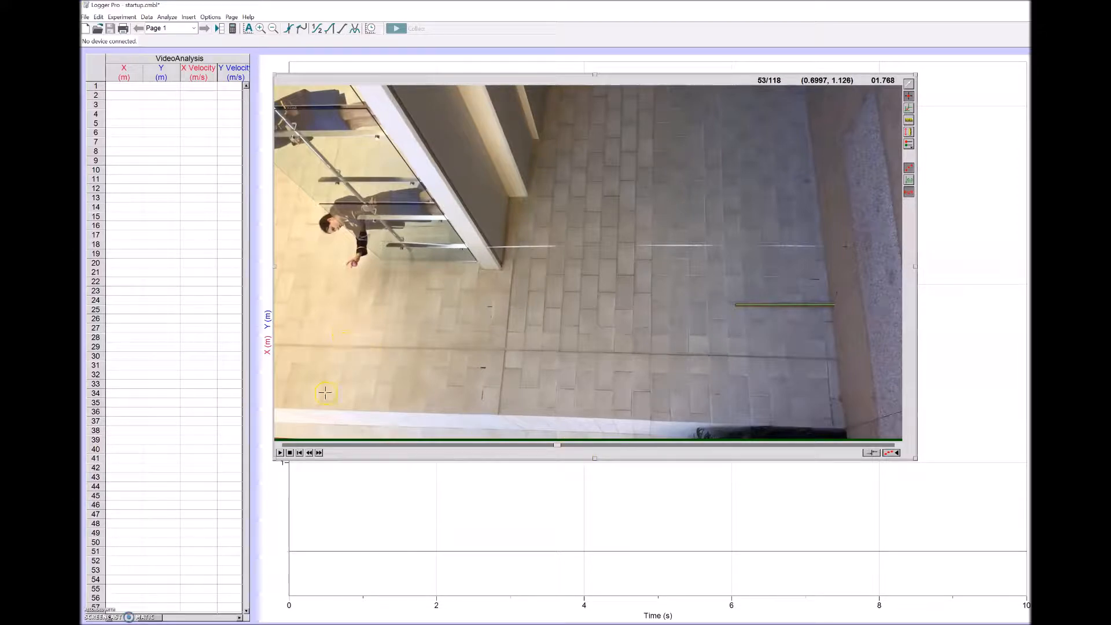
{"action": "mouse_move", "coordinate": [318, 451]}
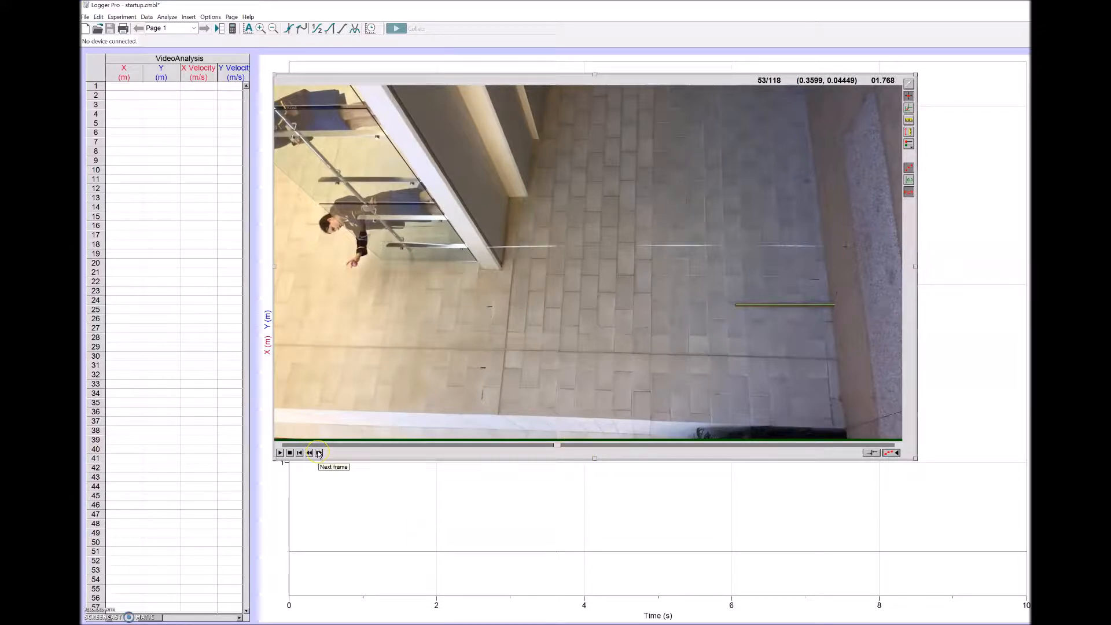
Step: Step the movie frame by frame to frame 61, where the ball leaves the hand
{"action": "left_click", "coordinate": [319, 452]}
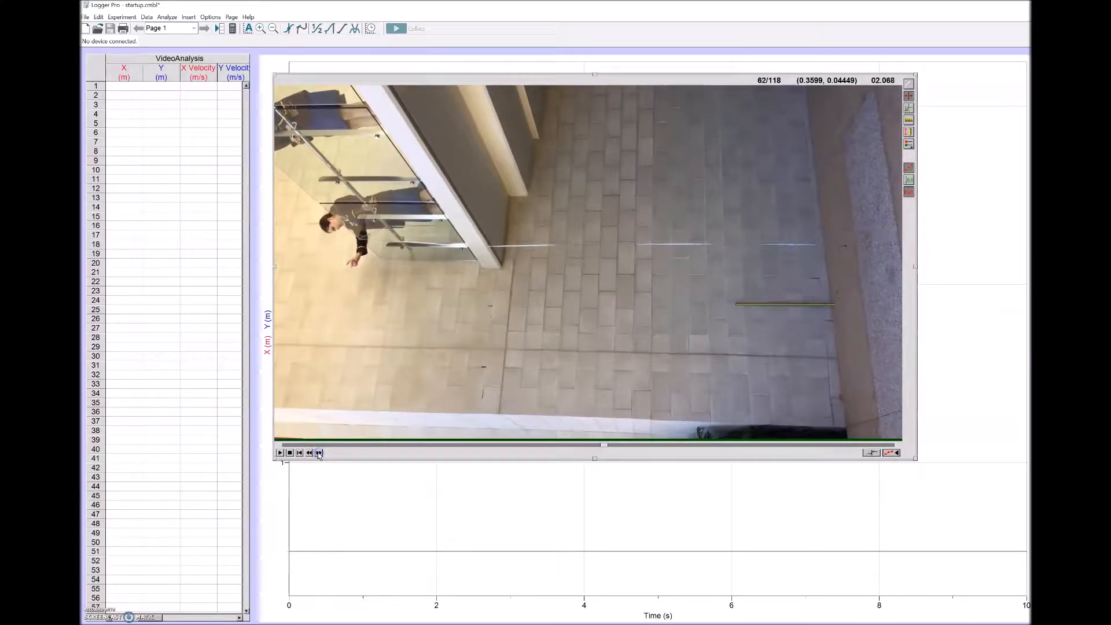
{"action": "left_click", "coordinate": [318, 452]}
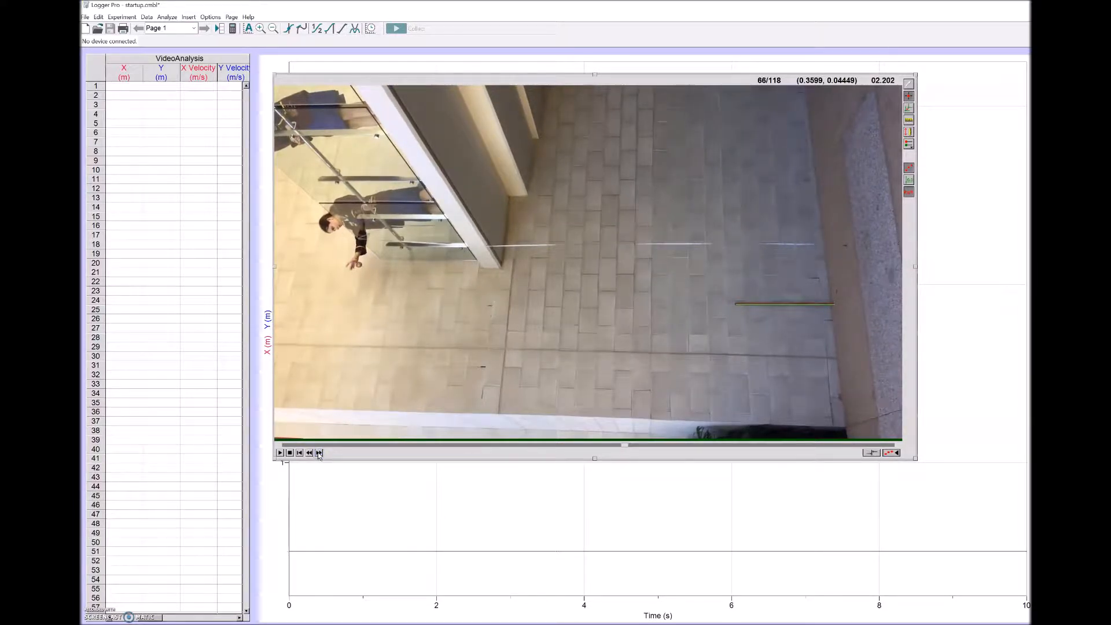
{"action": "left_click", "coordinate": [309, 452]}
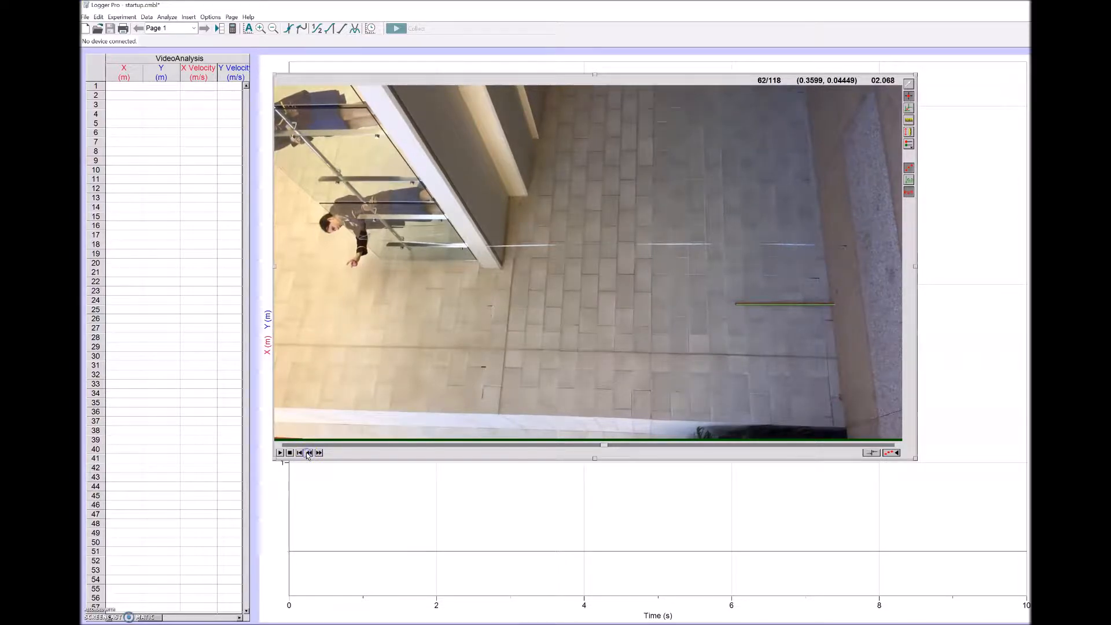
{"action": "left_click", "coordinate": [309, 452]}
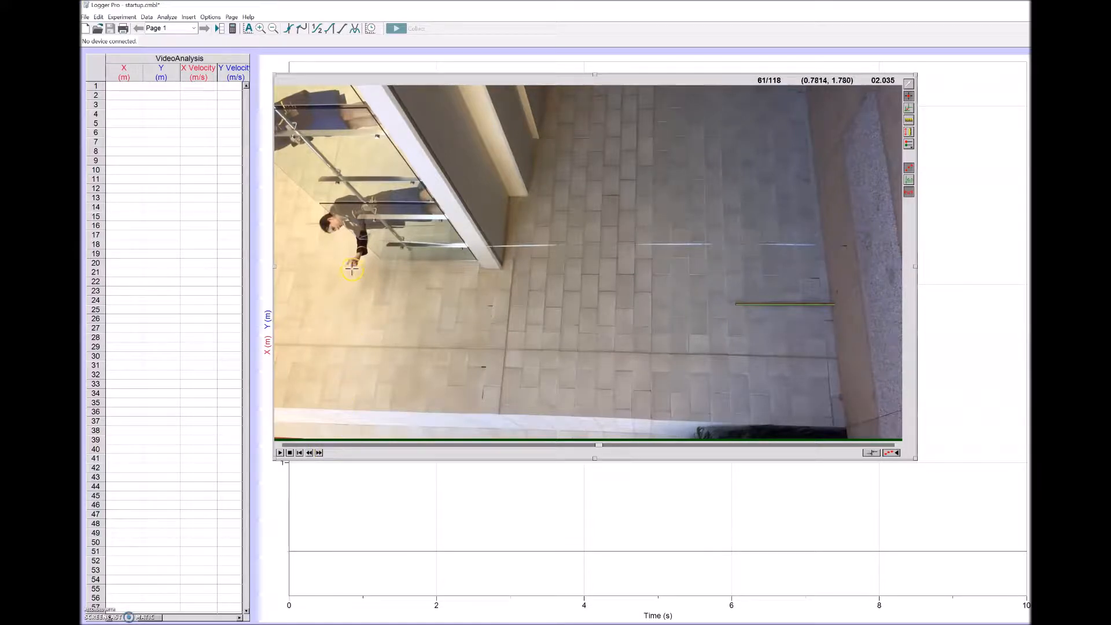
{"action": "left_click", "coordinate": [352, 268]}
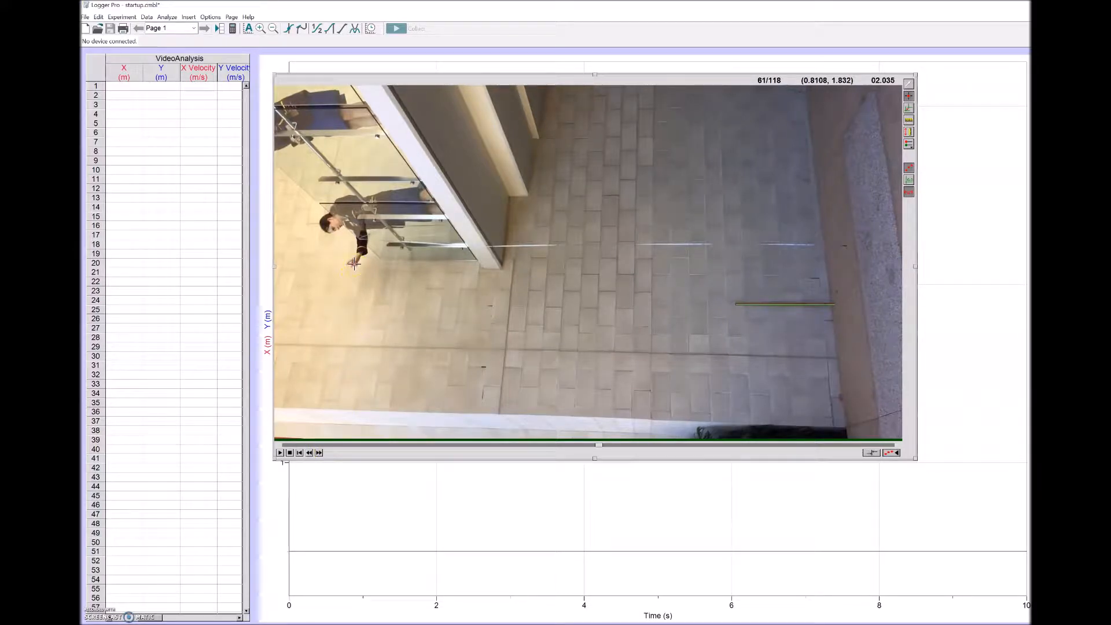
Step: Mark the ball's release position and its first positions after skipping motionless frames
{"action": "left_click", "coordinate": [356, 264]}
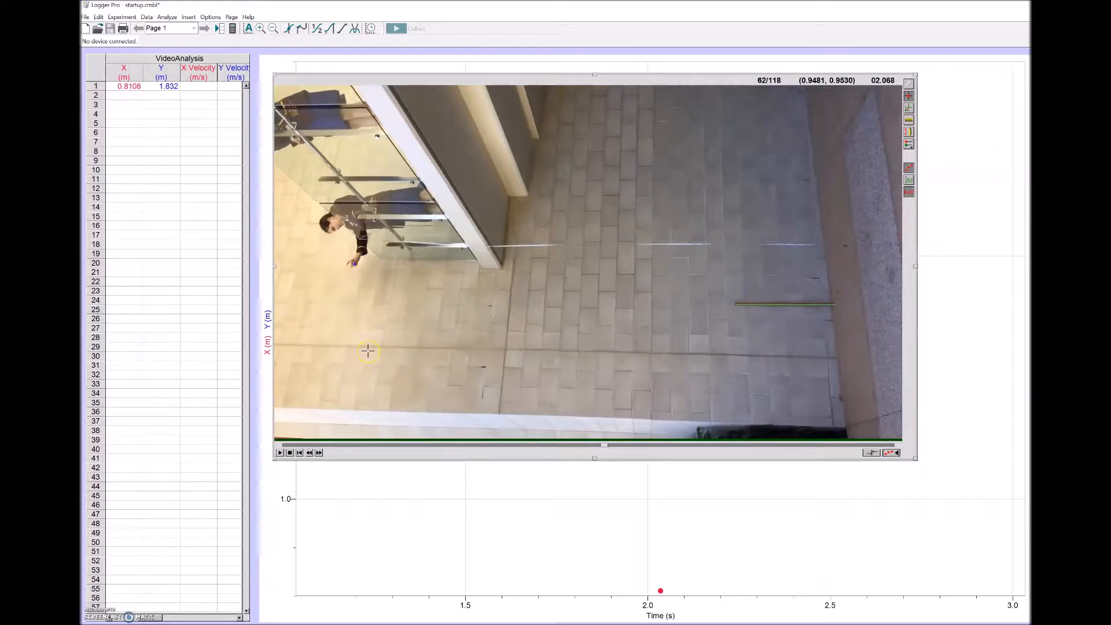
{"action": "mouse_move", "coordinate": [388, 328]}
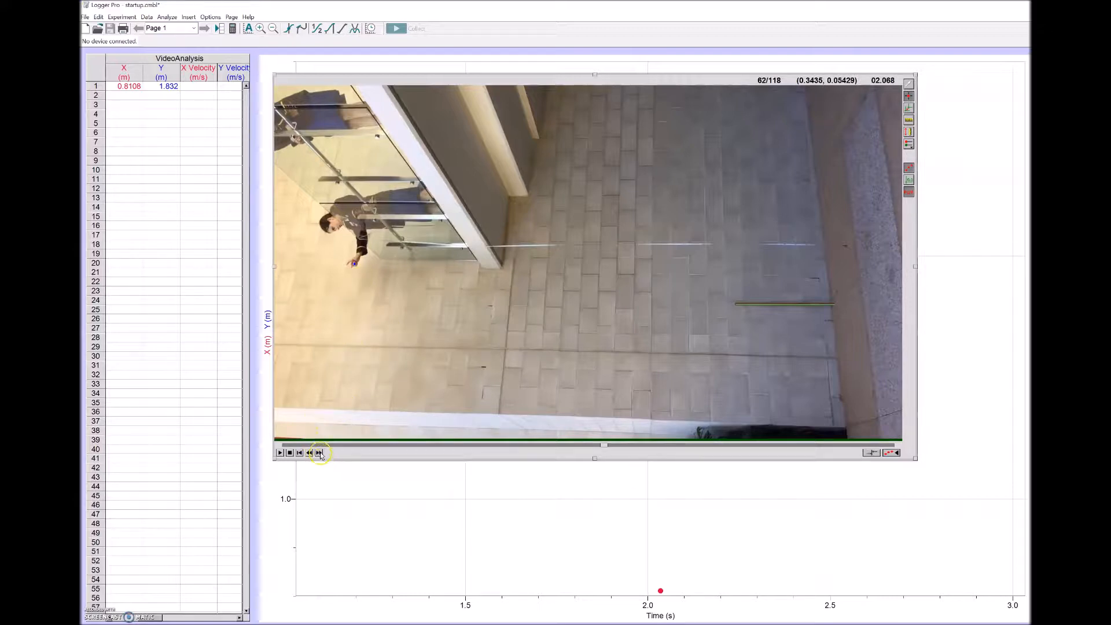
{"action": "left_click", "coordinate": [318, 452]}
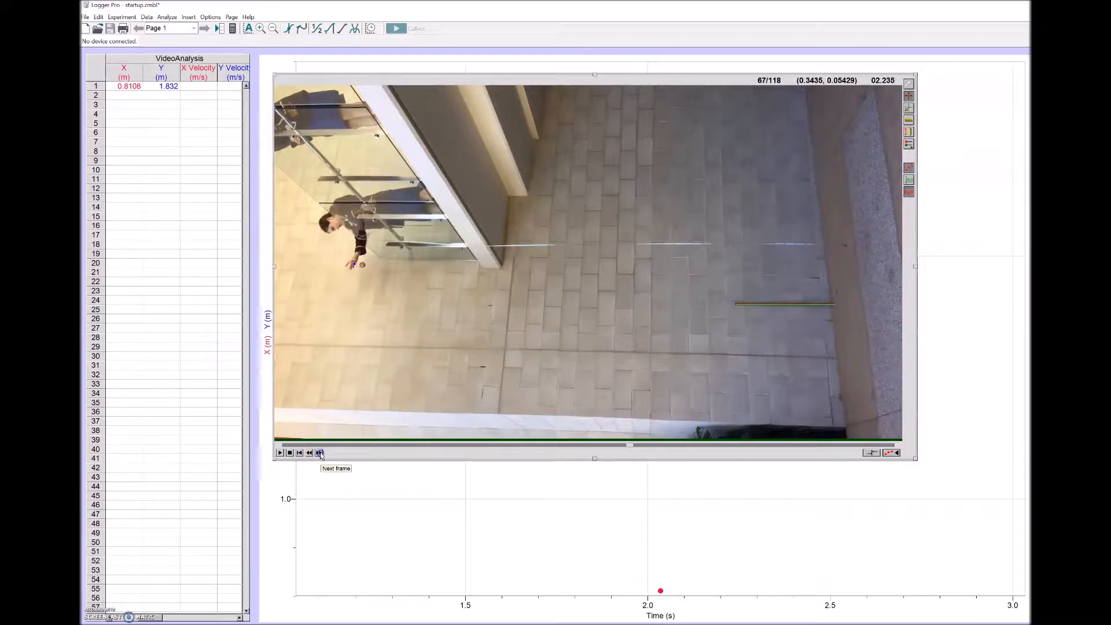
{"action": "left_click", "coordinate": [319, 452]}
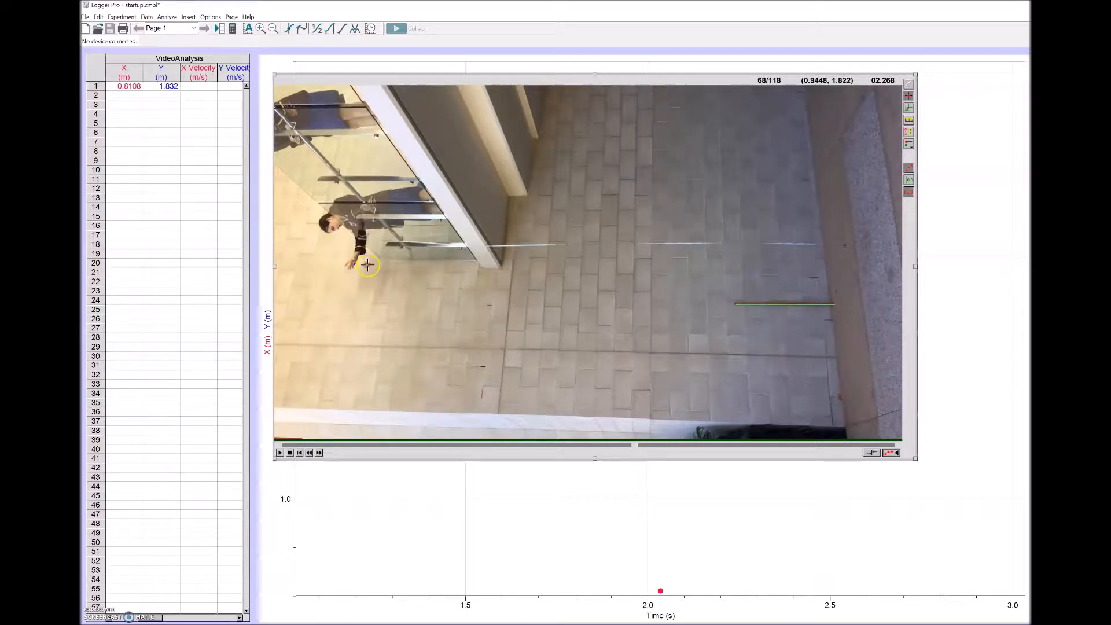
{"action": "left_click", "coordinate": [357, 264]}
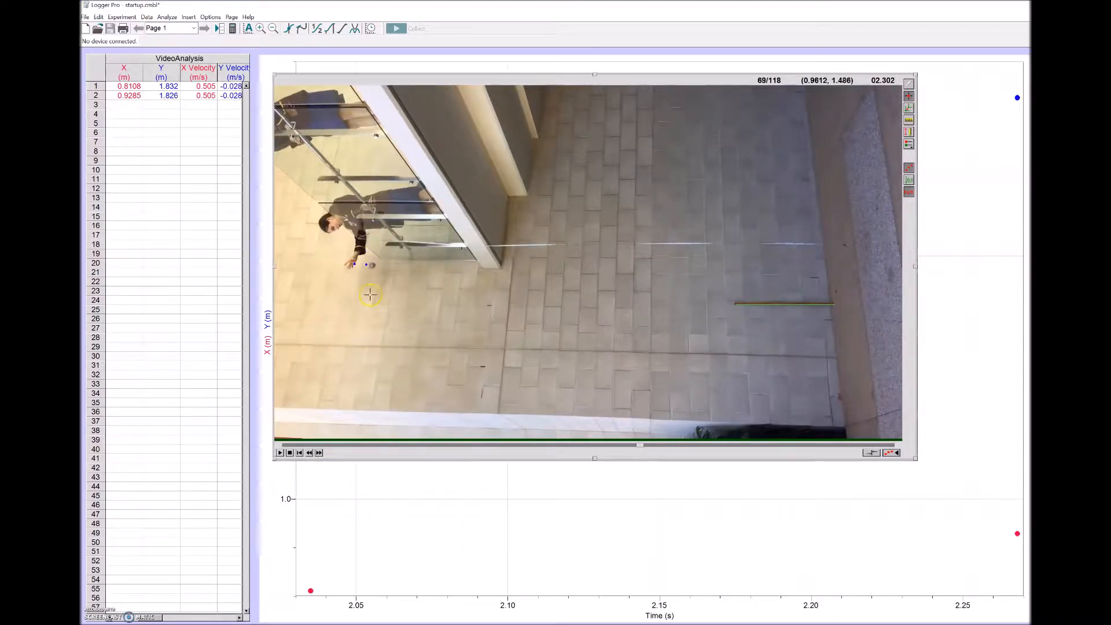
{"action": "left_click", "coordinate": [369, 265]}
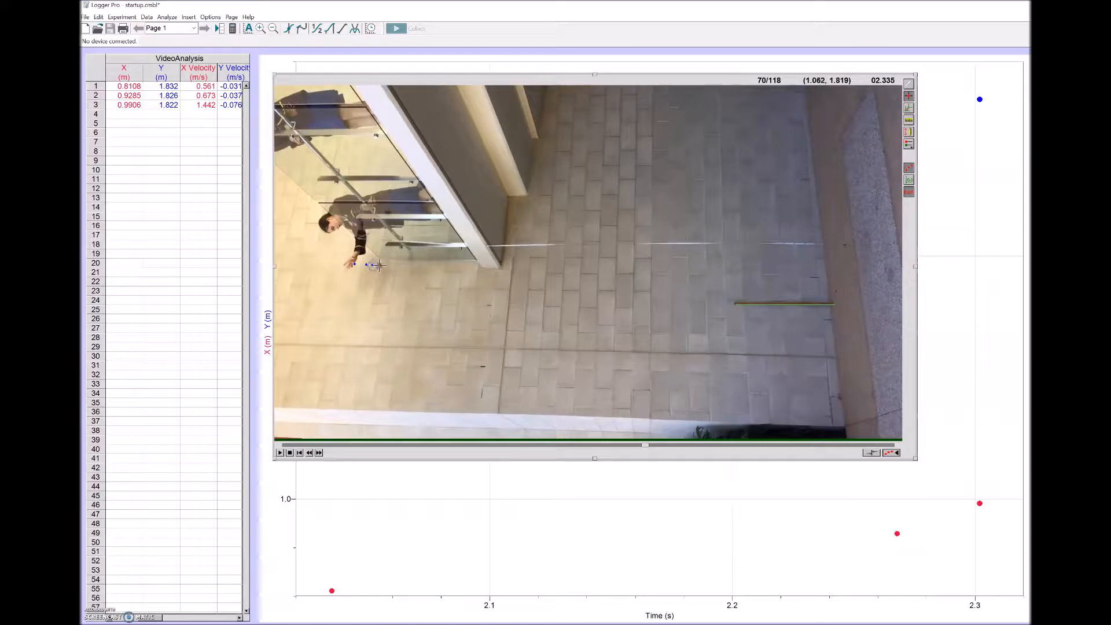
{"action": "left_click", "coordinate": [360, 265]}
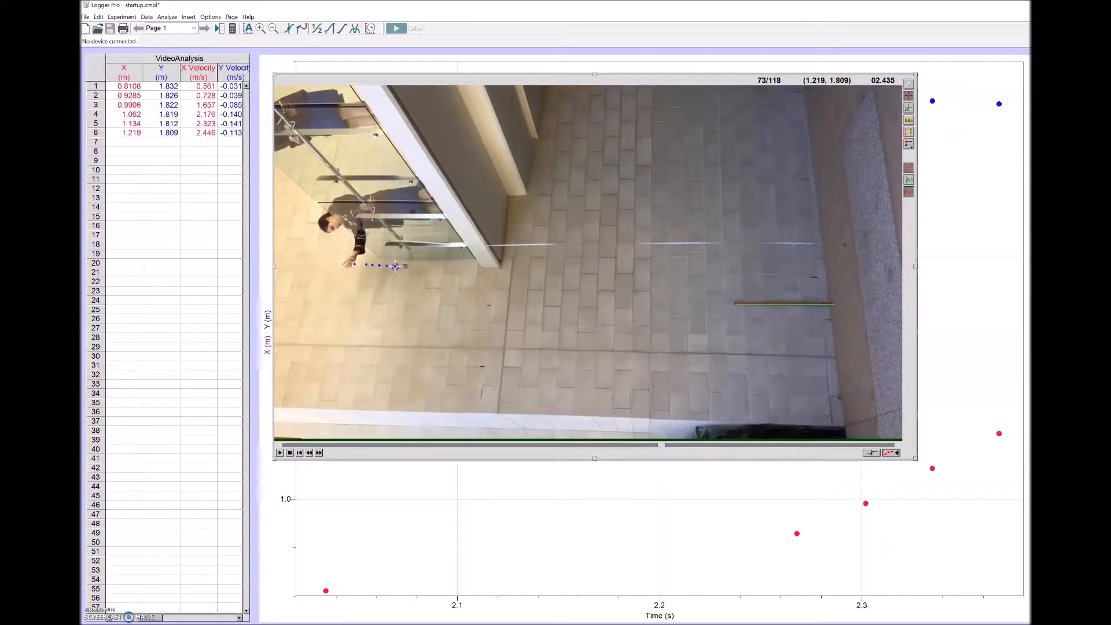
Step: Mark the ball's later positions frame by frame along its flight
{"action": "left_click", "coordinate": [403, 266]}
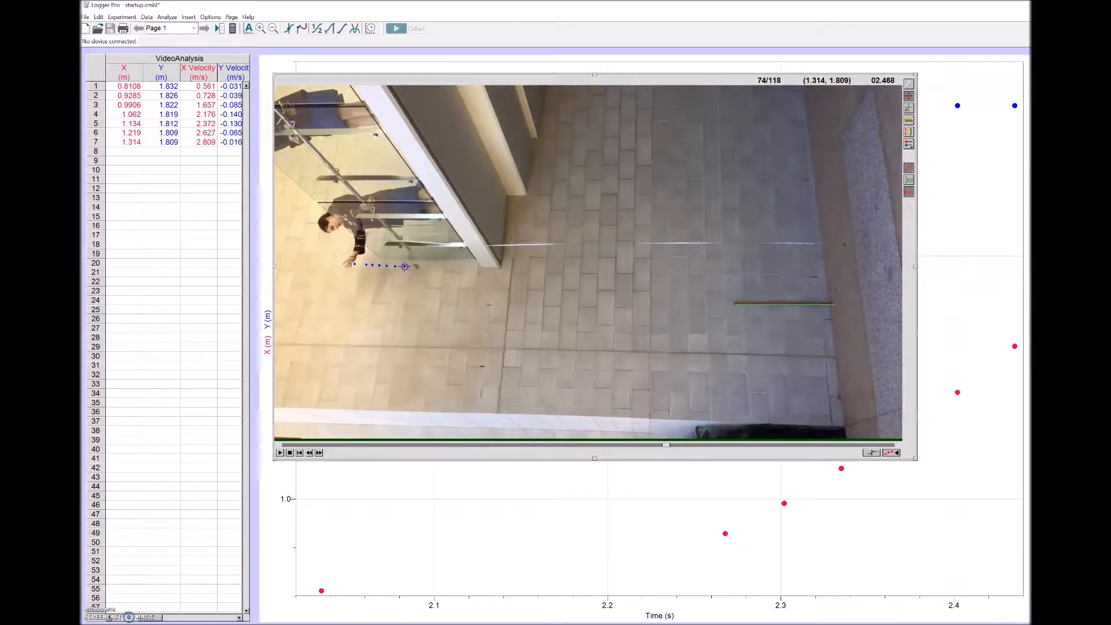
{"action": "left_click", "coordinate": [404, 266]}
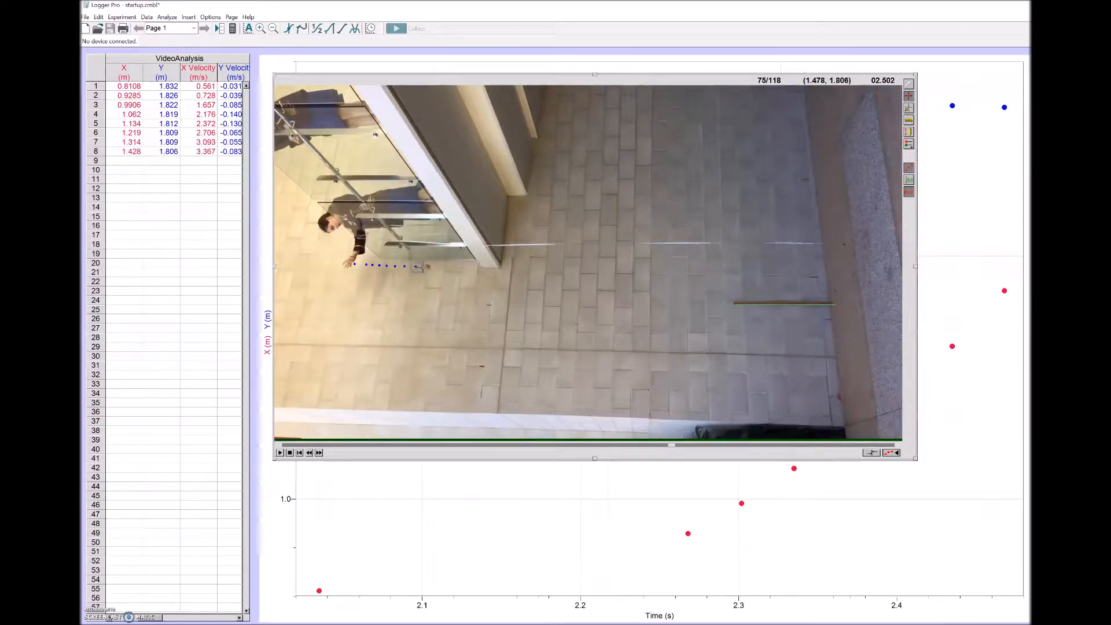
{"action": "left_click", "coordinate": [439, 268]}
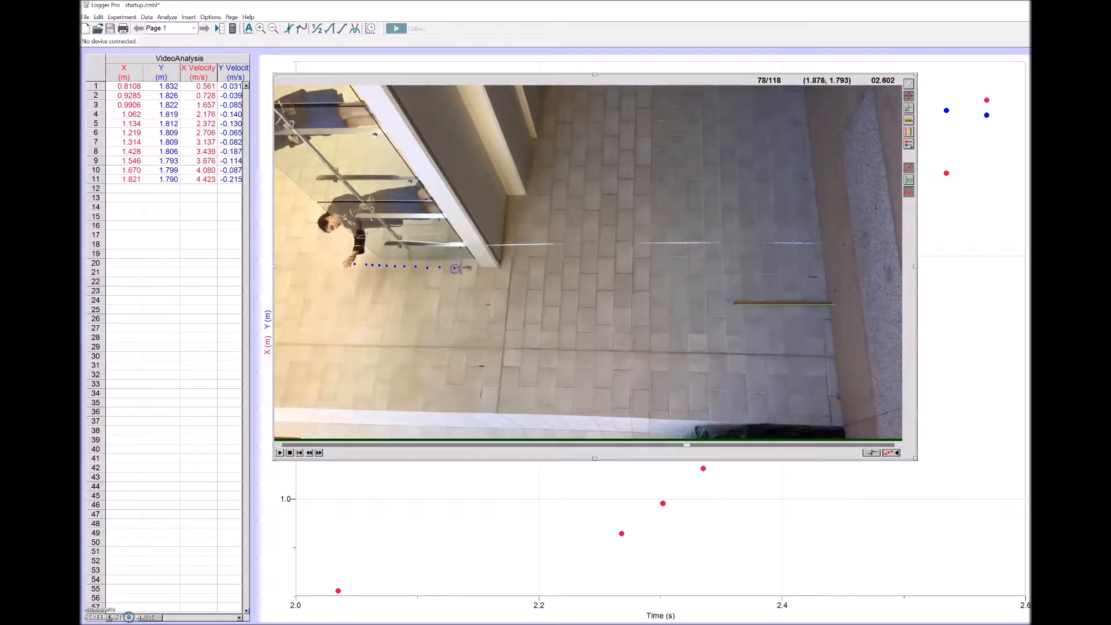
{"action": "left_click", "coordinate": [467, 268]}
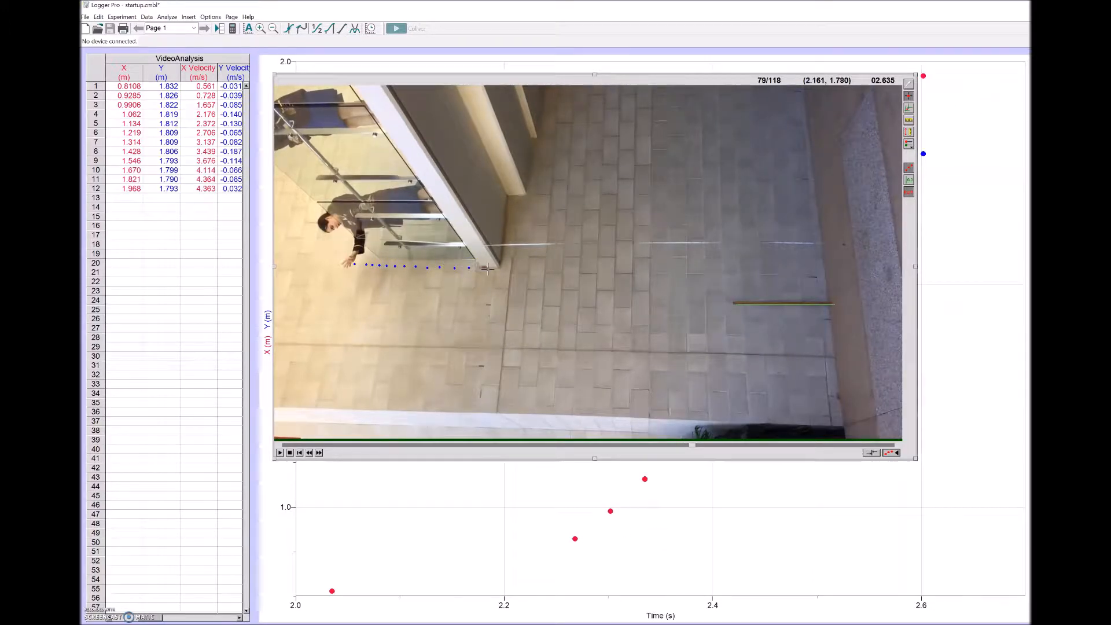
{"action": "left_click", "coordinate": [501, 269]}
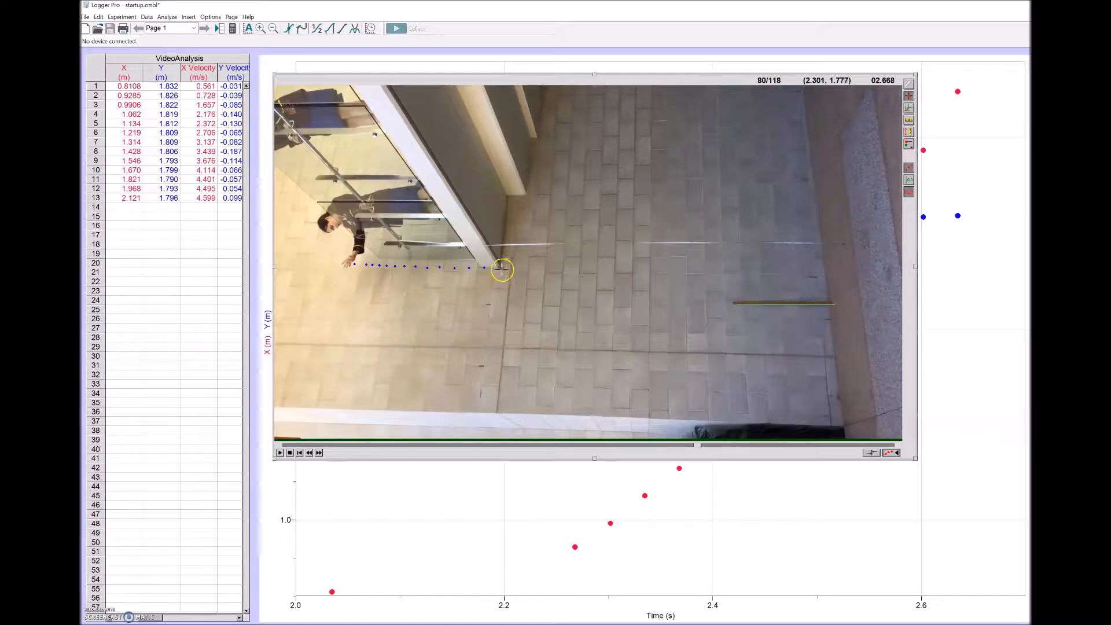
{"action": "left_click", "coordinate": [502, 269]}
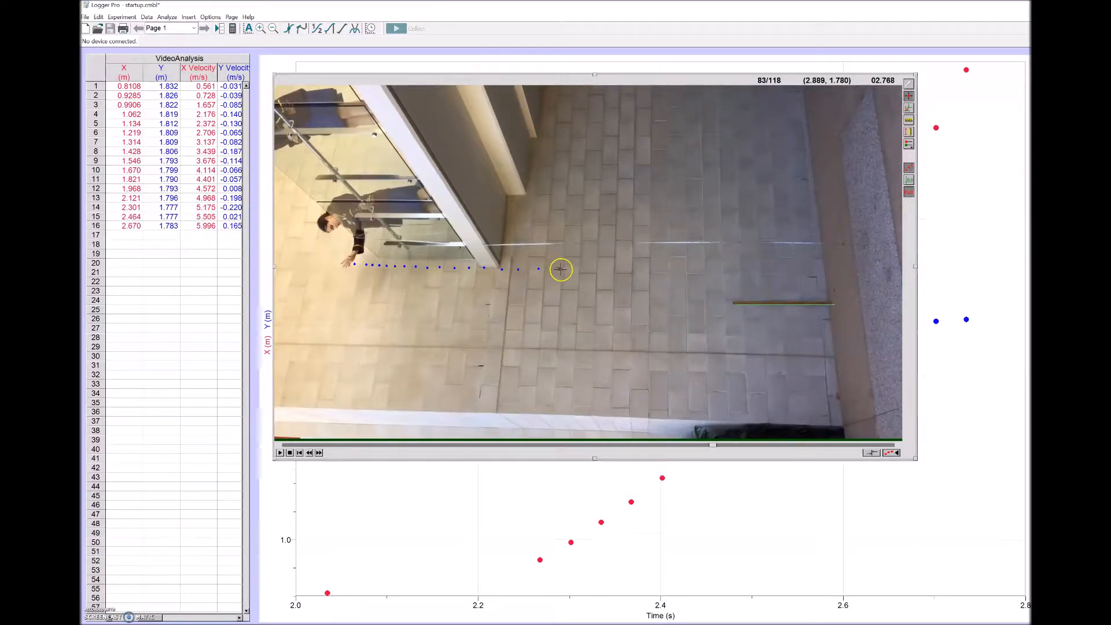
{"action": "left_click", "coordinate": [559, 271]}
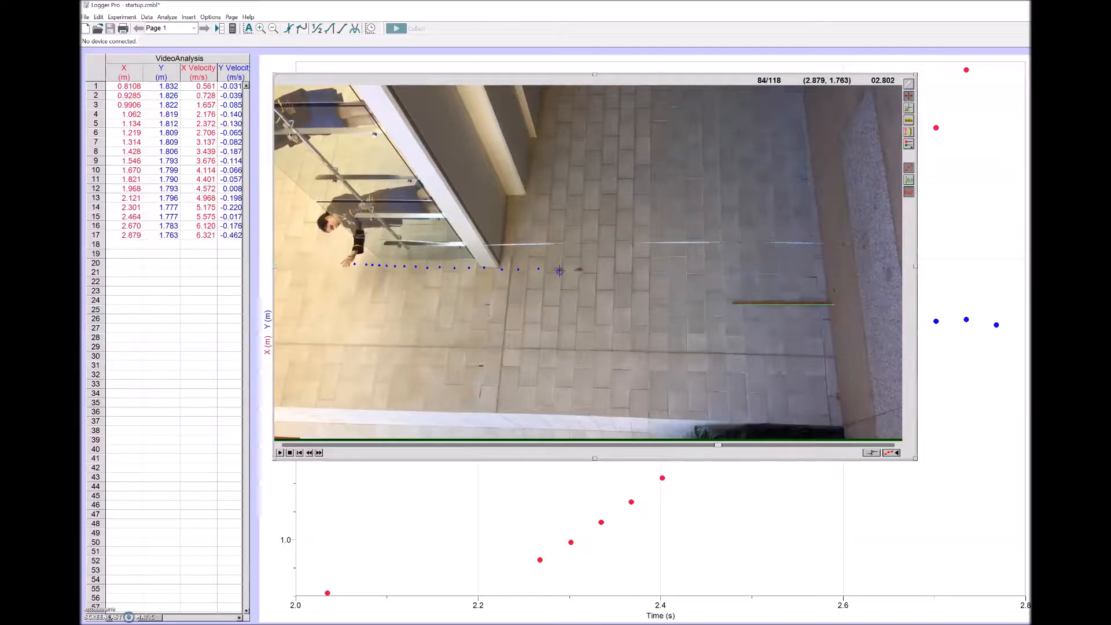
{"action": "left_click", "coordinate": [559, 271]}
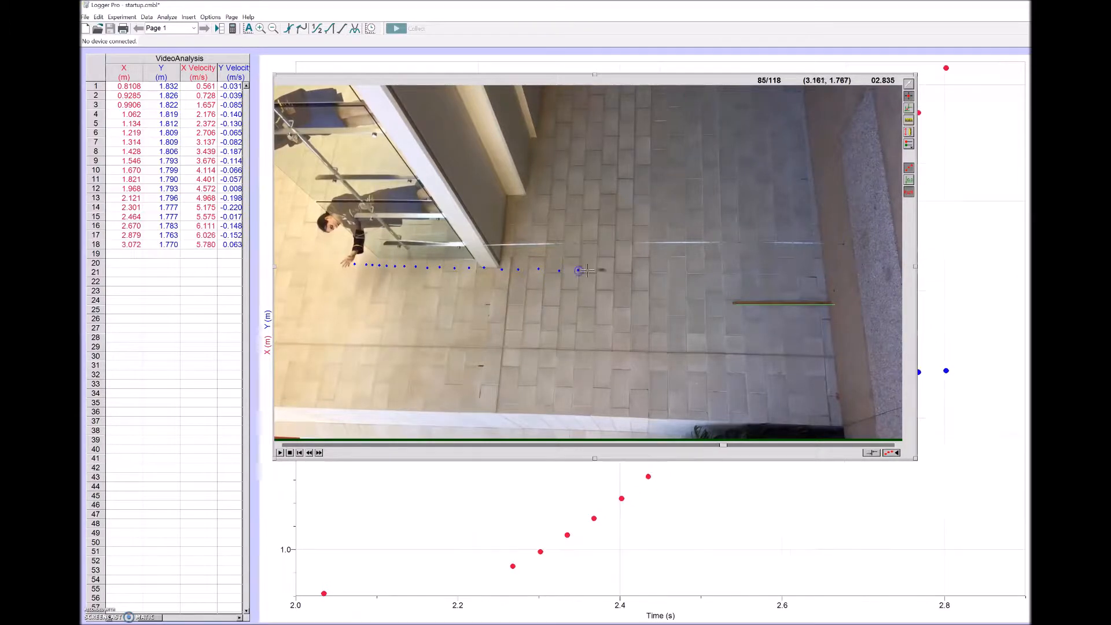
{"action": "left_click", "coordinate": [624, 272]}
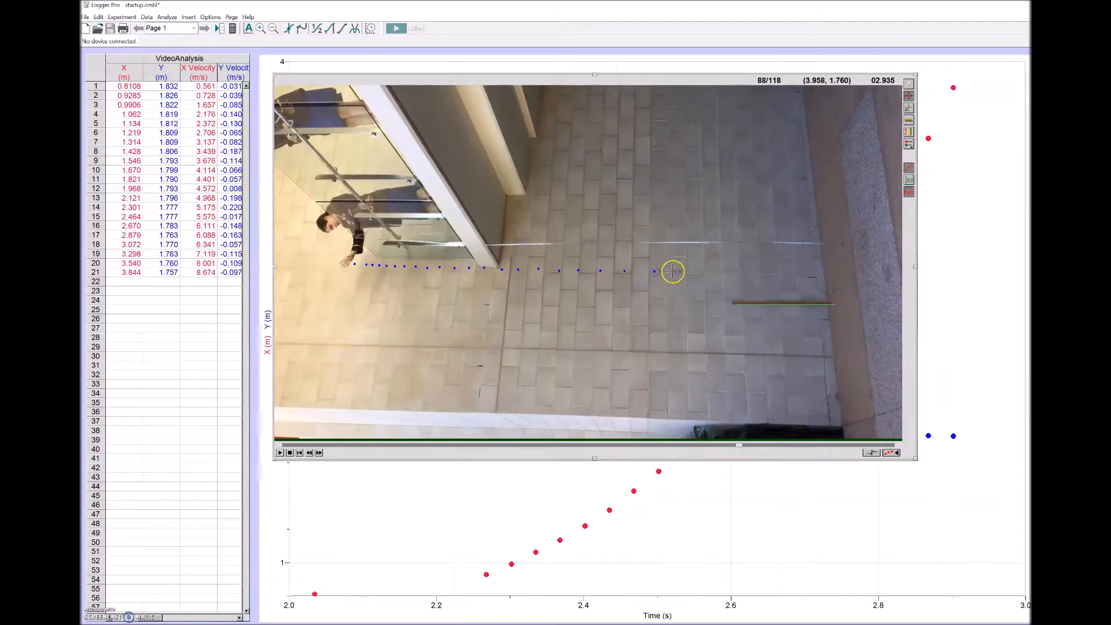
{"action": "left_click", "coordinate": [673, 272]}
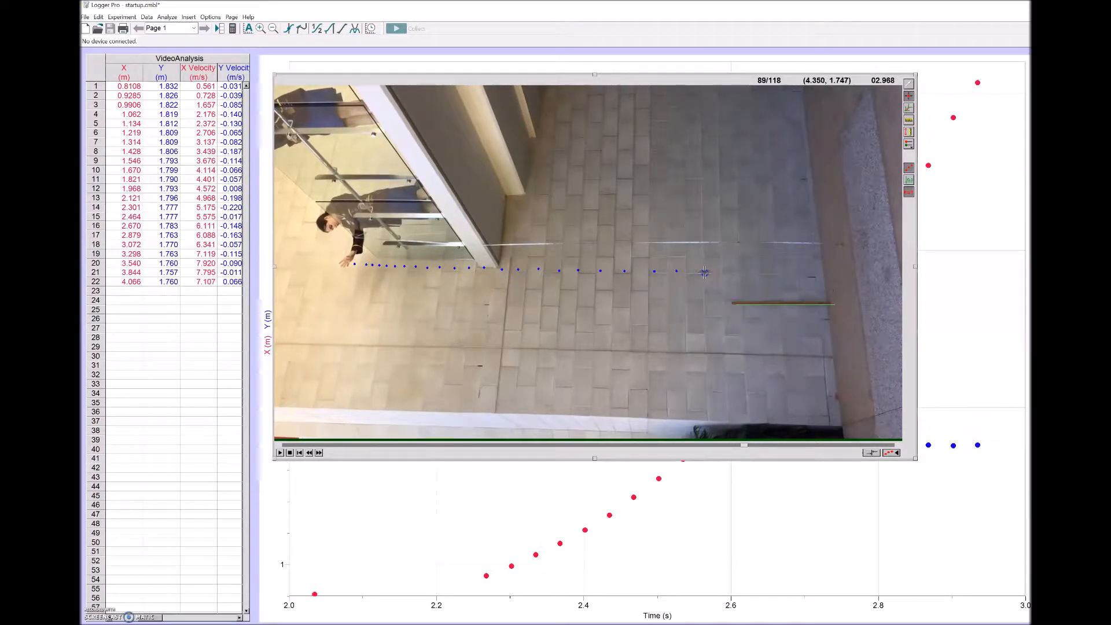
{"action": "left_click", "coordinate": [765, 274]}
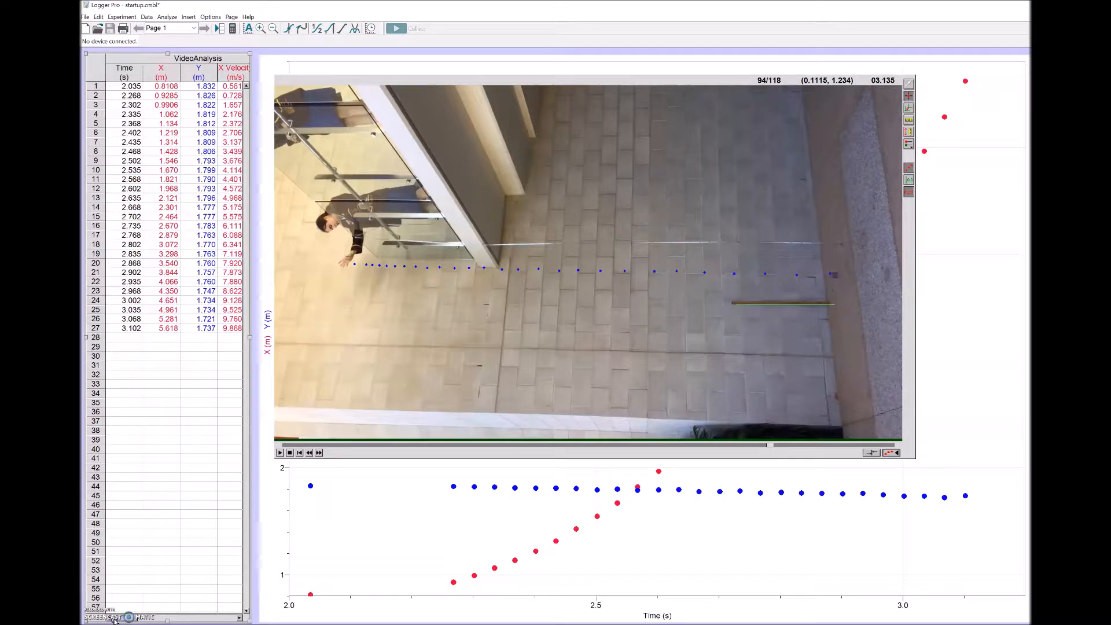
Step: Open a blank spreadsheet workbook beside the 27 marked ball positions
{"action": "left_click", "coordinate": [124, 71]}
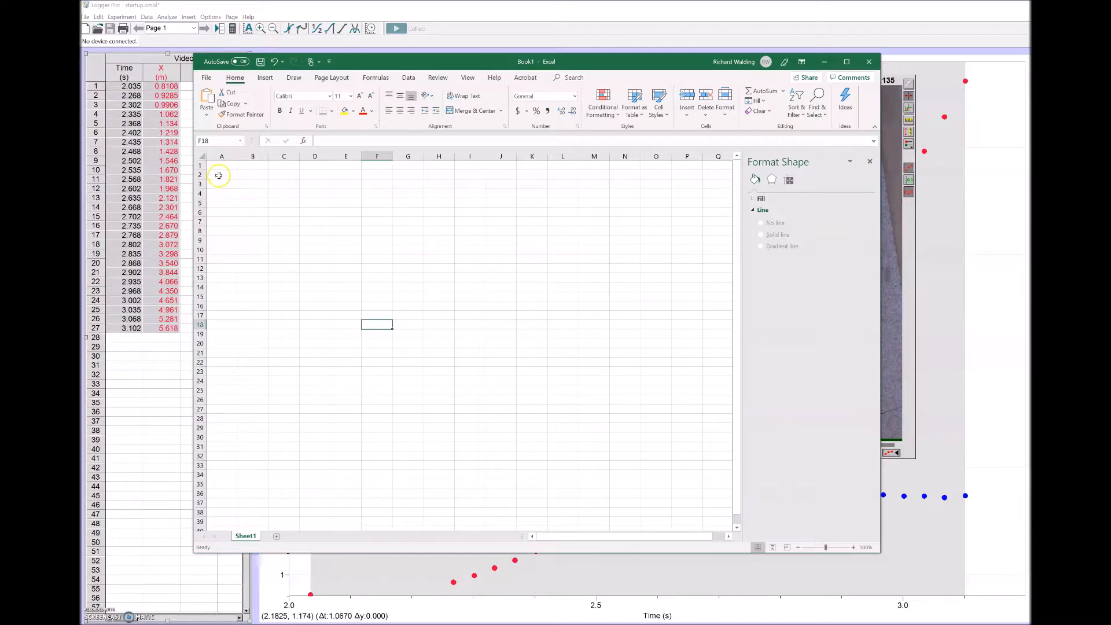
Step: Paste the 27 time and position values starting at A2, headed t and sy
{"action": "left_click", "coordinate": [221, 175]}
{"action": "type", "text": "s"}
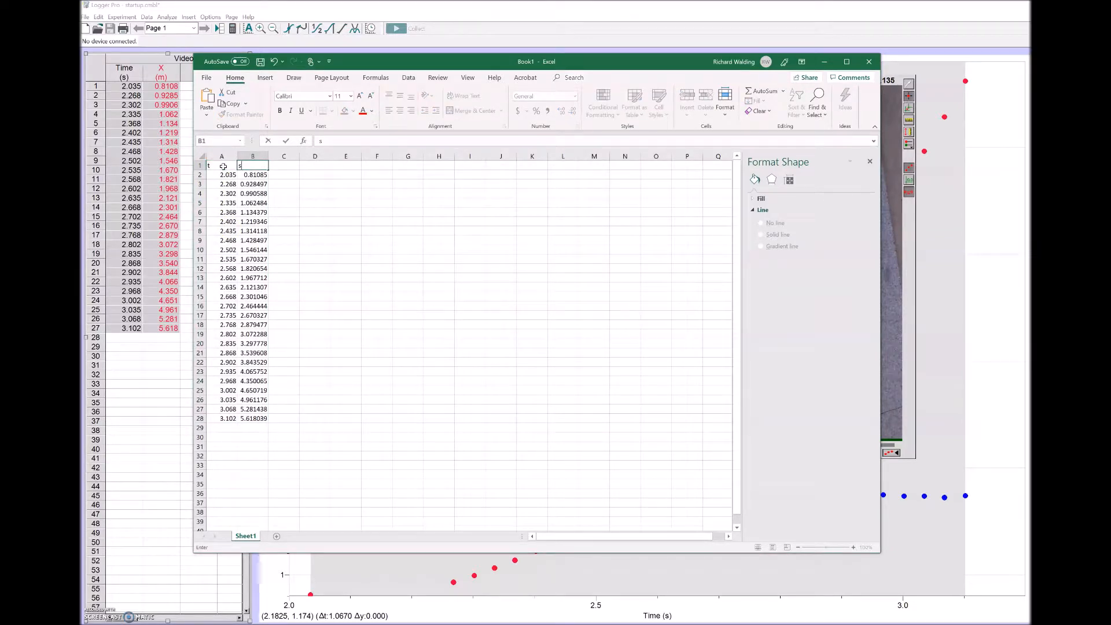
{"action": "type", "text": "y"}
{"action": "left_click", "coordinate": [284, 166]}
{"action": "type", "text": "t"}
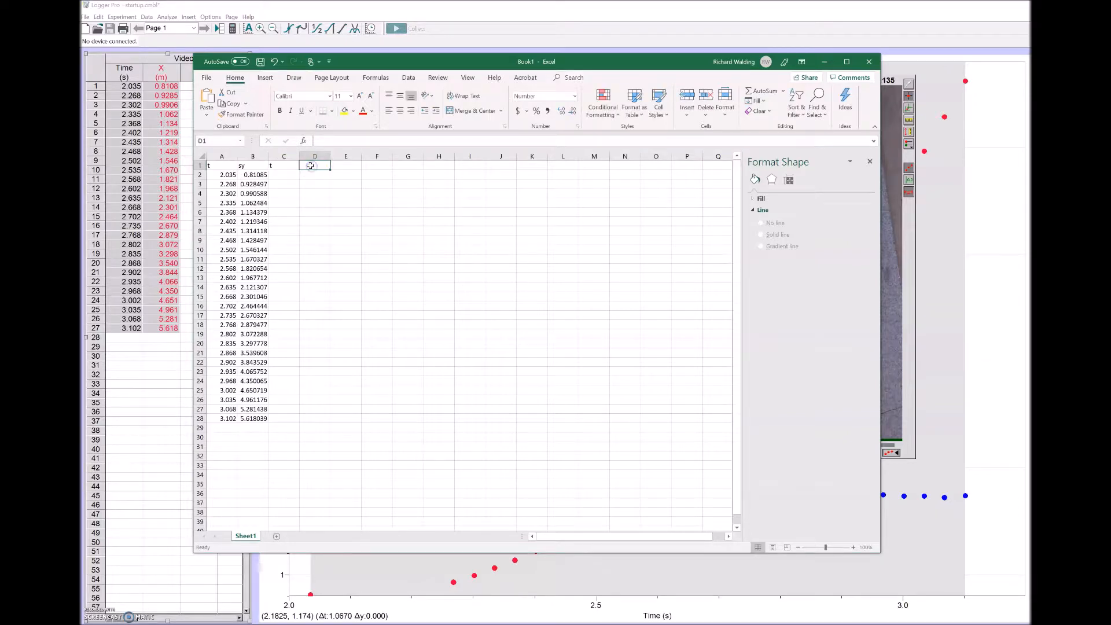
Step: Fill C2:C28 with =A2-2.035, giving shifted times 0.00 to 1.07, and head D1 sy
{"action": "type", "text": "sy"}
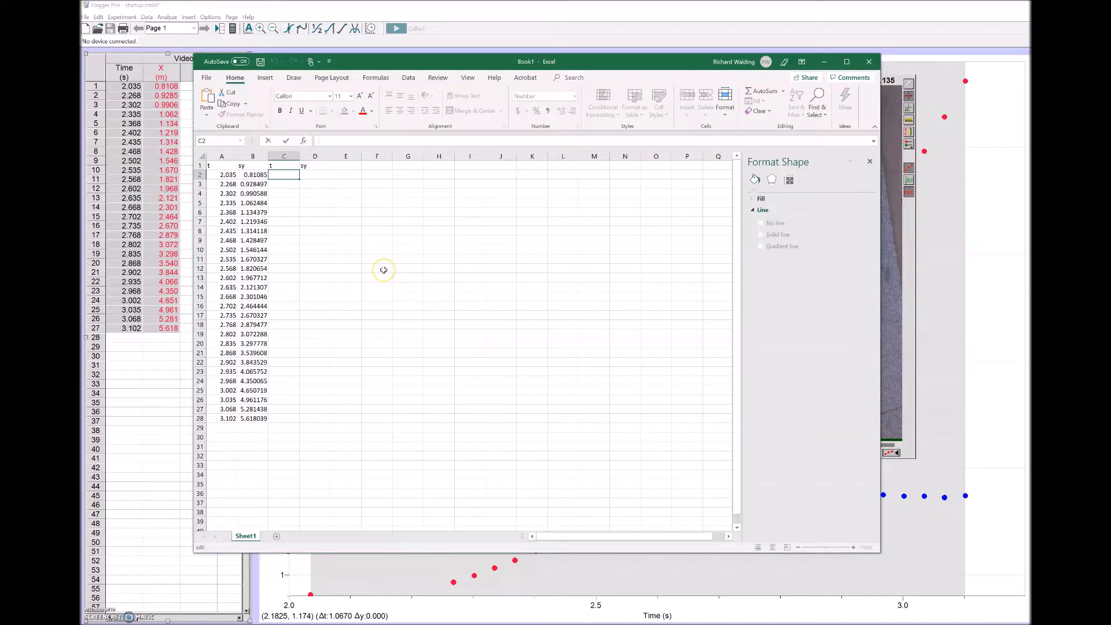
{"action": "type", "text": "="}
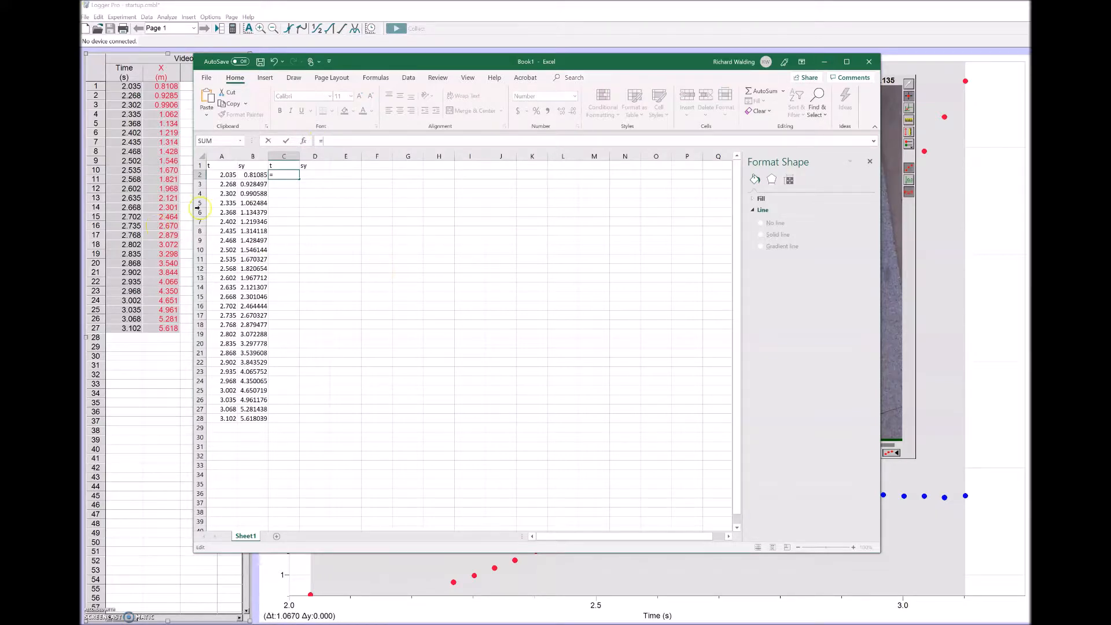
{"action": "left_click", "coordinate": [222, 174]}
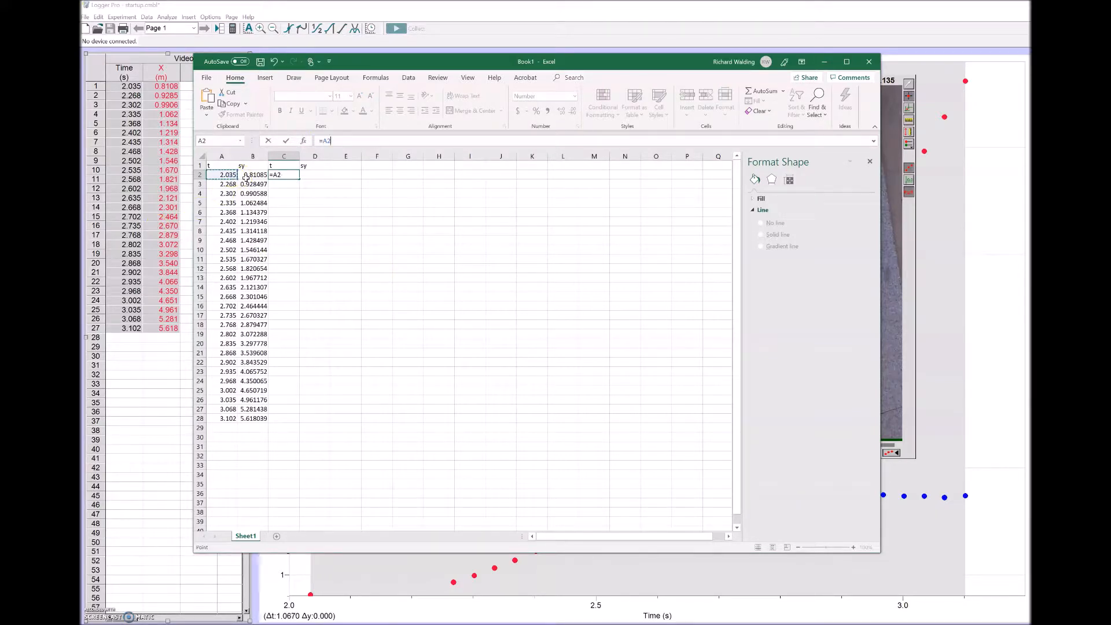
{"action": "type", "text": "-2.035"}
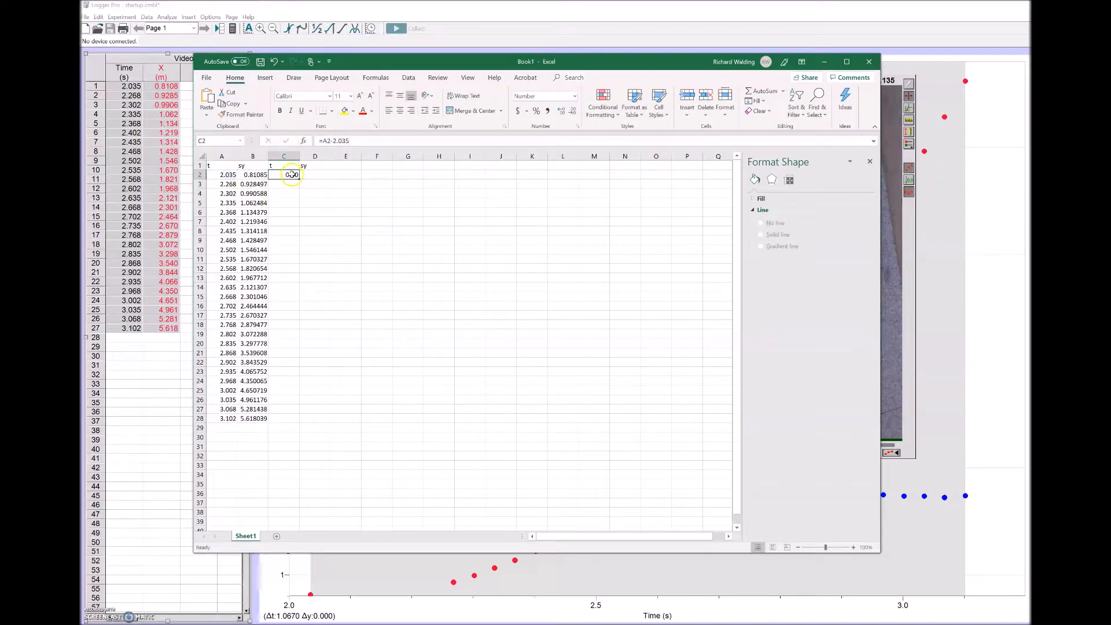
{"action": "left_click_drag", "start_coordinate": [291, 174], "coordinate": [291, 418]}
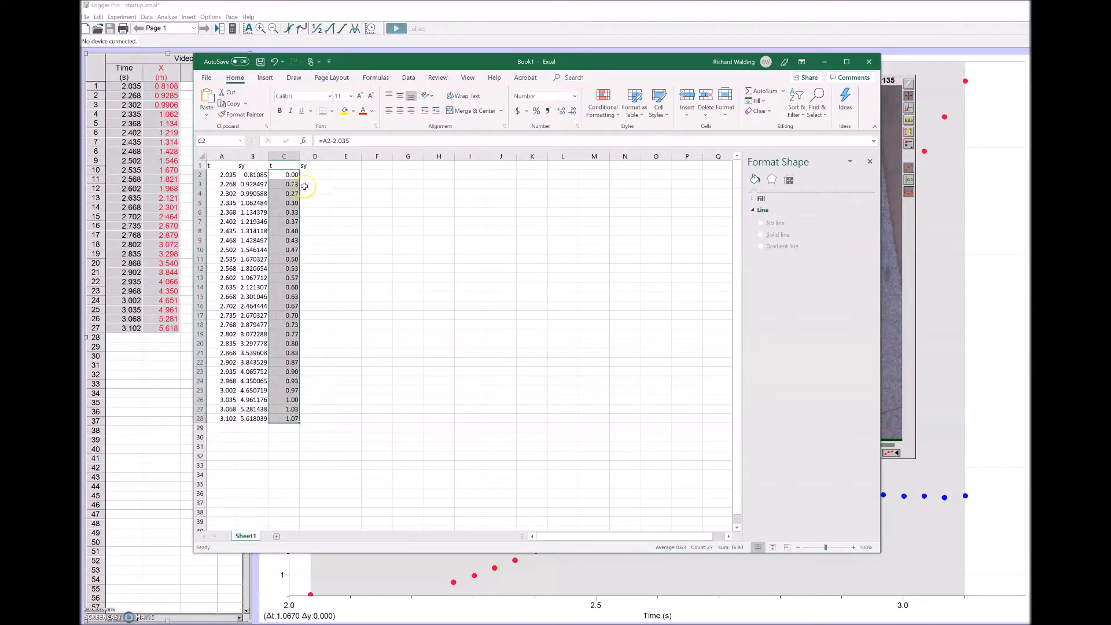
{"action": "left_click", "coordinate": [315, 174]}
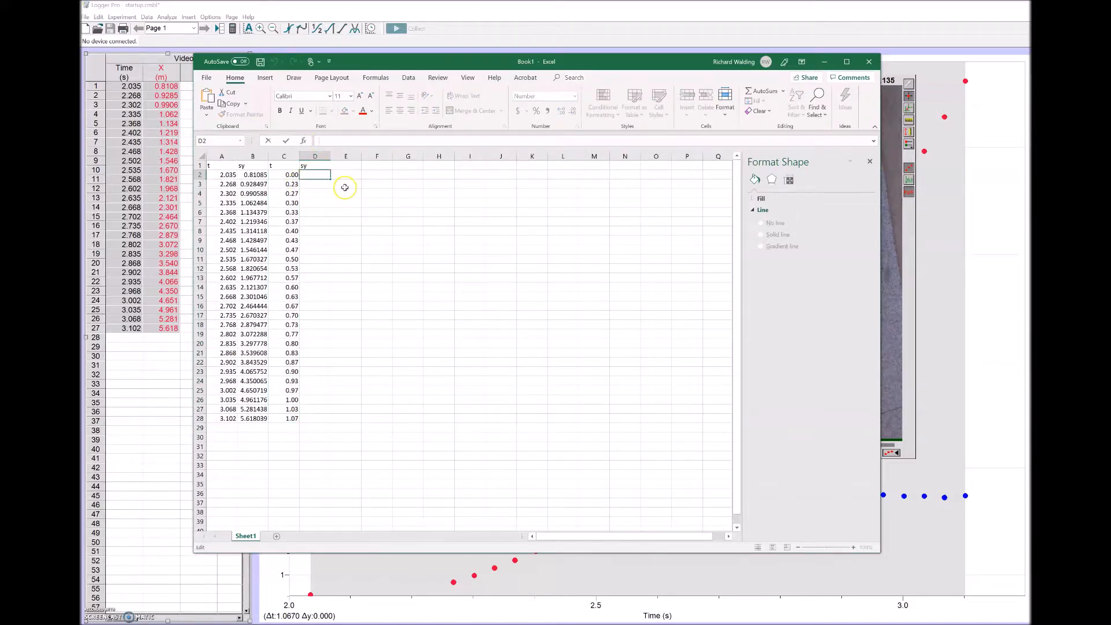
Step: Fill D2:D28 with =B2-0.81085, giving sy 0.00 to 4.81, and select C1:D28
{"action": "type", "text": "="}
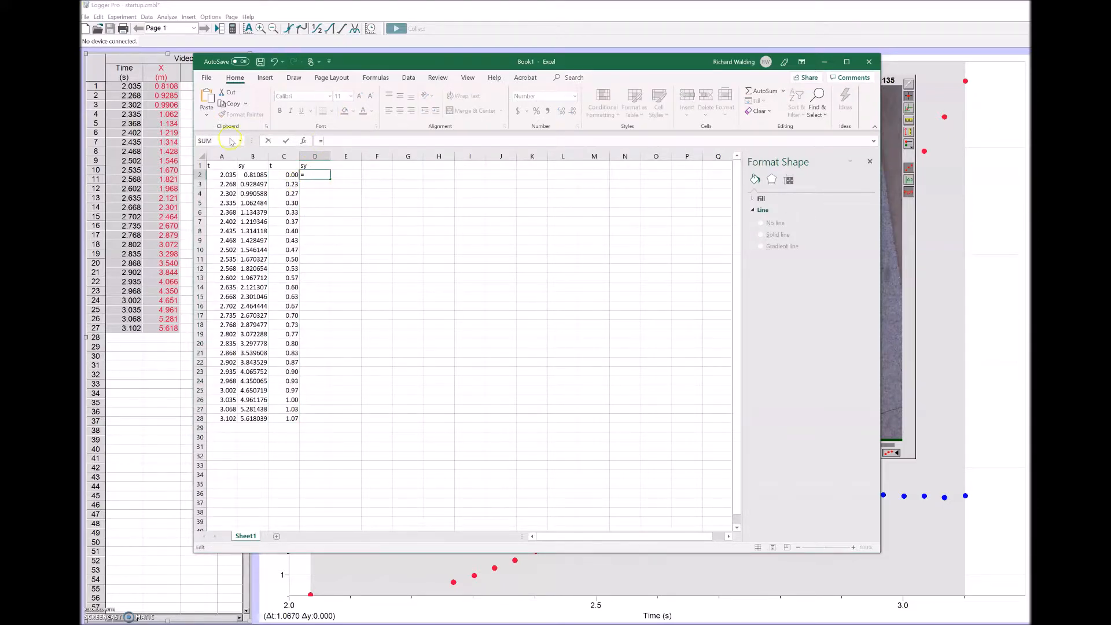
{"action": "left_click", "coordinate": [252, 174]}
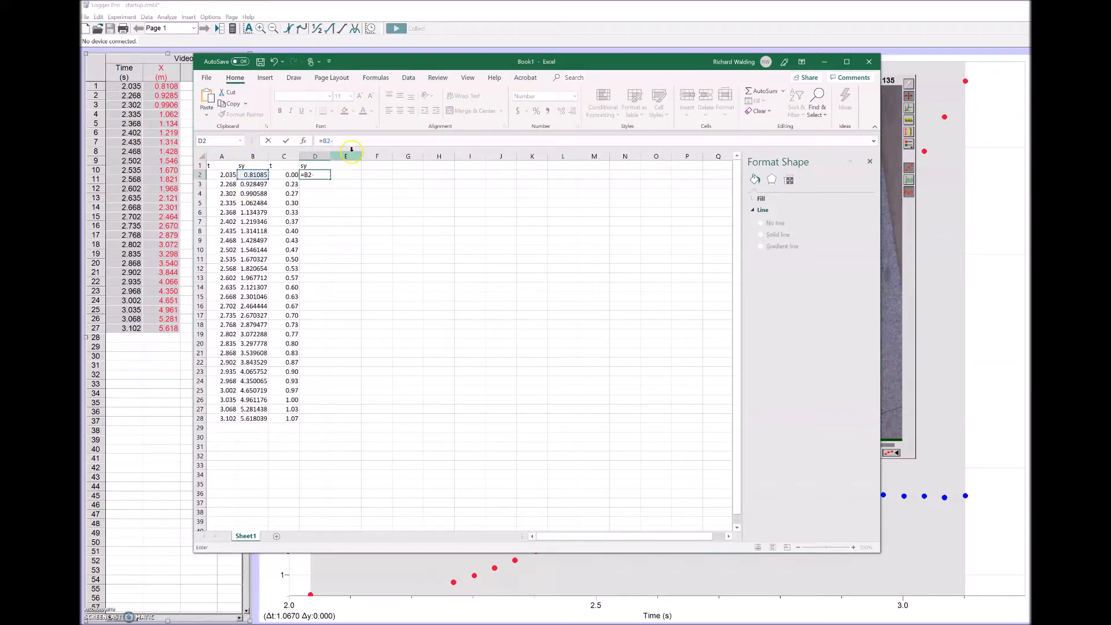
{"action": "type", "text": "0.810"}
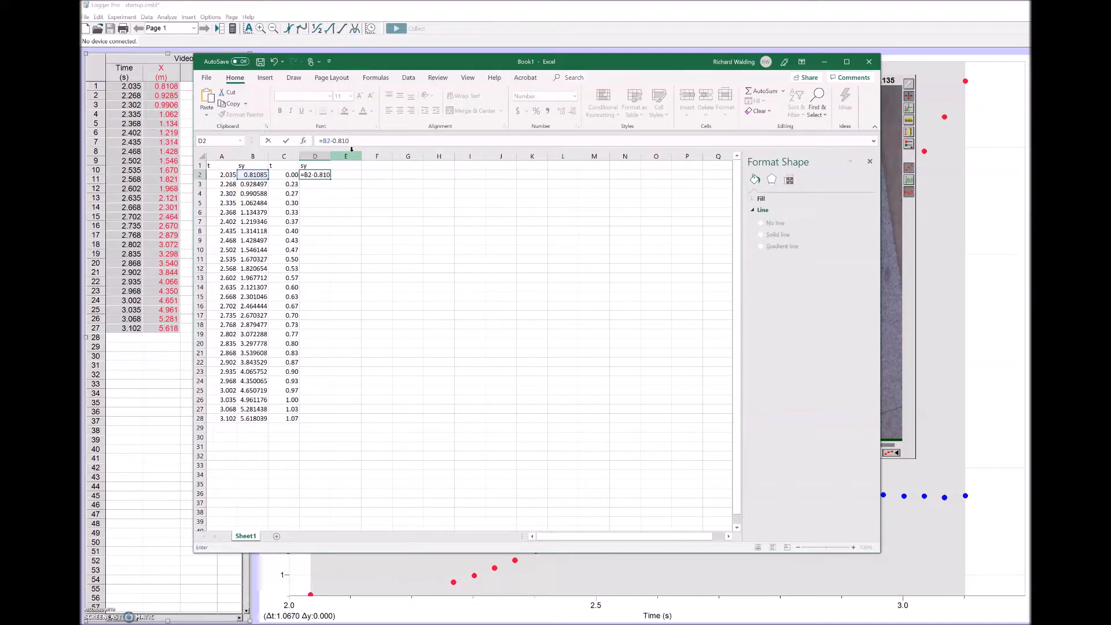
{"action": "type", "text": "85"}
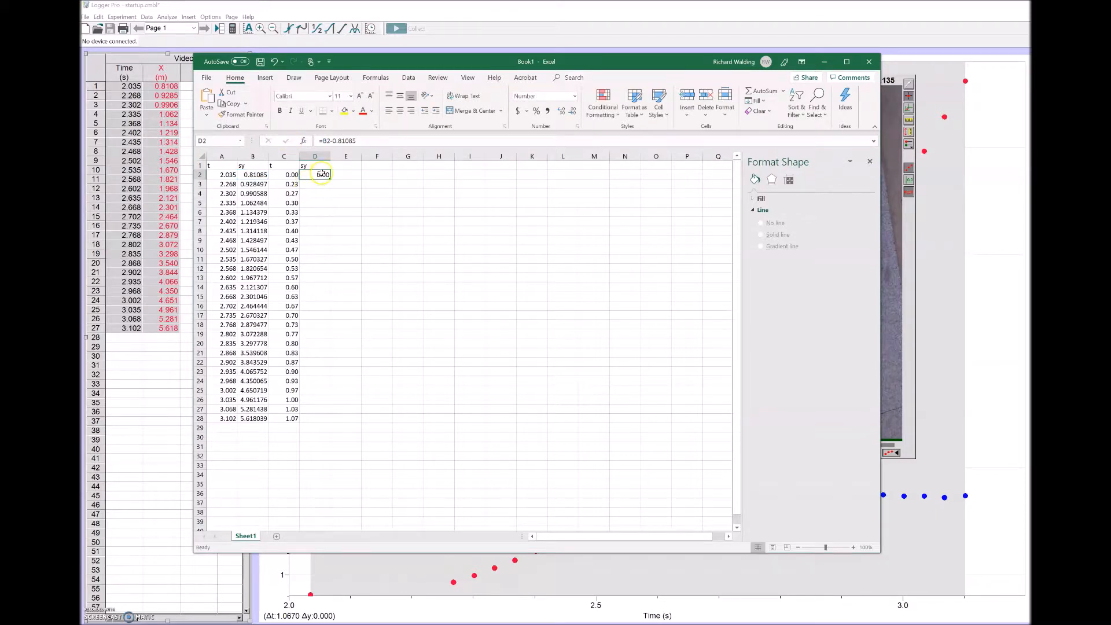
{"action": "left_click_drag", "start_coordinate": [315, 175], "coordinate": [315, 418]}
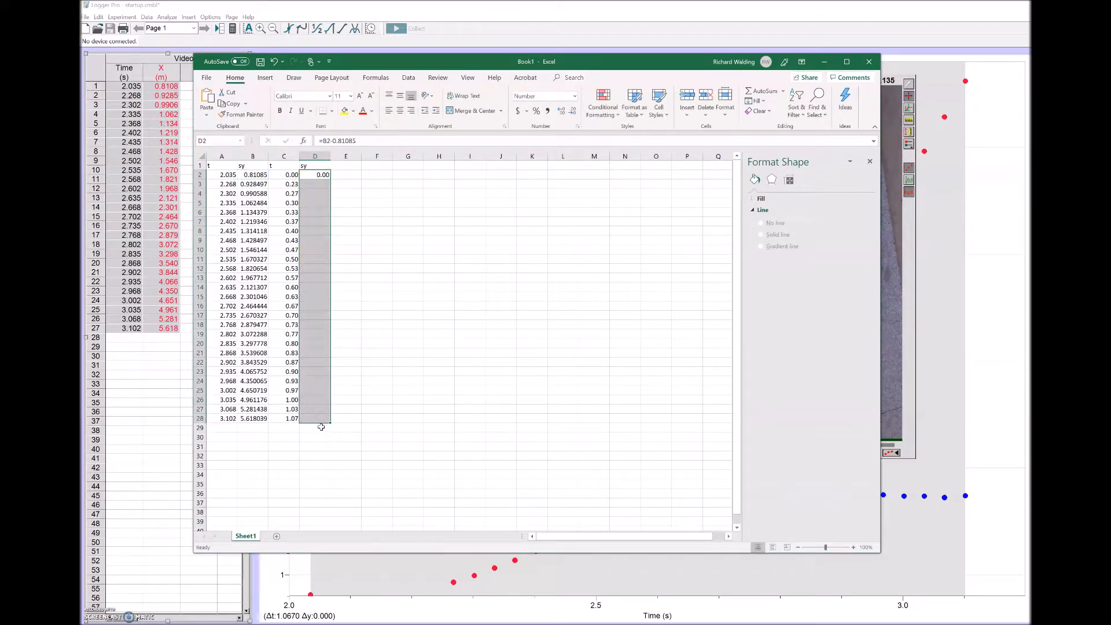
{"action": "left_click_drag", "start_coordinate": [315, 175], "coordinate": [315, 417]}
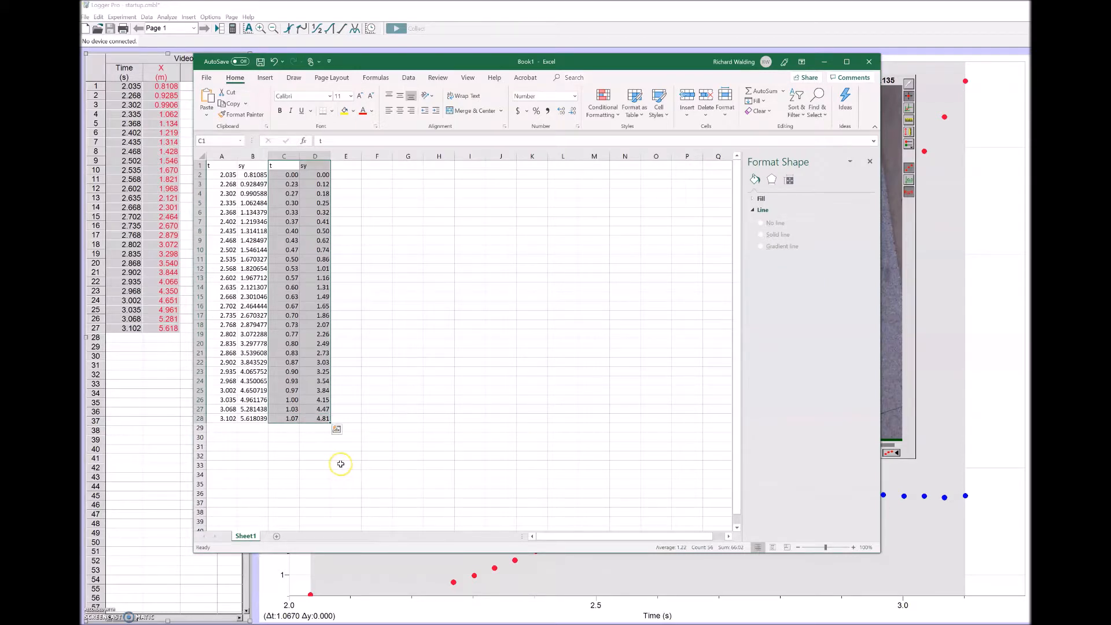
{"action": "mouse_move", "coordinate": [357, 444]}
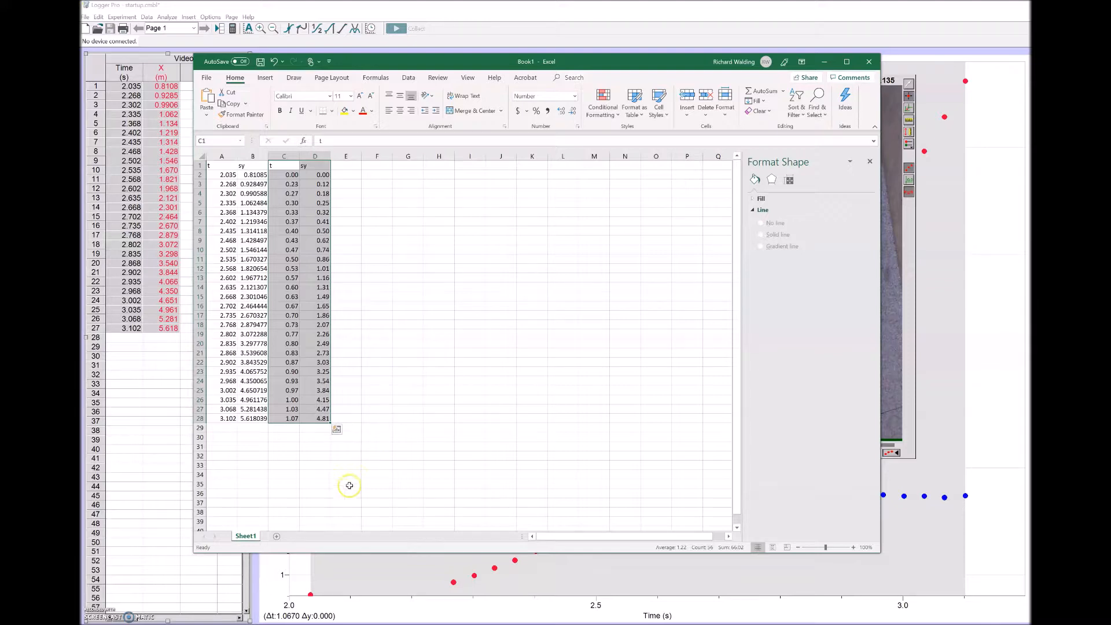
{"action": "mouse_move", "coordinate": [332, 499]}
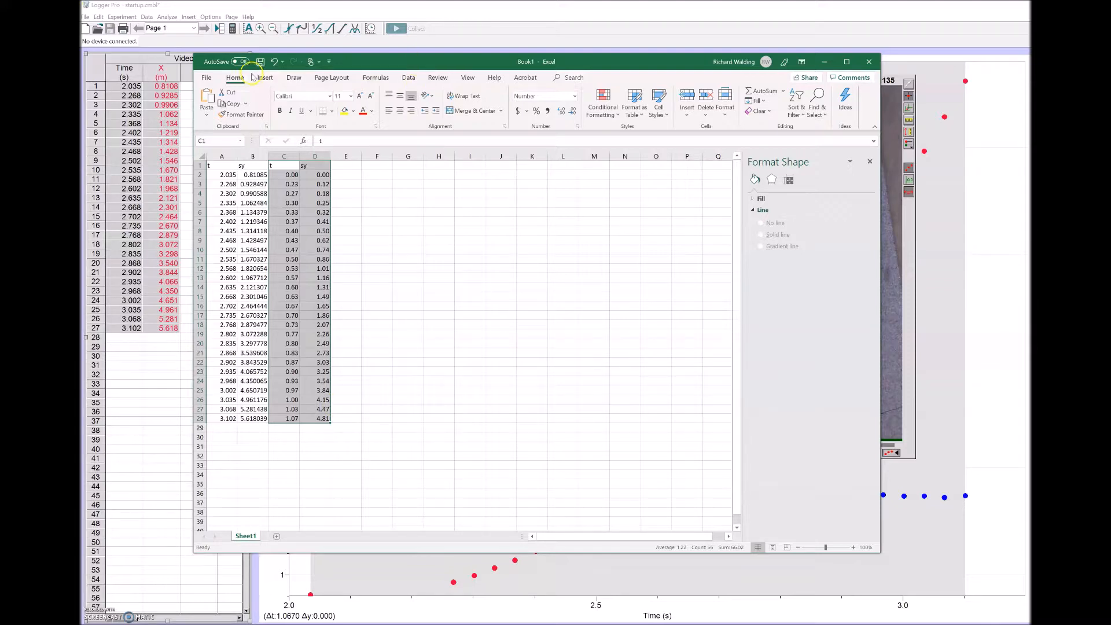
Step: Insert a plain scatter chart plotting sy against shifted time t from C1:D28
{"action": "left_click", "coordinate": [265, 77]}
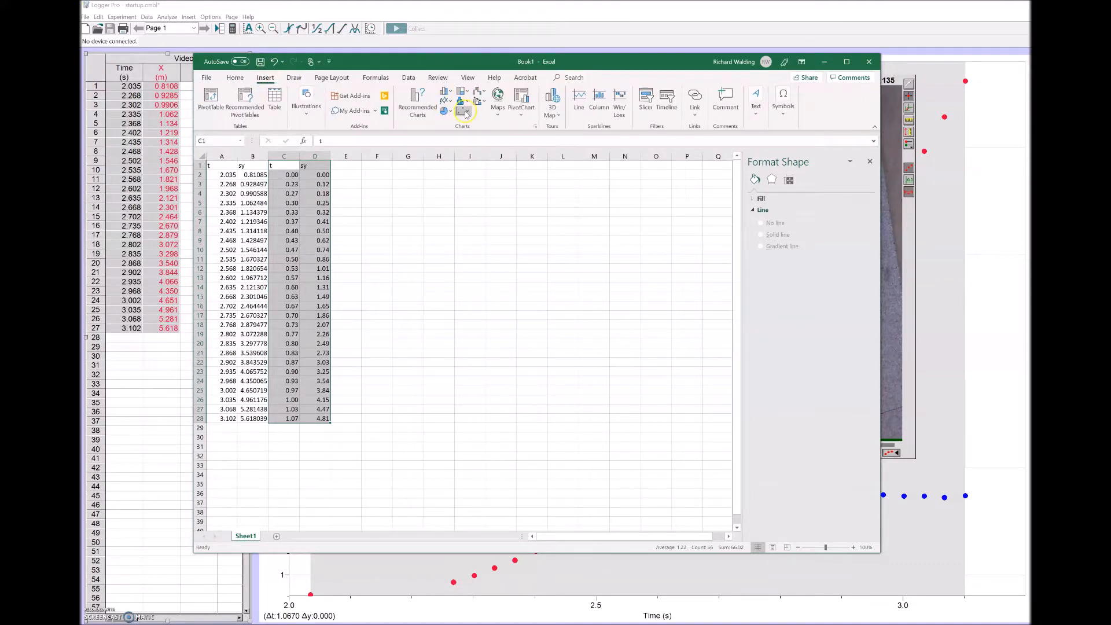
{"action": "left_click", "coordinate": [465, 96]}
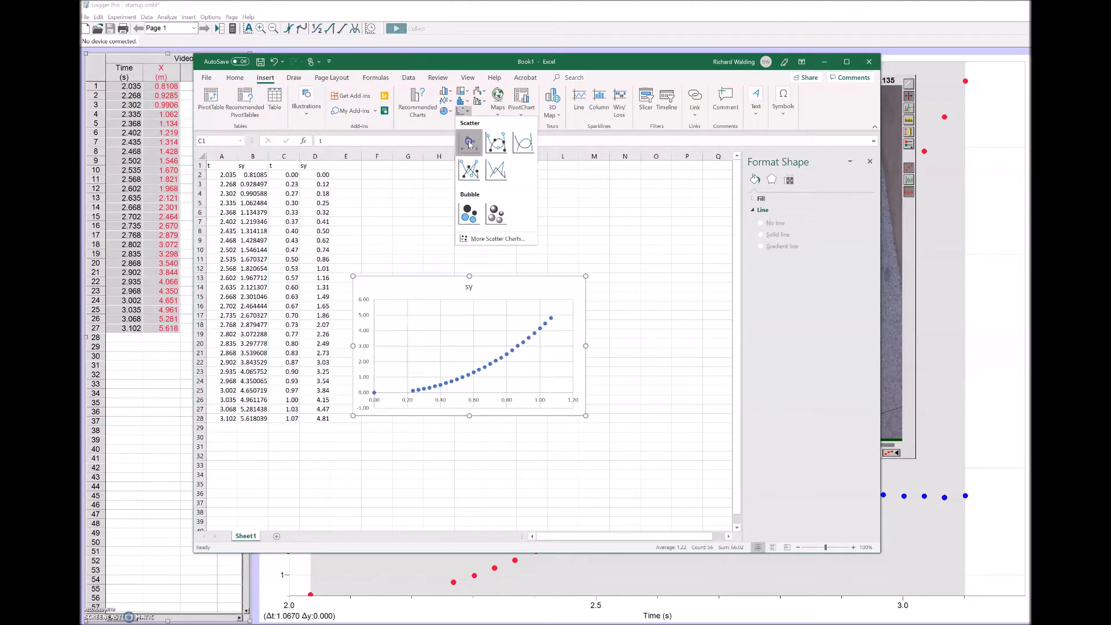
{"action": "left_click", "coordinate": [468, 142]}
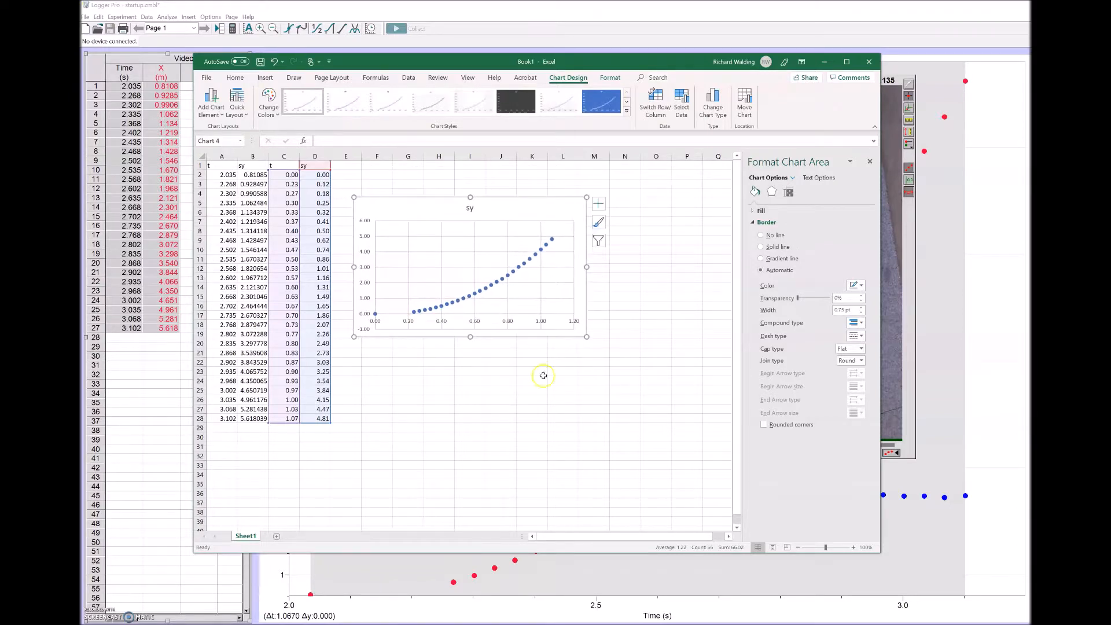
{"action": "mouse_move", "coordinate": [363, 338]}
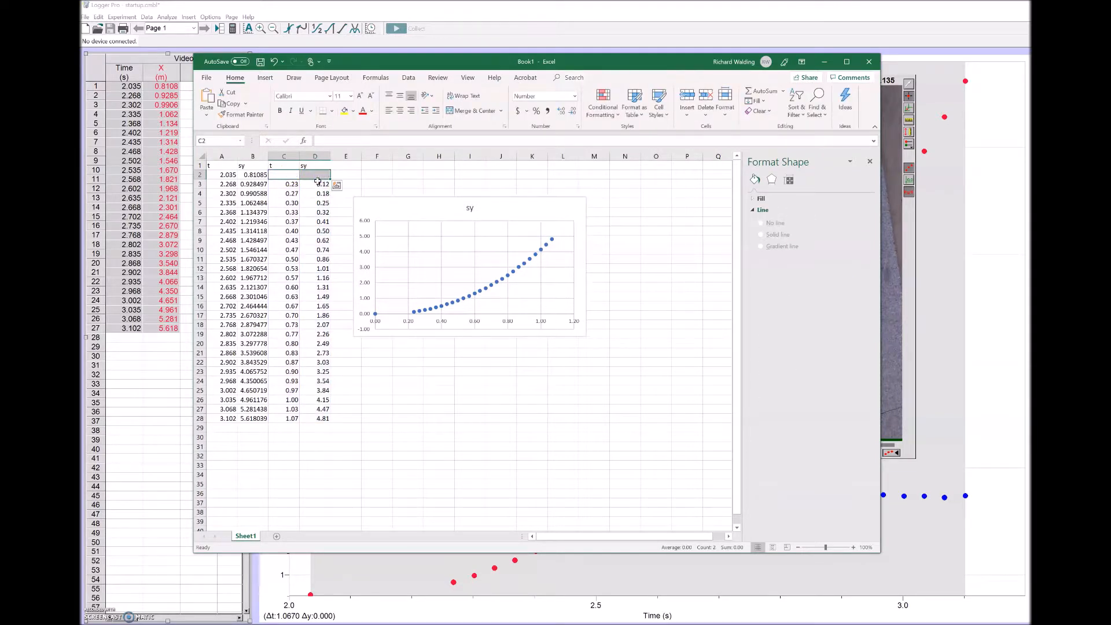
Step: Add a trendline to the sy scatter chart and change its type to Power
{"action": "left_click", "coordinate": [408, 389]}
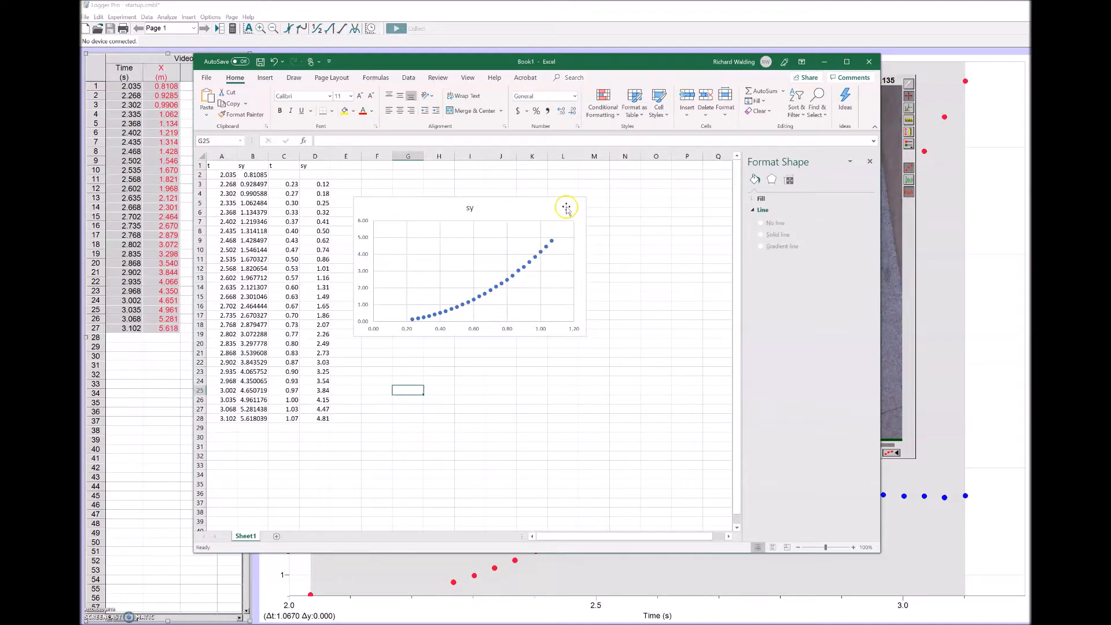
{"action": "left_click", "coordinate": [597, 205]}
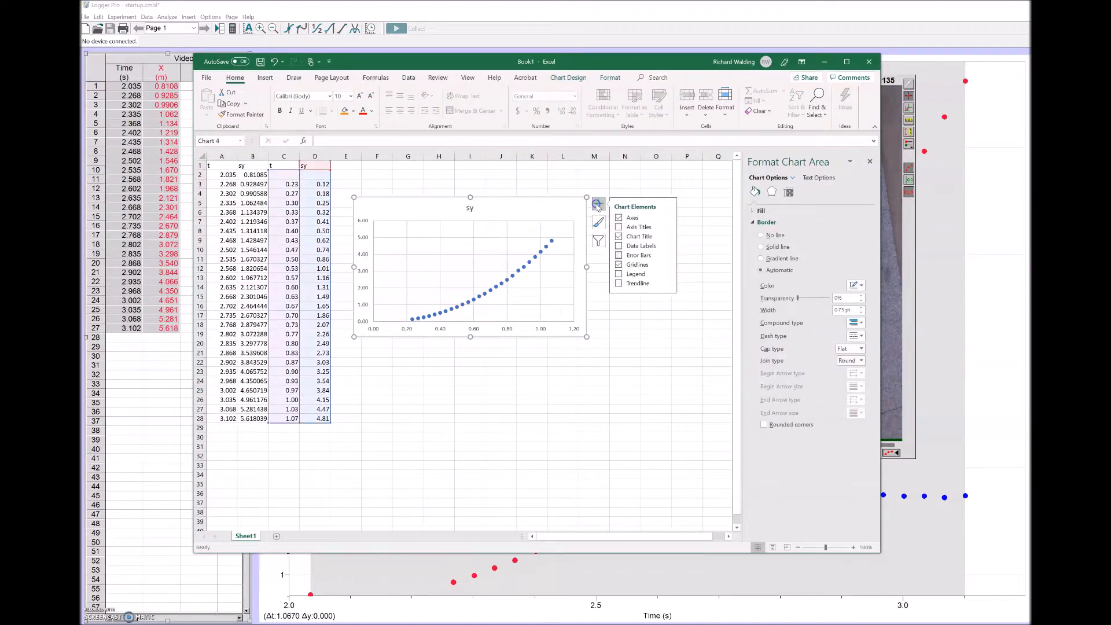
{"action": "left_click", "coordinate": [618, 283]}
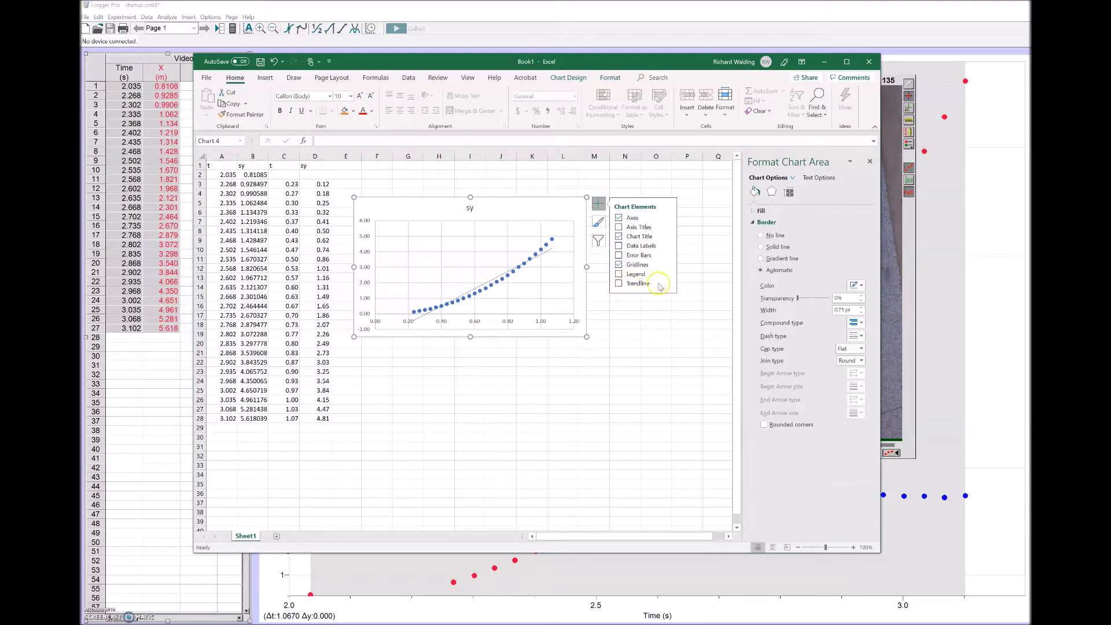
{"action": "left_click", "coordinate": [666, 283]}
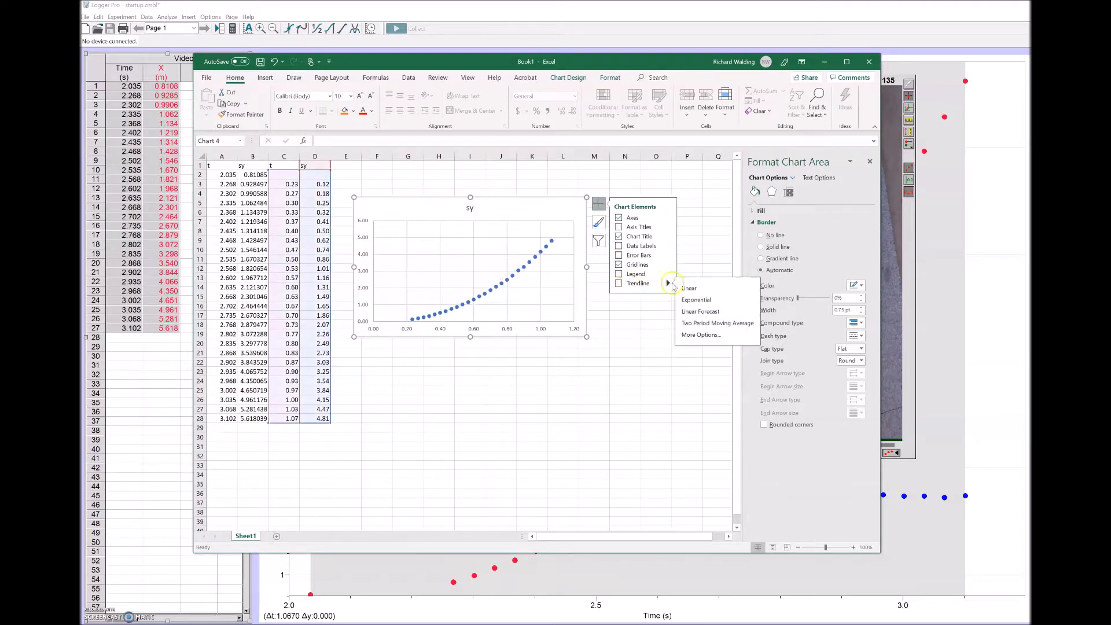
{"action": "left_click", "coordinate": [688, 288]}
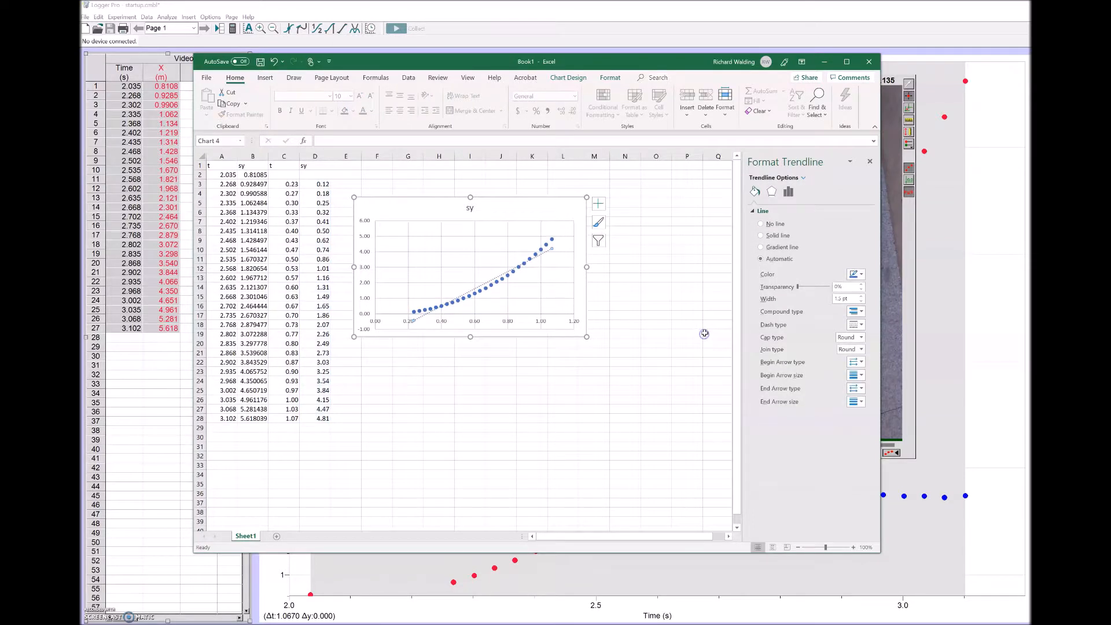
{"action": "mouse_move", "coordinate": [836, 186]}
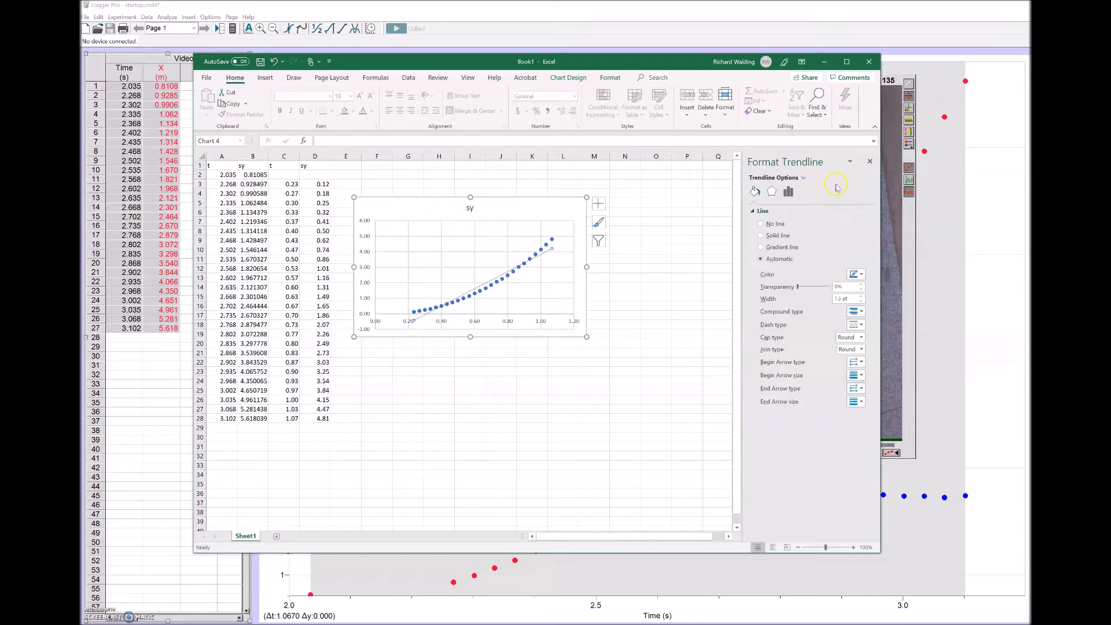
{"action": "left_click", "coordinate": [788, 191]}
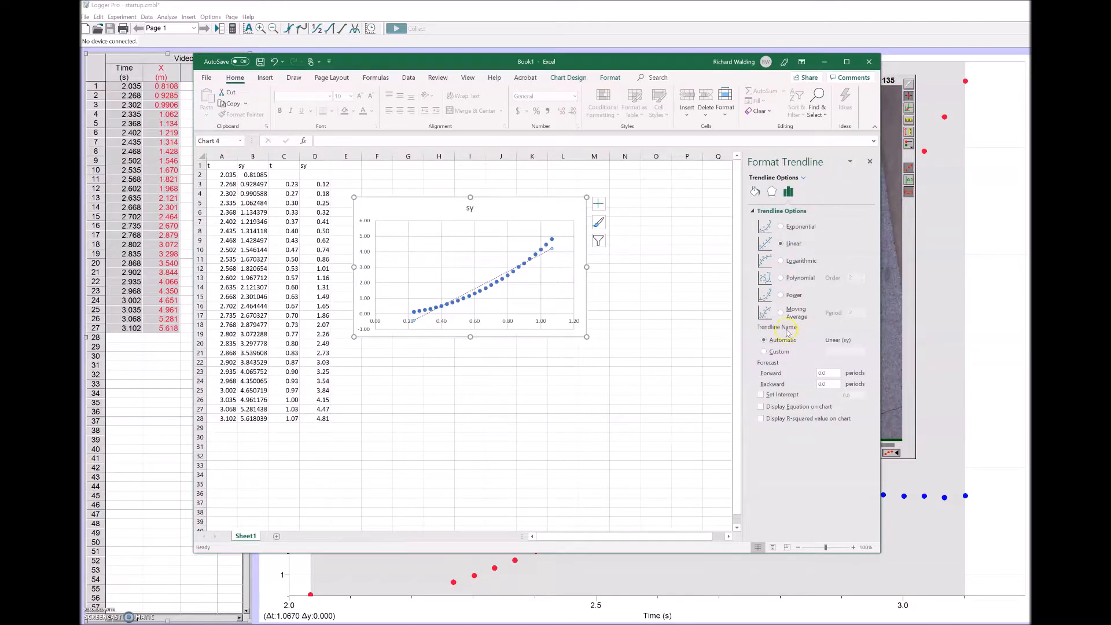
{"action": "left_click", "coordinate": [780, 294]}
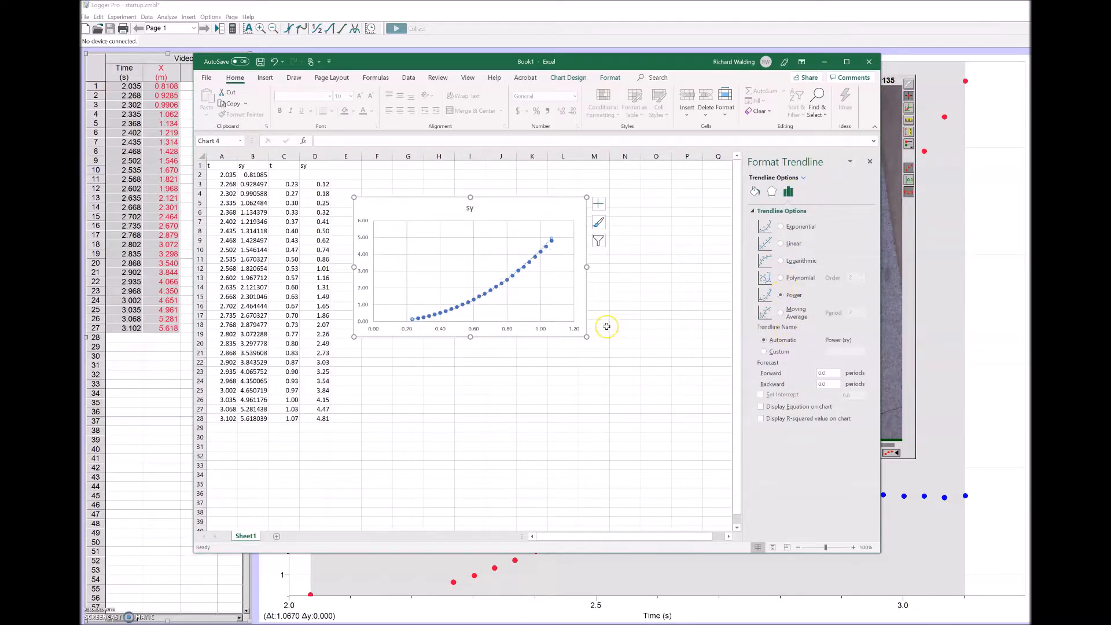
{"action": "mouse_move", "coordinate": [645, 350]}
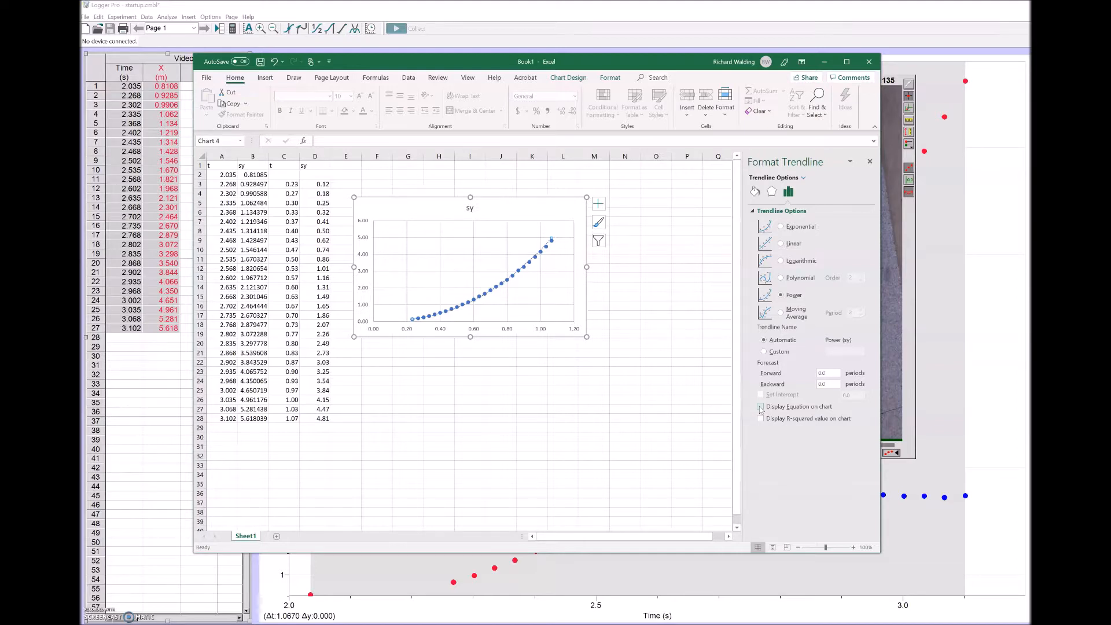
Step: Display the power trendline's equation and R² value, and move the label toward the top of the plot
{"action": "left_click", "coordinate": [761, 407]}
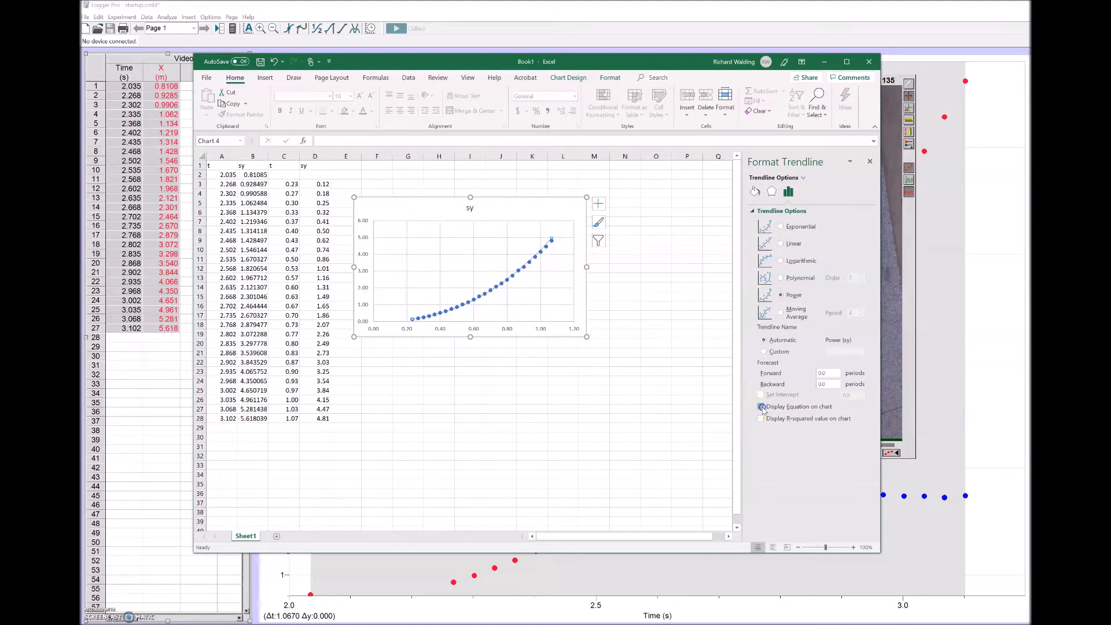
{"action": "left_click", "coordinate": [762, 406]}
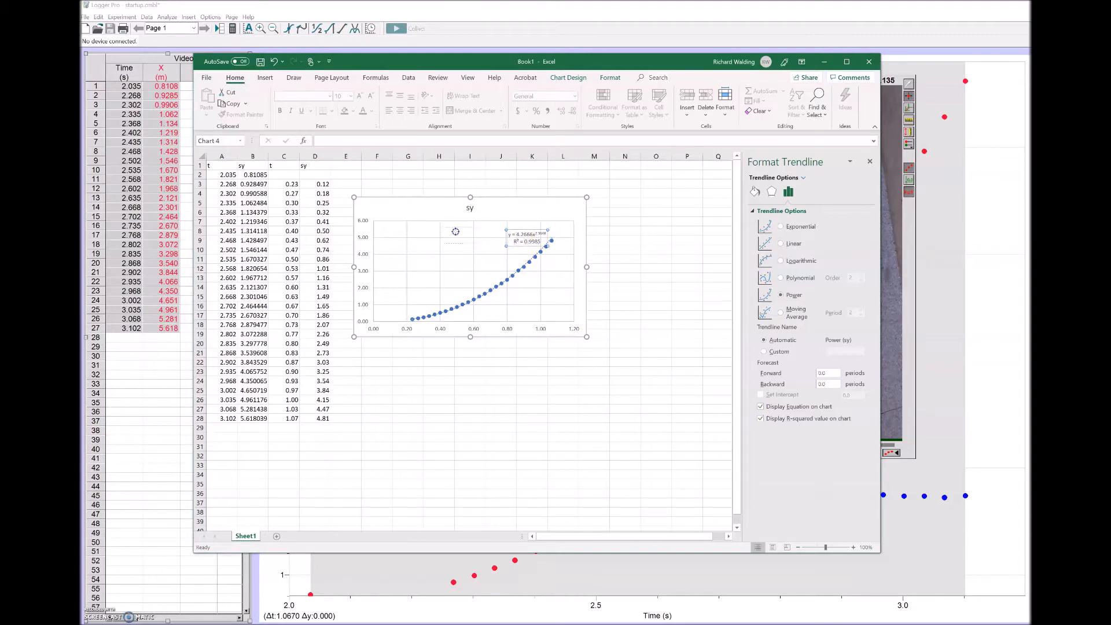
{"action": "left_click", "coordinate": [467, 233]}
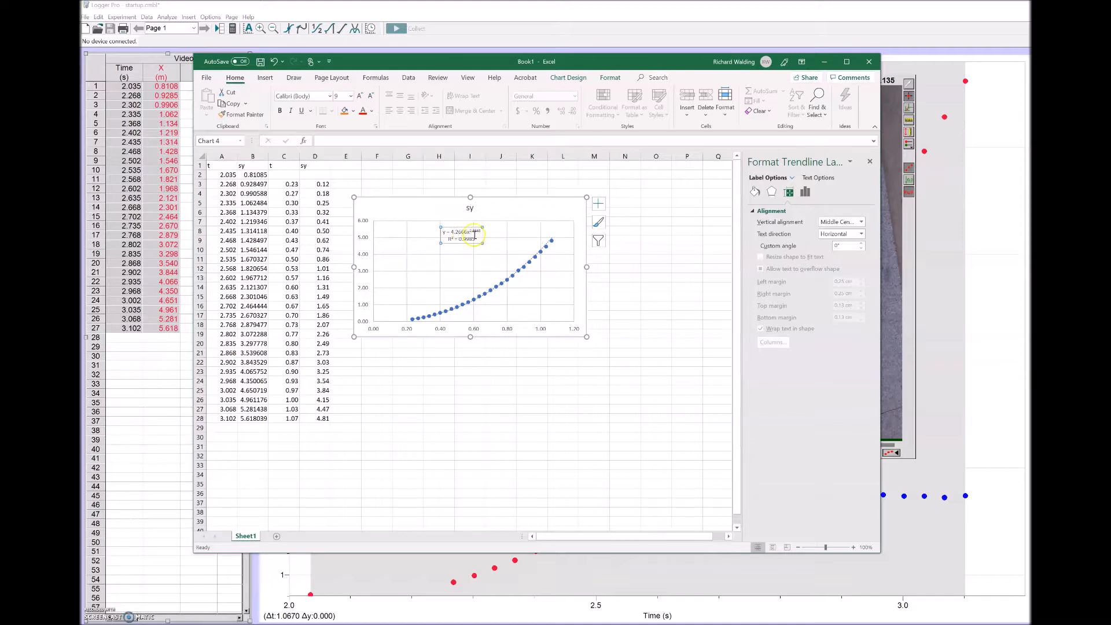
{"action": "mouse_move", "coordinate": [480, 278]}
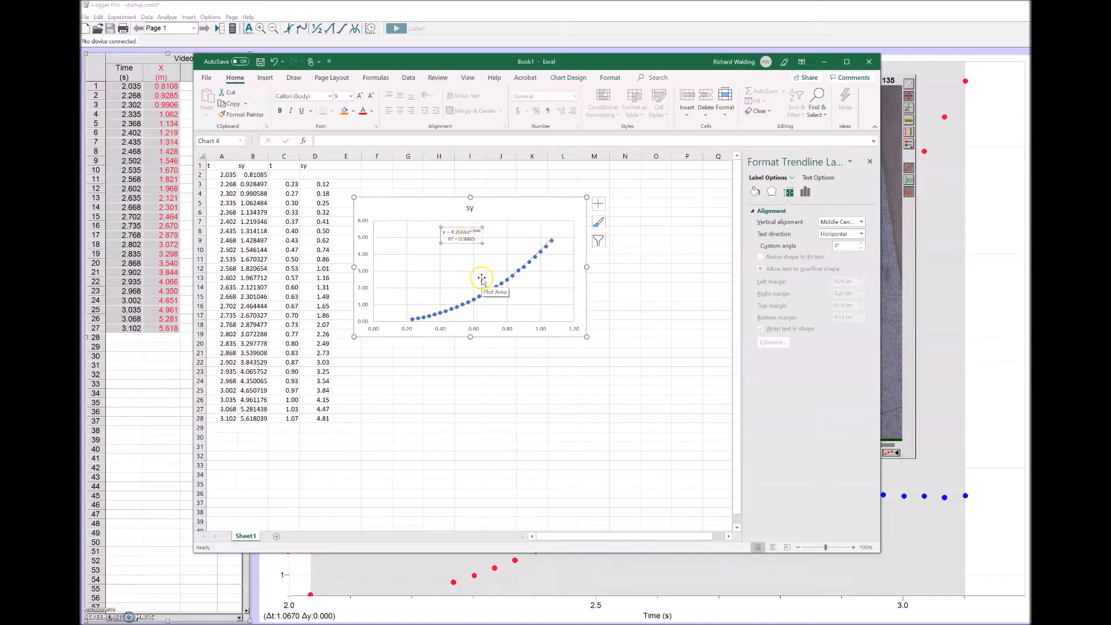
{"action": "mouse_move", "coordinate": [491, 249]}
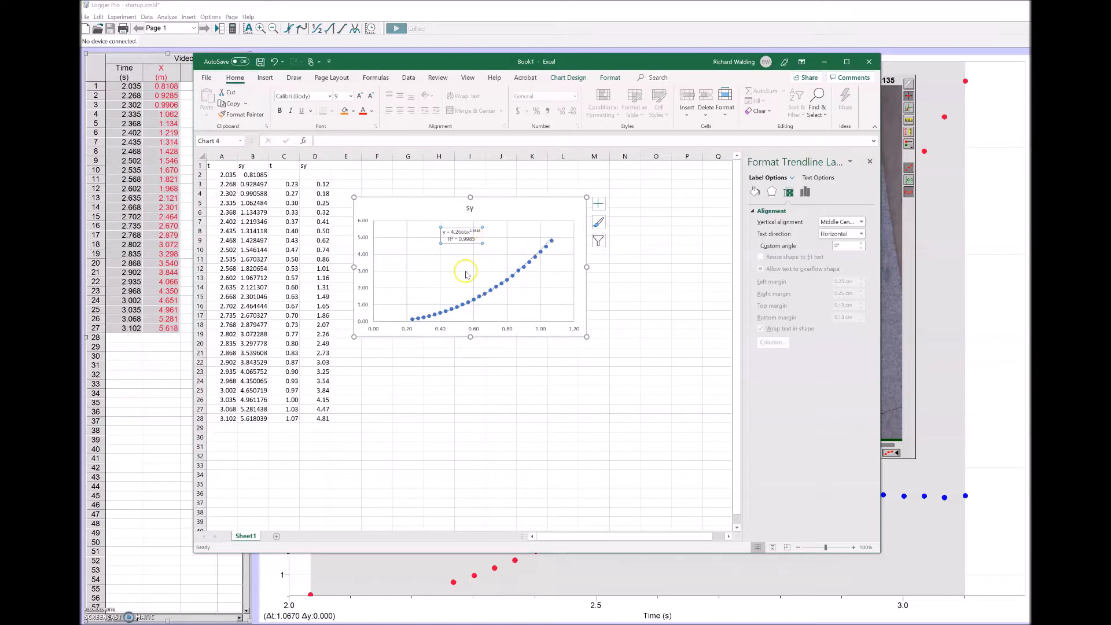
{"action": "mouse_move", "coordinate": [462, 268]}
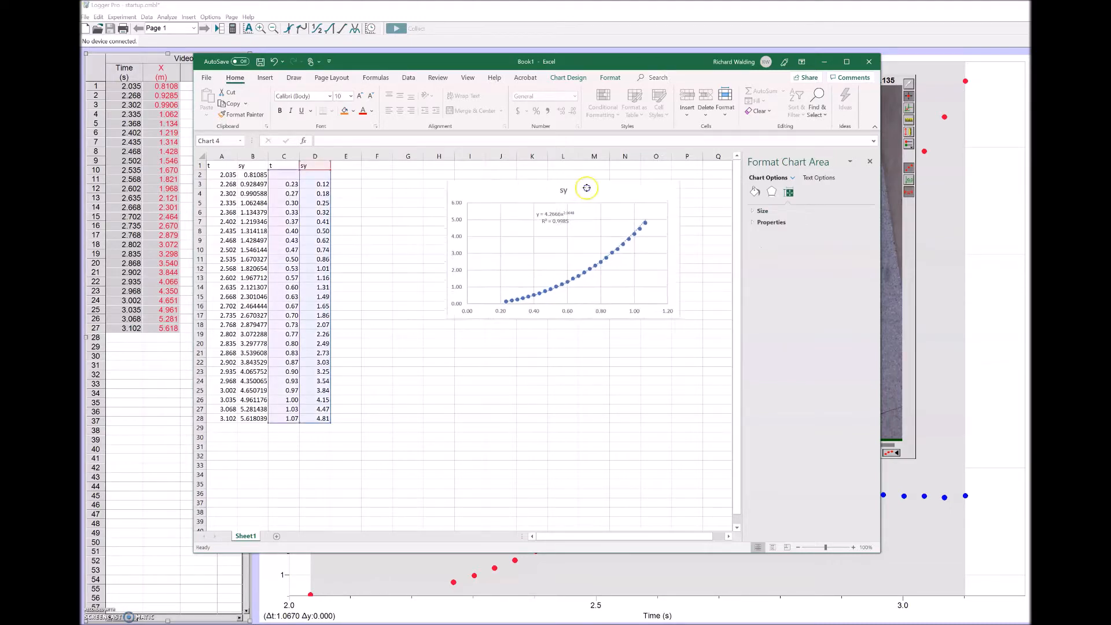
Step: Shift the sy chart slightly right and head column E with 't^2'
{"action": "left_click_drag", "start_coordinate": [587, 187], "coordinate": [603, 176]}
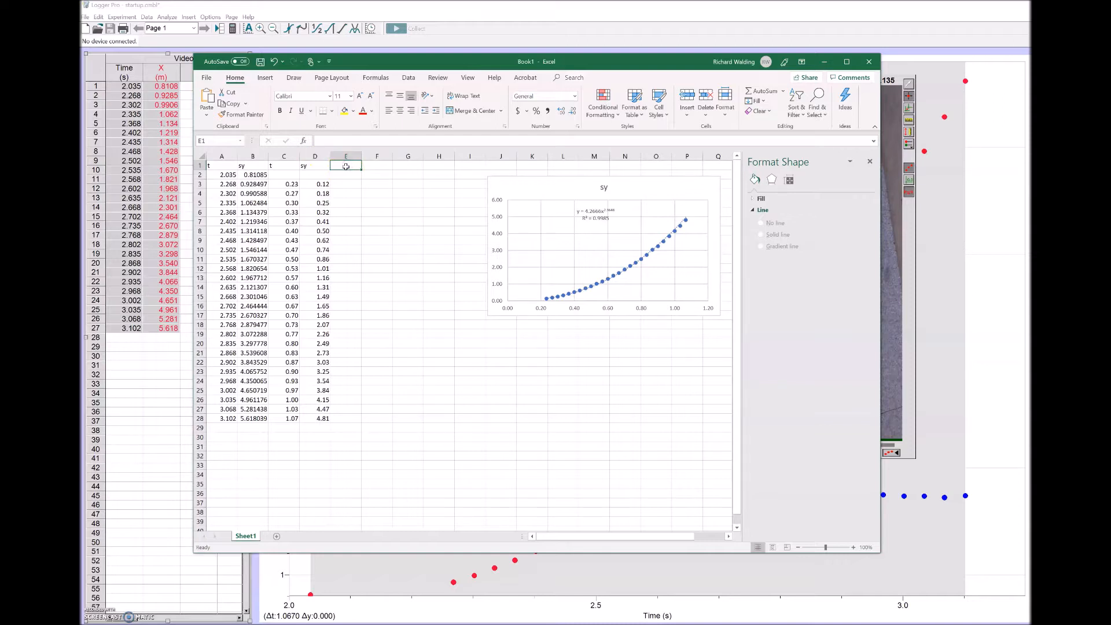
{"action": "type", "text": "t"}
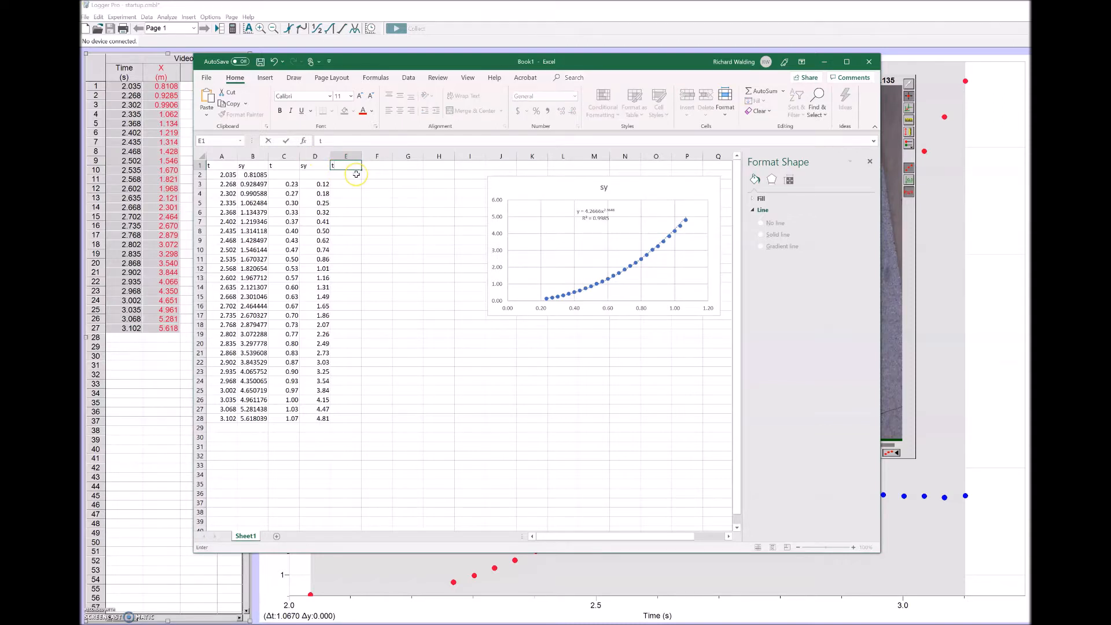
{"action": "type", "text": "^2"}
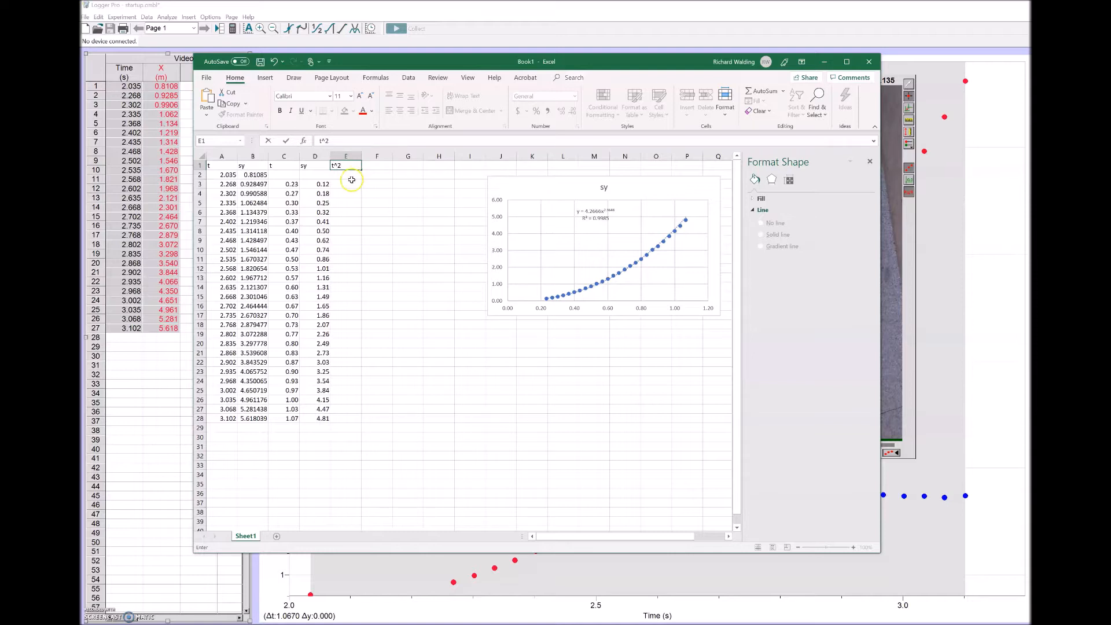
Step: Enter the squaring formula =C3^2 in E3 and fill it down to row 28
{"action": "left_click", "coordinate": [346, 183]}
{"action": "type", "text": "=C3"}
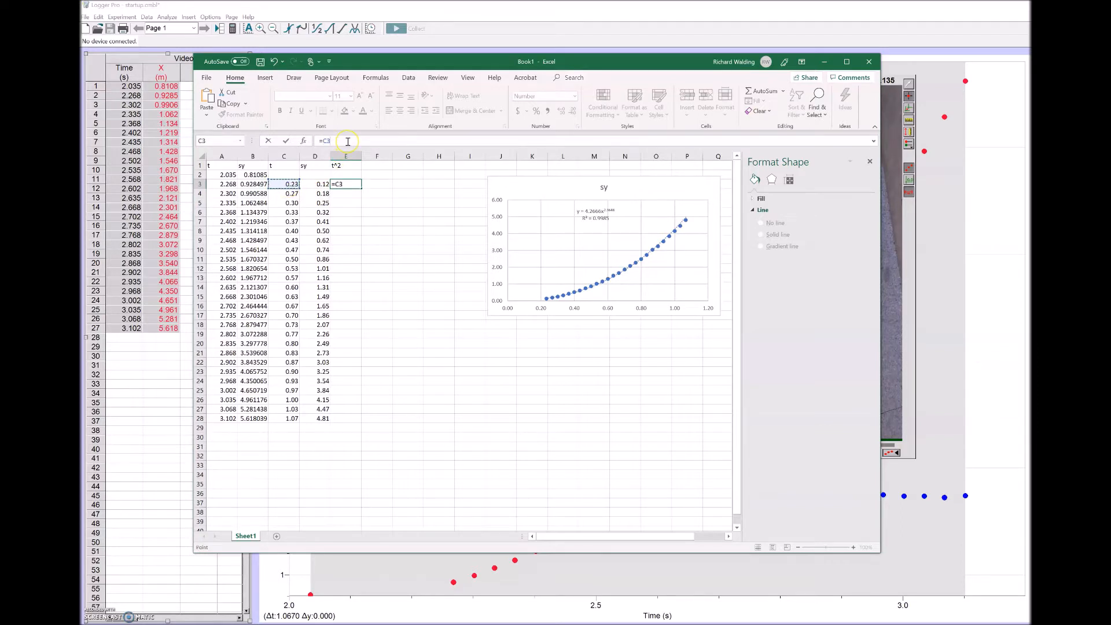
{"action": "type", "text": "^2"}
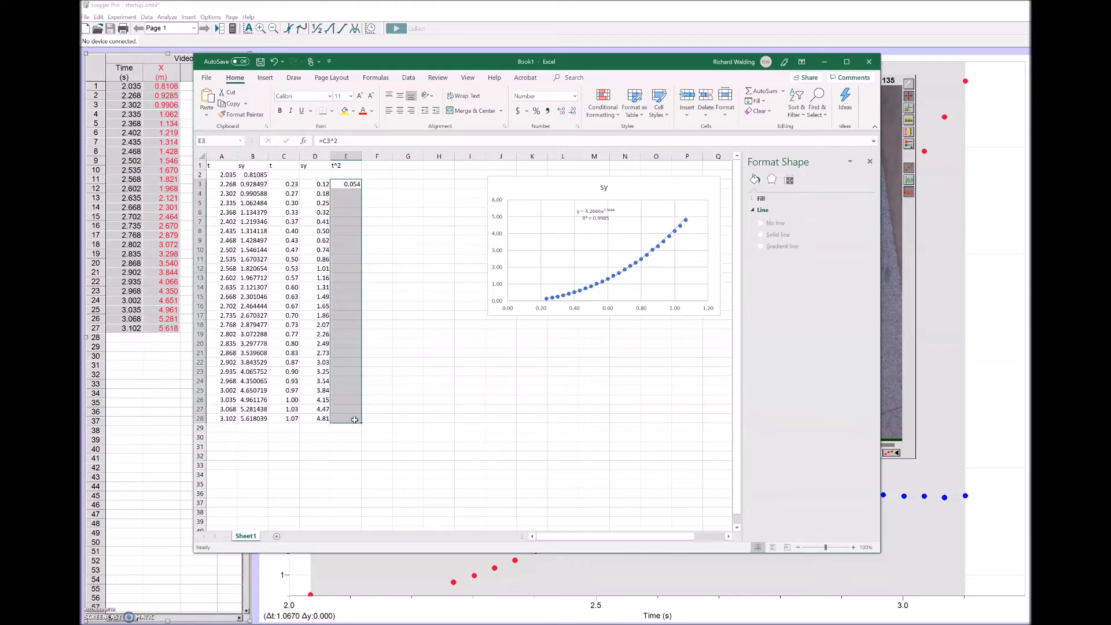
{"action": "left_click_drag", "start_coordinate": [346, 183], "coordinate": [346, 417]}
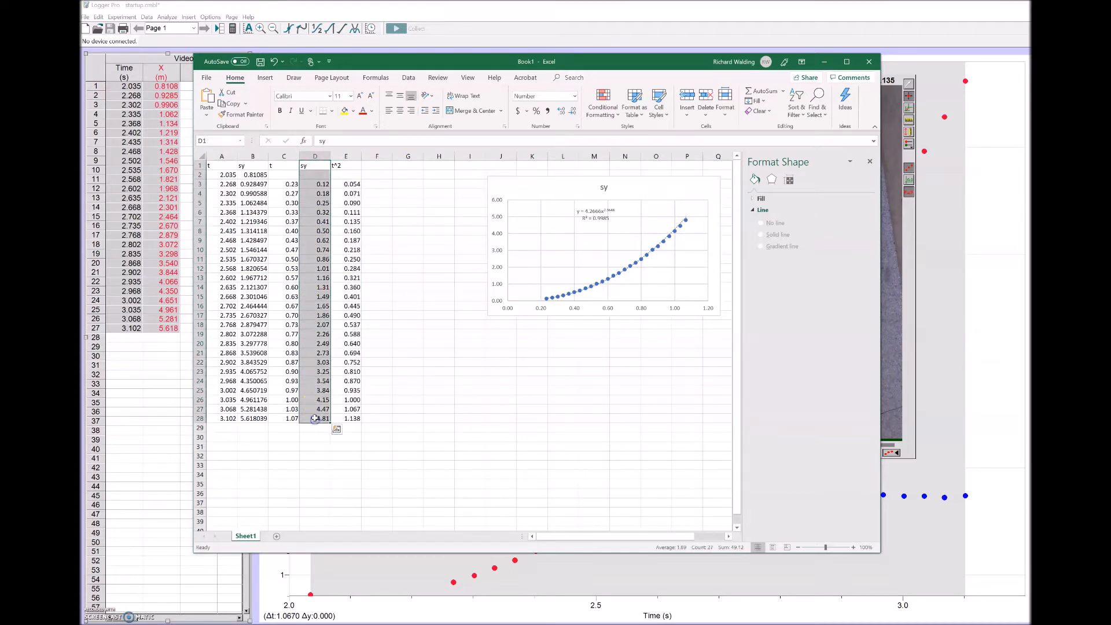
Step: Paste the sy values into column F and select the t² and sy data E3:F28
{"action": "key", "text": "ctrl+c"}
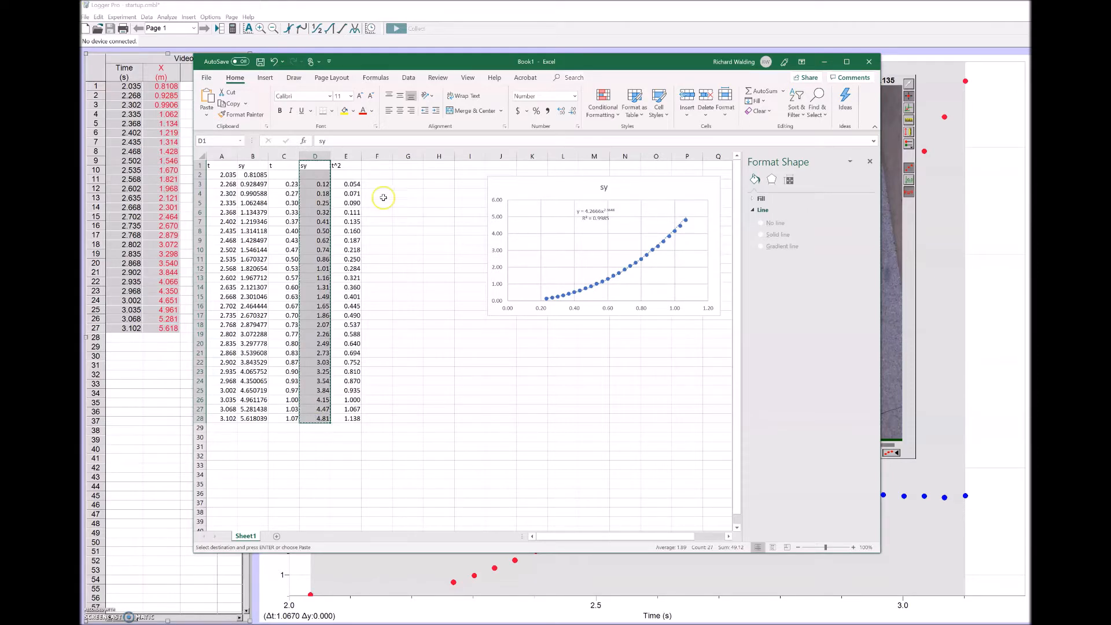
{"action": "left_click", "coordinate": [376, 165]}
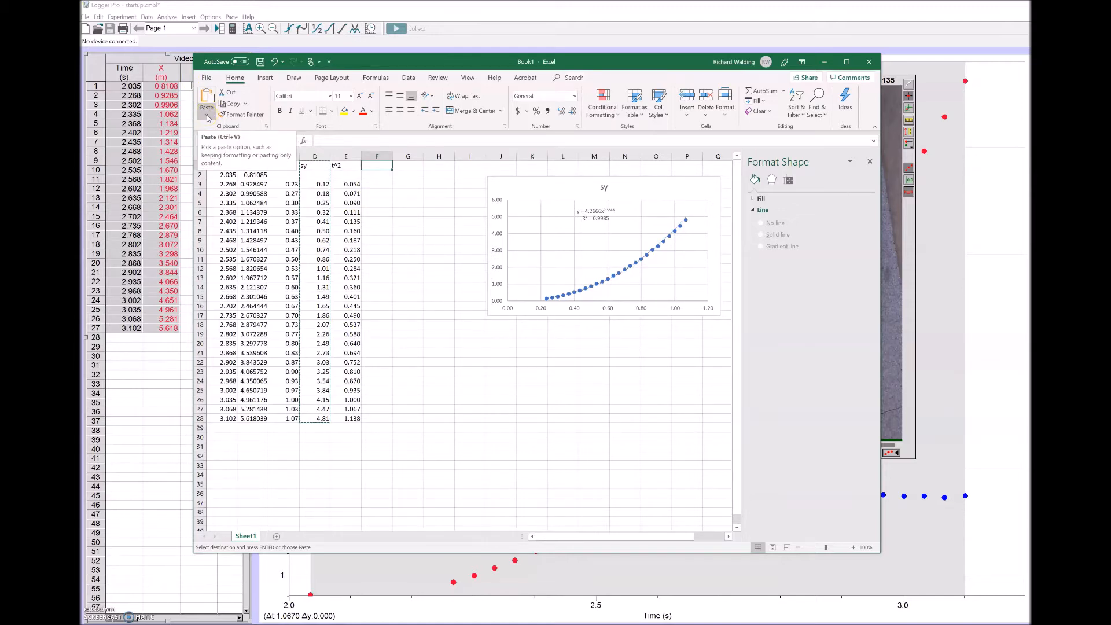
{"action": "left_click", "coordinate": [206, 103]}
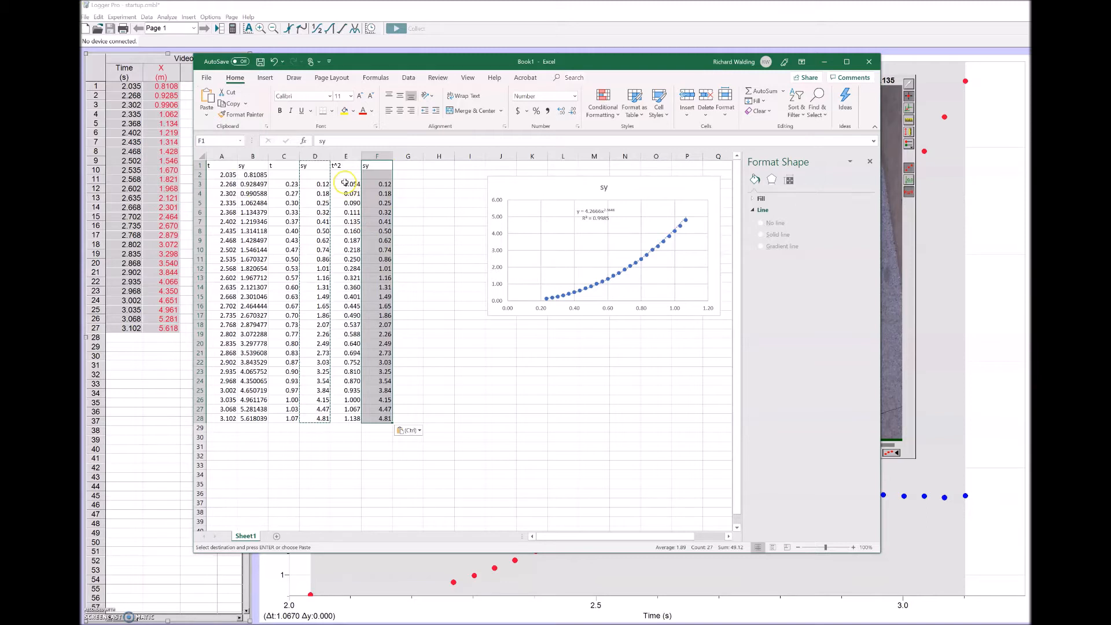
{"action": "left_click_drag", "start_coordinate": [346, 174], "coordinate": [377, 409]}
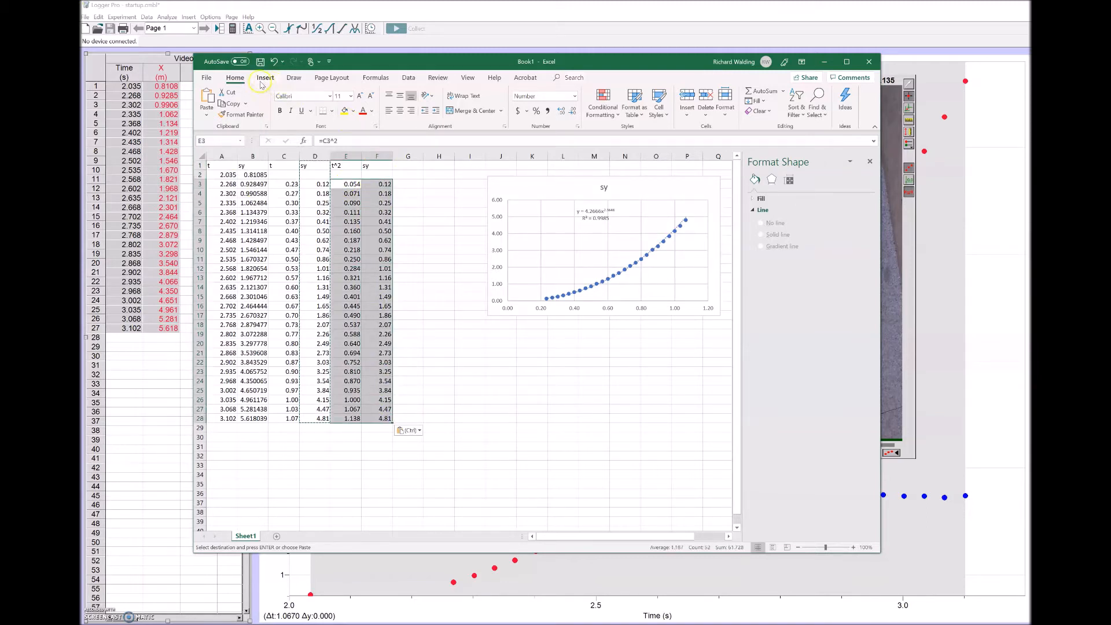
Step: Insert a scatter chart of sy against t² and bring up its trendline choices
{"action": "left_click", "coordinate": [264, 77]}
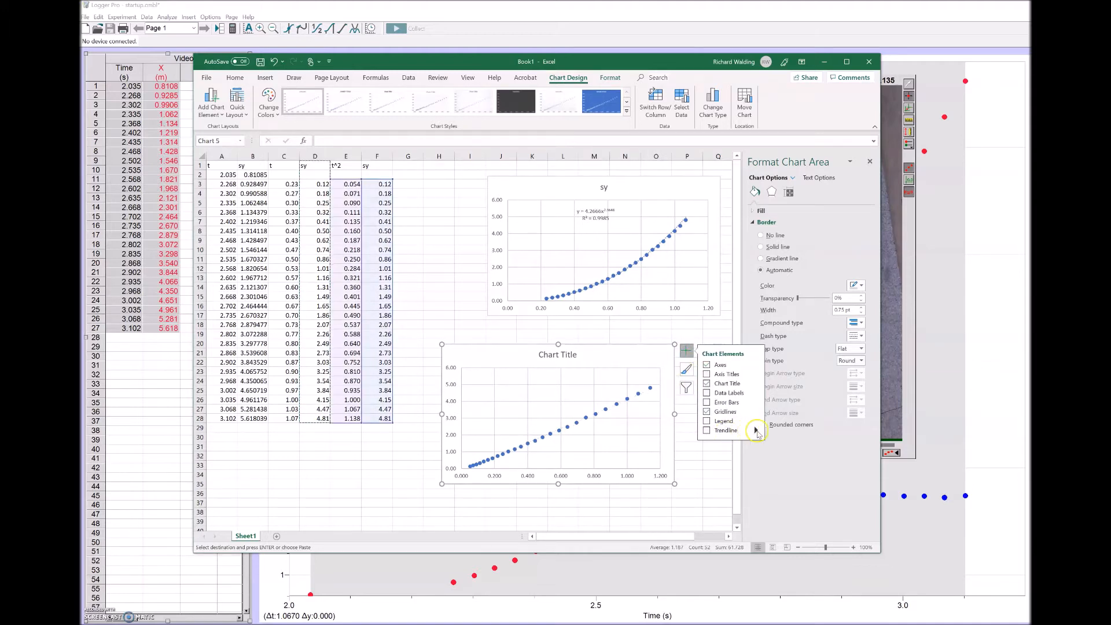
{"action": "left_click", "coordinate": [754, 430]}
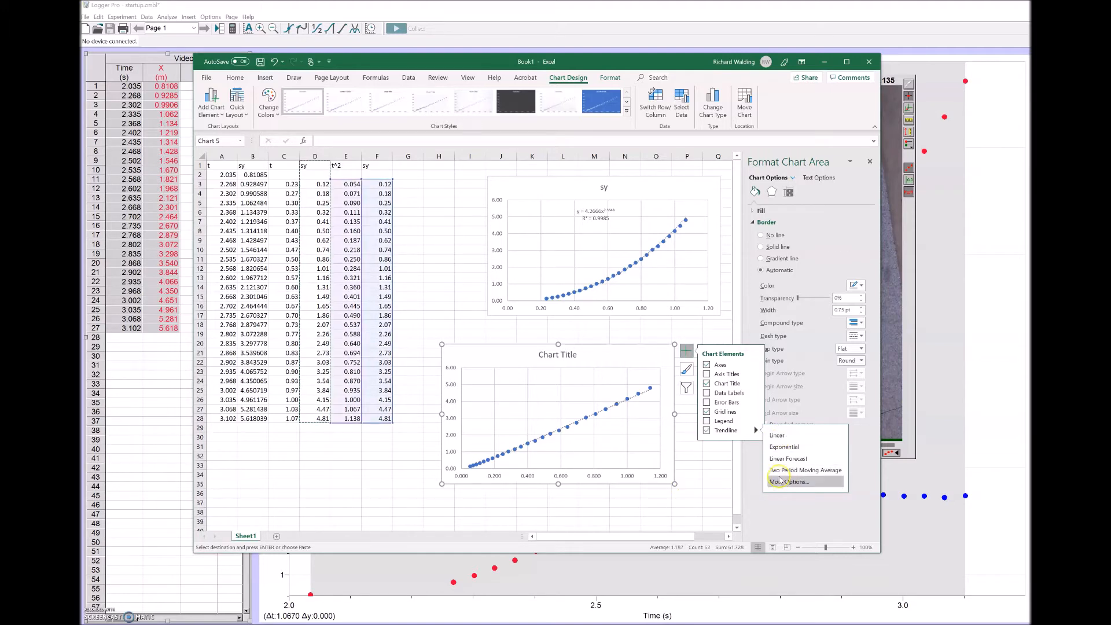
Step: Set the linear trendline intercept to 0 and display equation y = 4.0238x and R² = 0.9926
{"action": "left_click", "coordinate": [788, 481]}
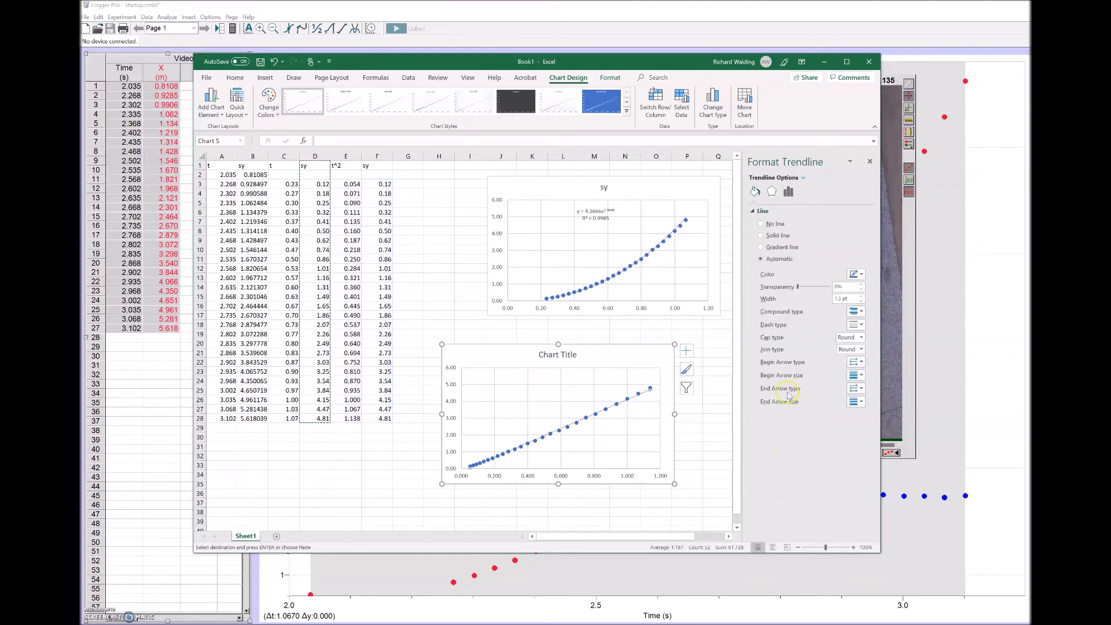
{"action": "left_click", "coordinate": [786, 190]}
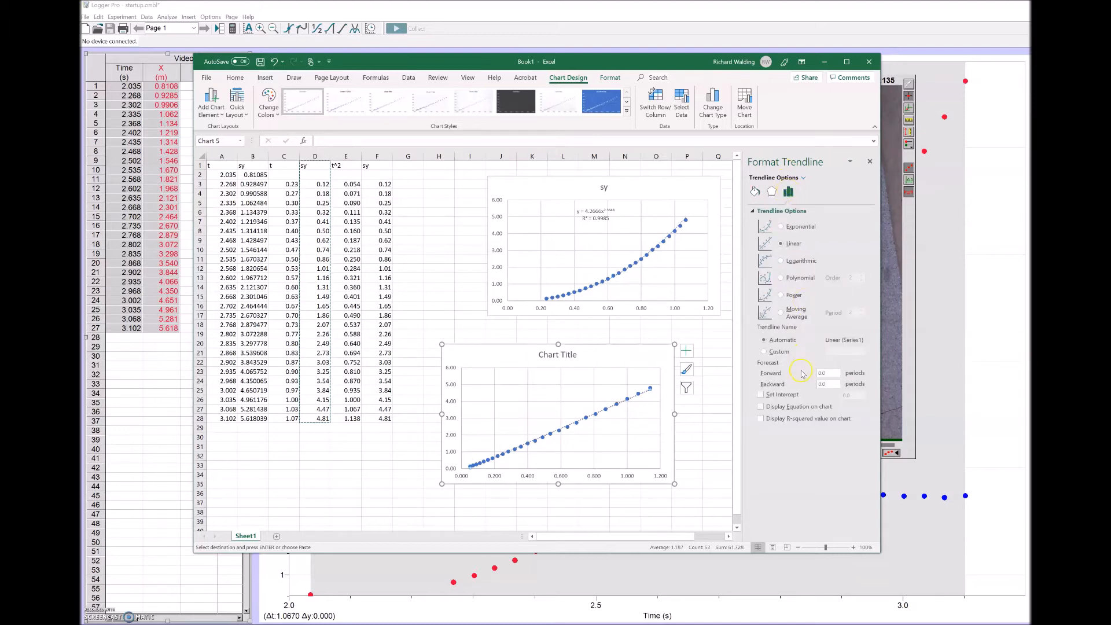
{"action": "left_click", "coordinate": [761, 395]}
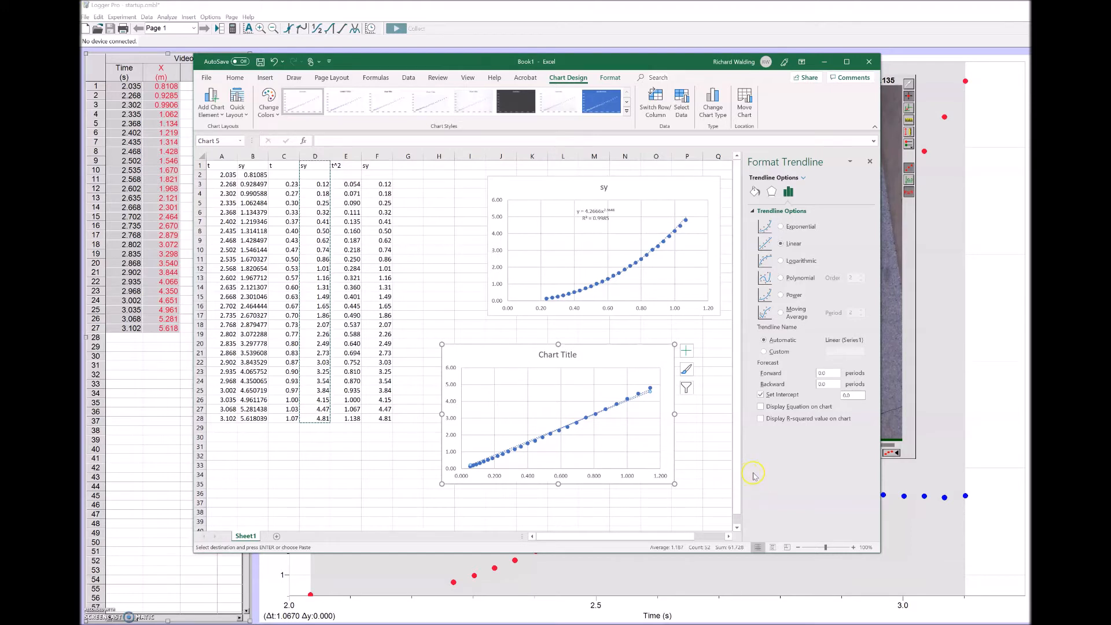
{"action": "left_click", "coordinate": [761, 395]}
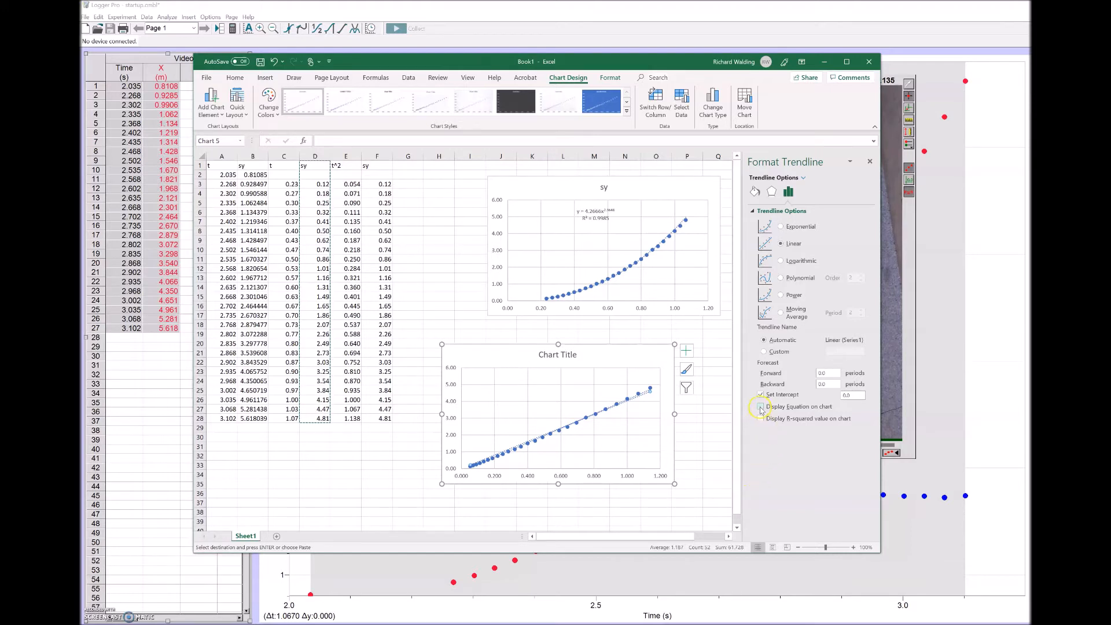
{"action": "left_click", "coordinate": [761, 406]}
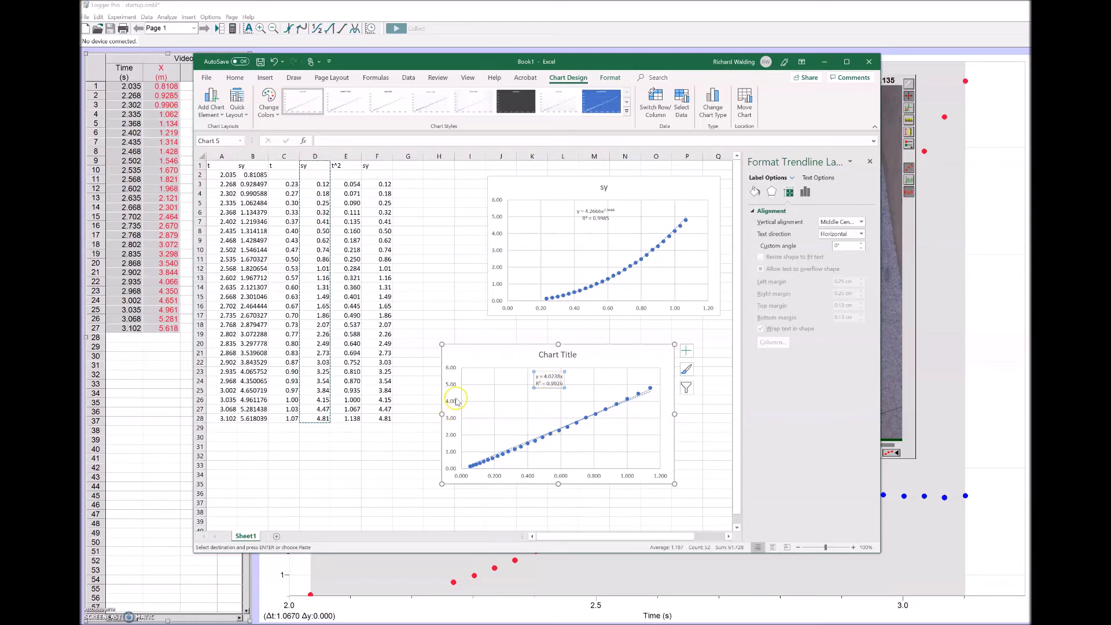
{"action": "mouse_move", "coordinate": [572, 479]}
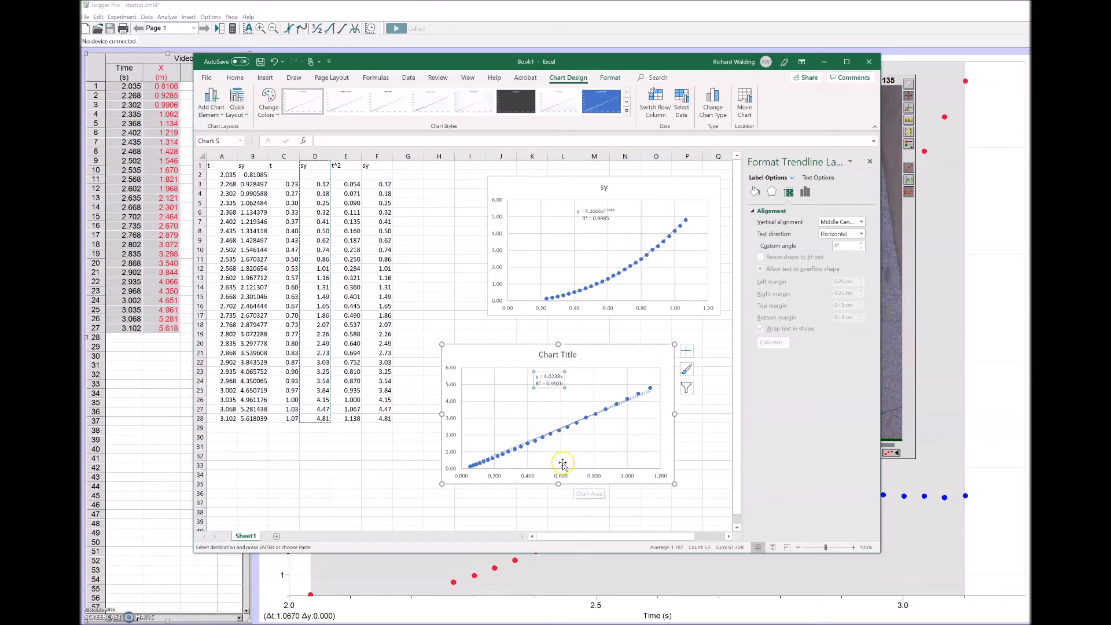
{"action": "mouse_move", "coordinate": [512, 436]}
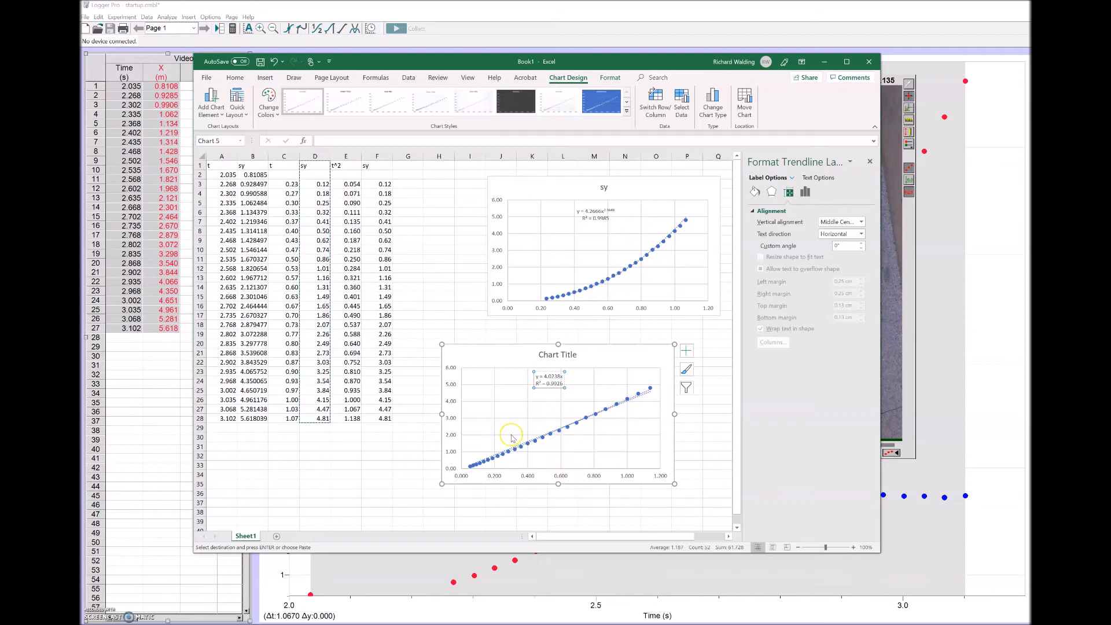
{"action": "mouse_move", "coordinate": [606, 432]}
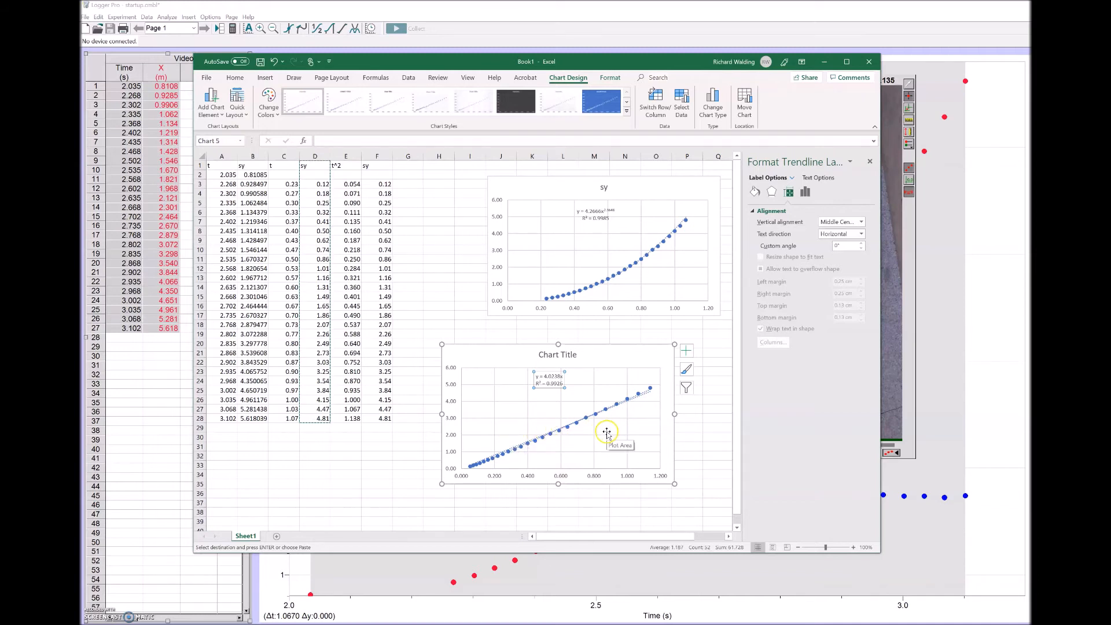
{"action": "mouse_move", "coordinate": [534, 475]}
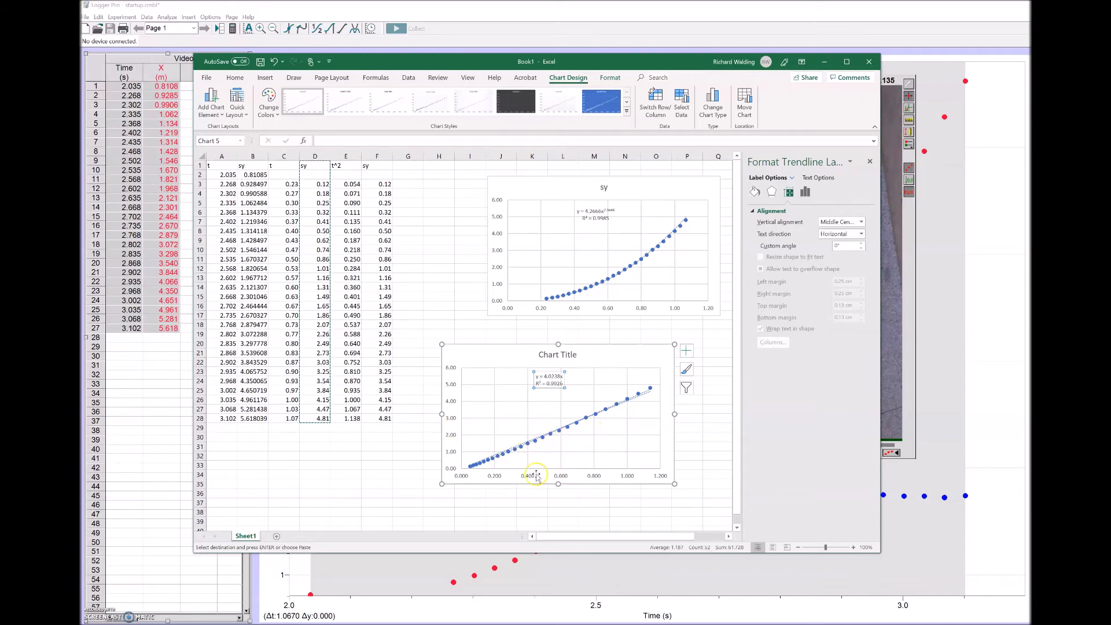
{"action": "mouse_move", "coordinate": [562, 466]}
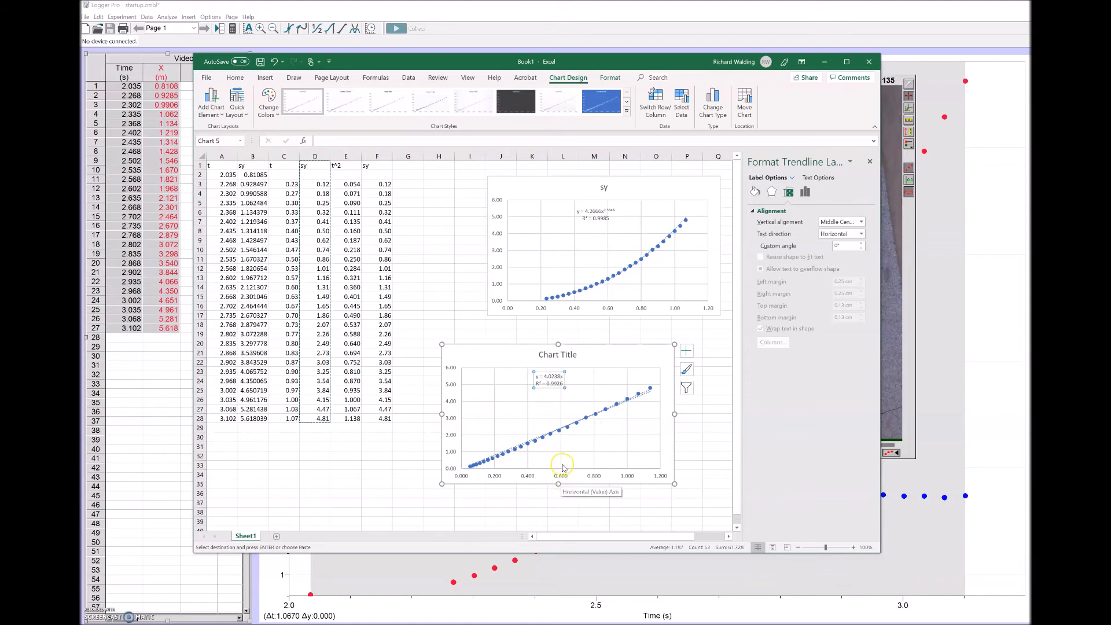
{"action": "mouse_move", "coordinate": [562, 423]}
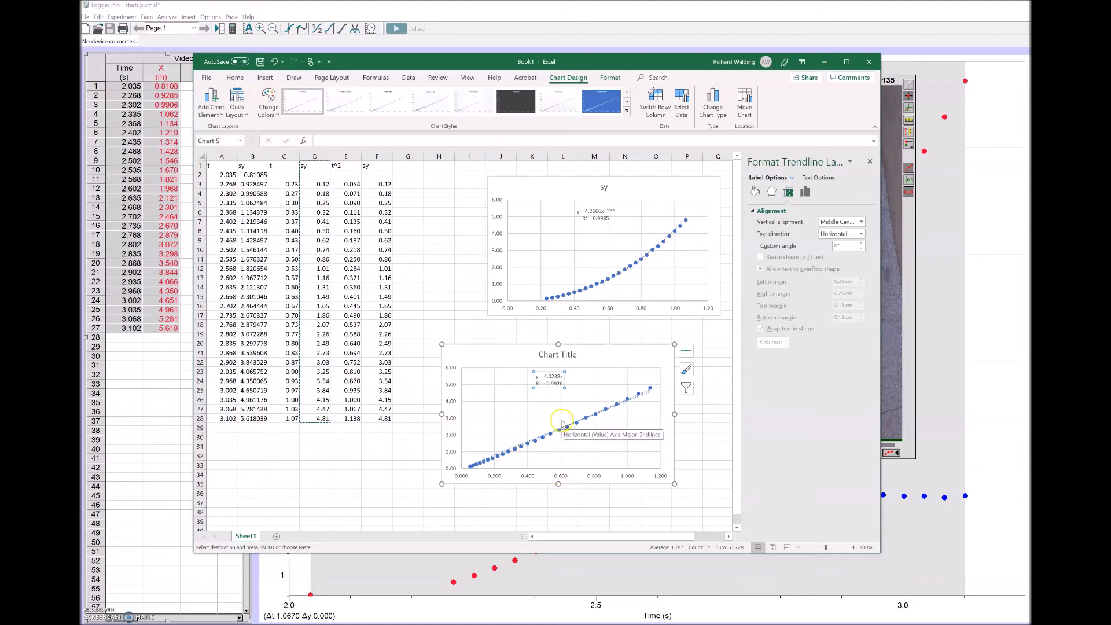
{"action": "mouse_move", "coordinate": [533, 413]}
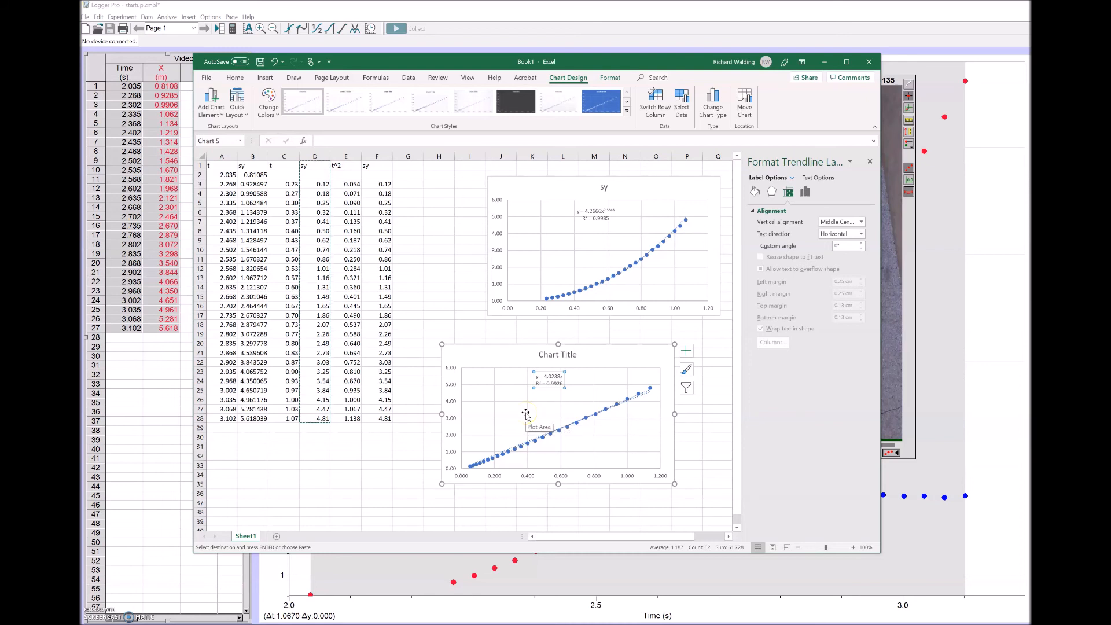
{"action": "mouse_move", "coordinate": [525, 425]}
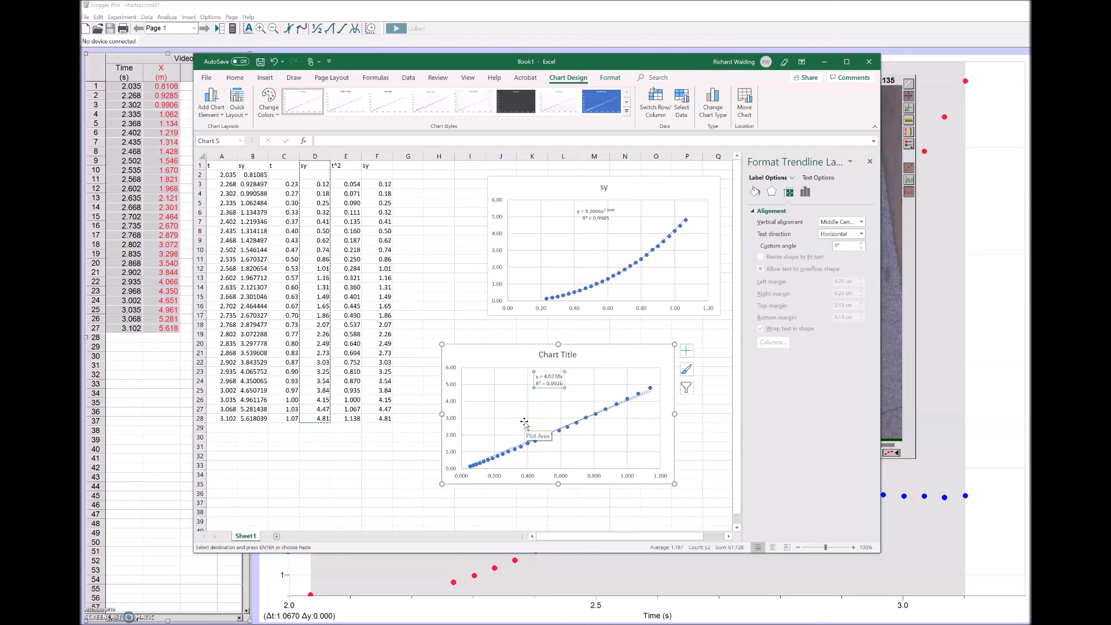